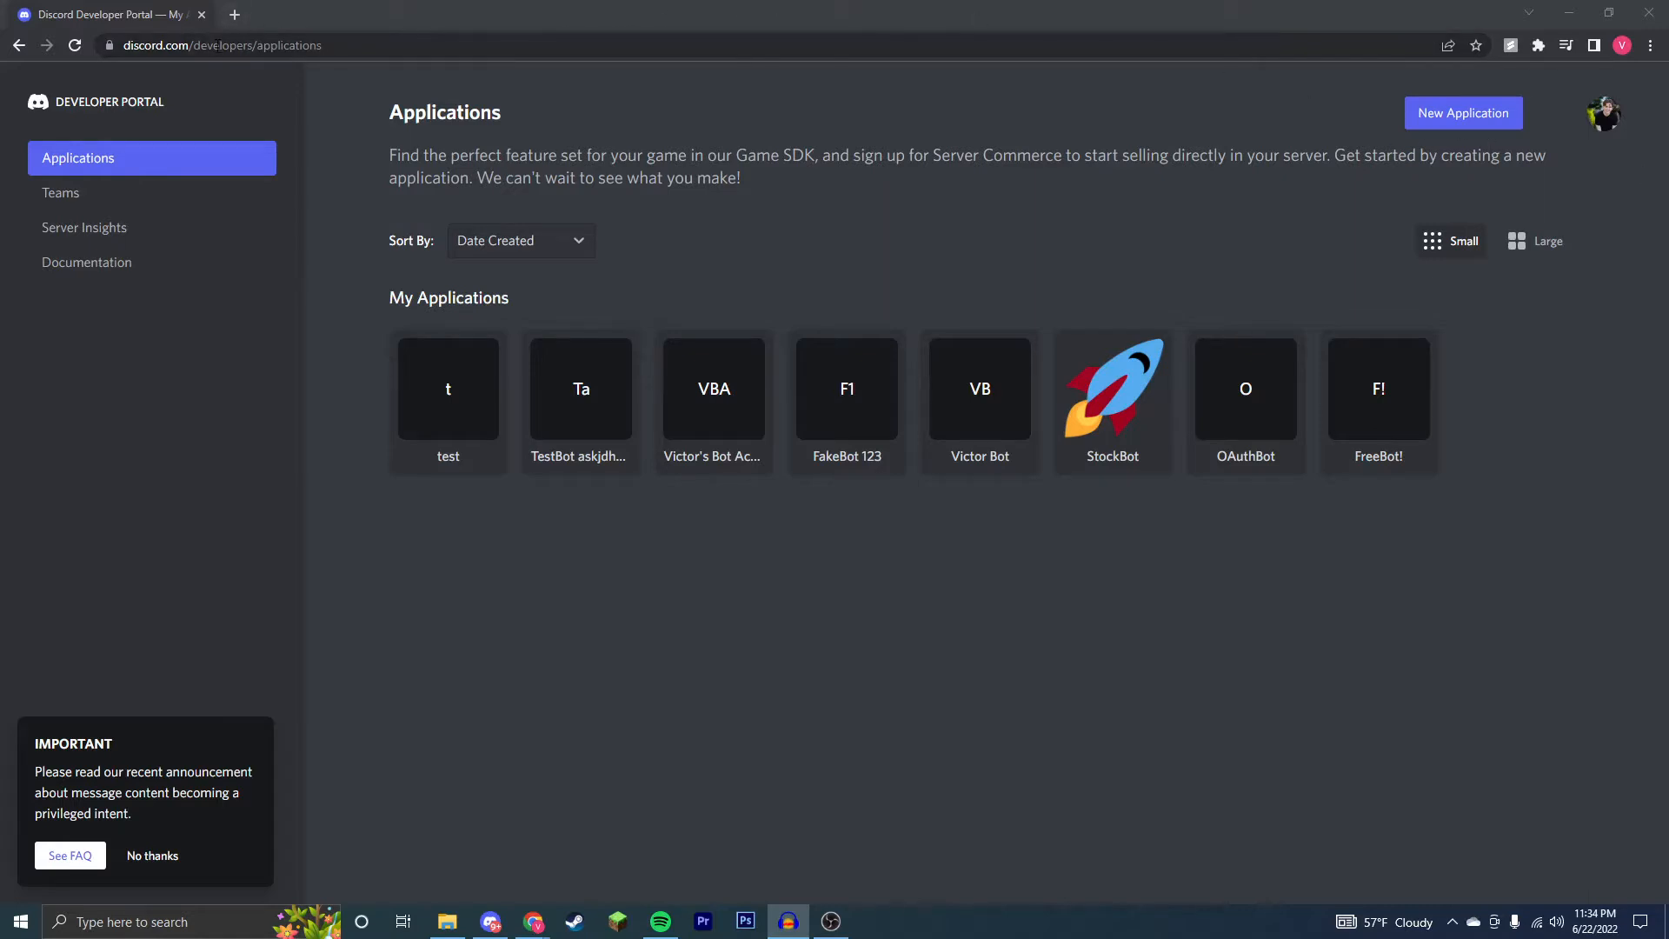
Create a new Discord application named Some Bot
left_click(1462, 113)
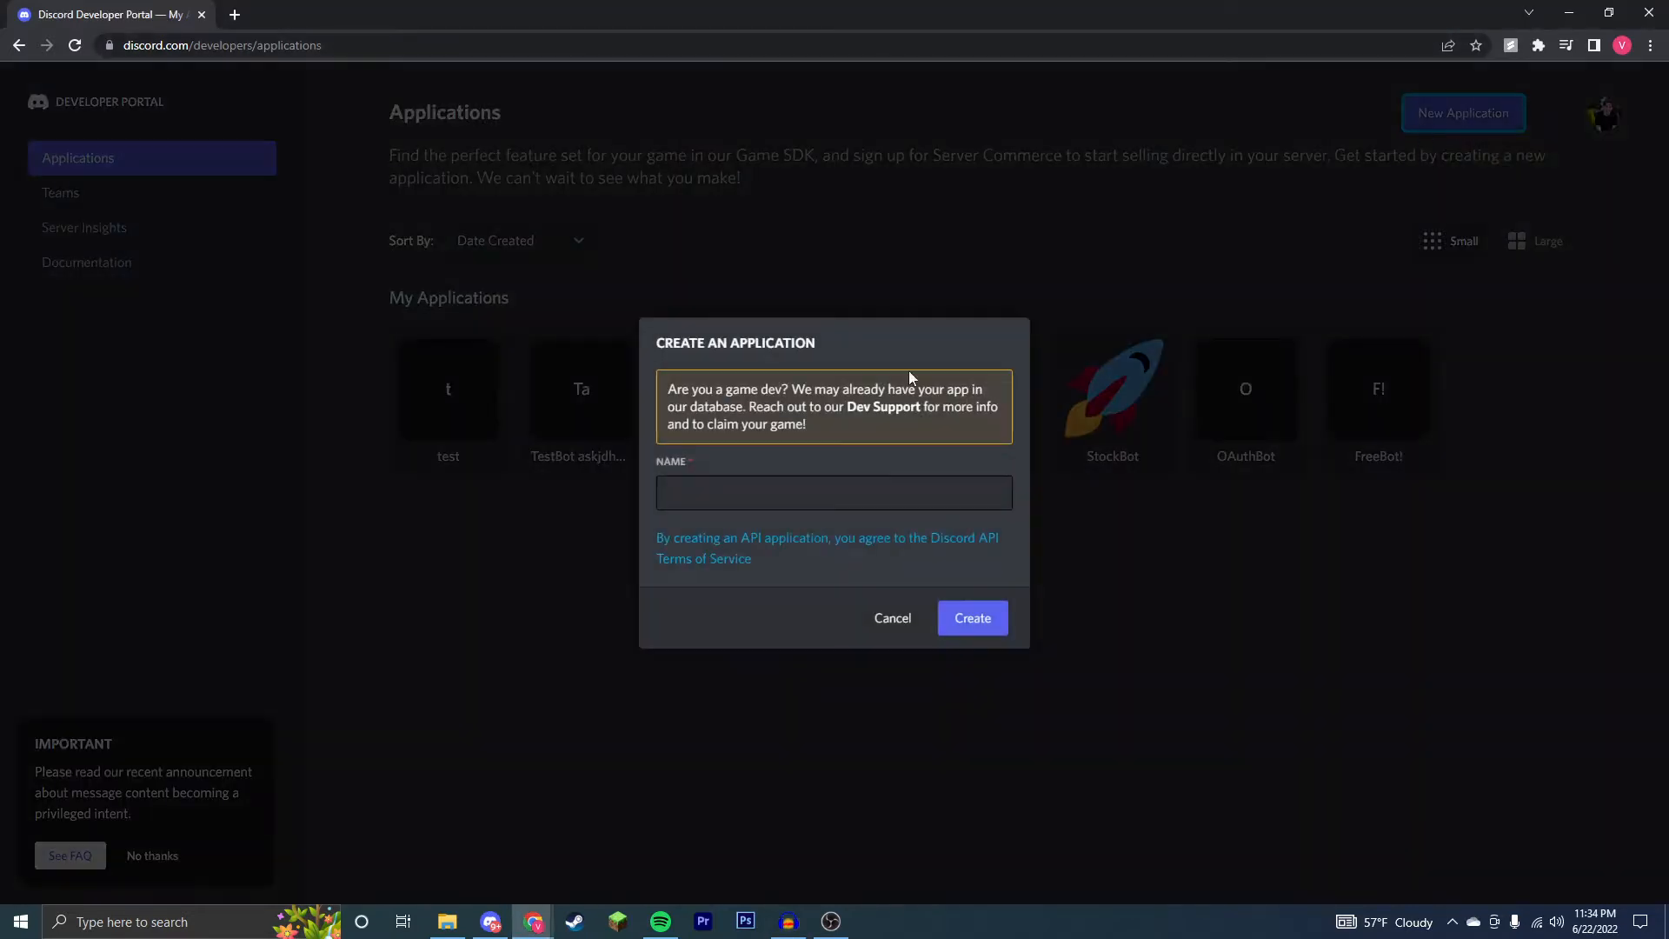
left_click(833, 493)
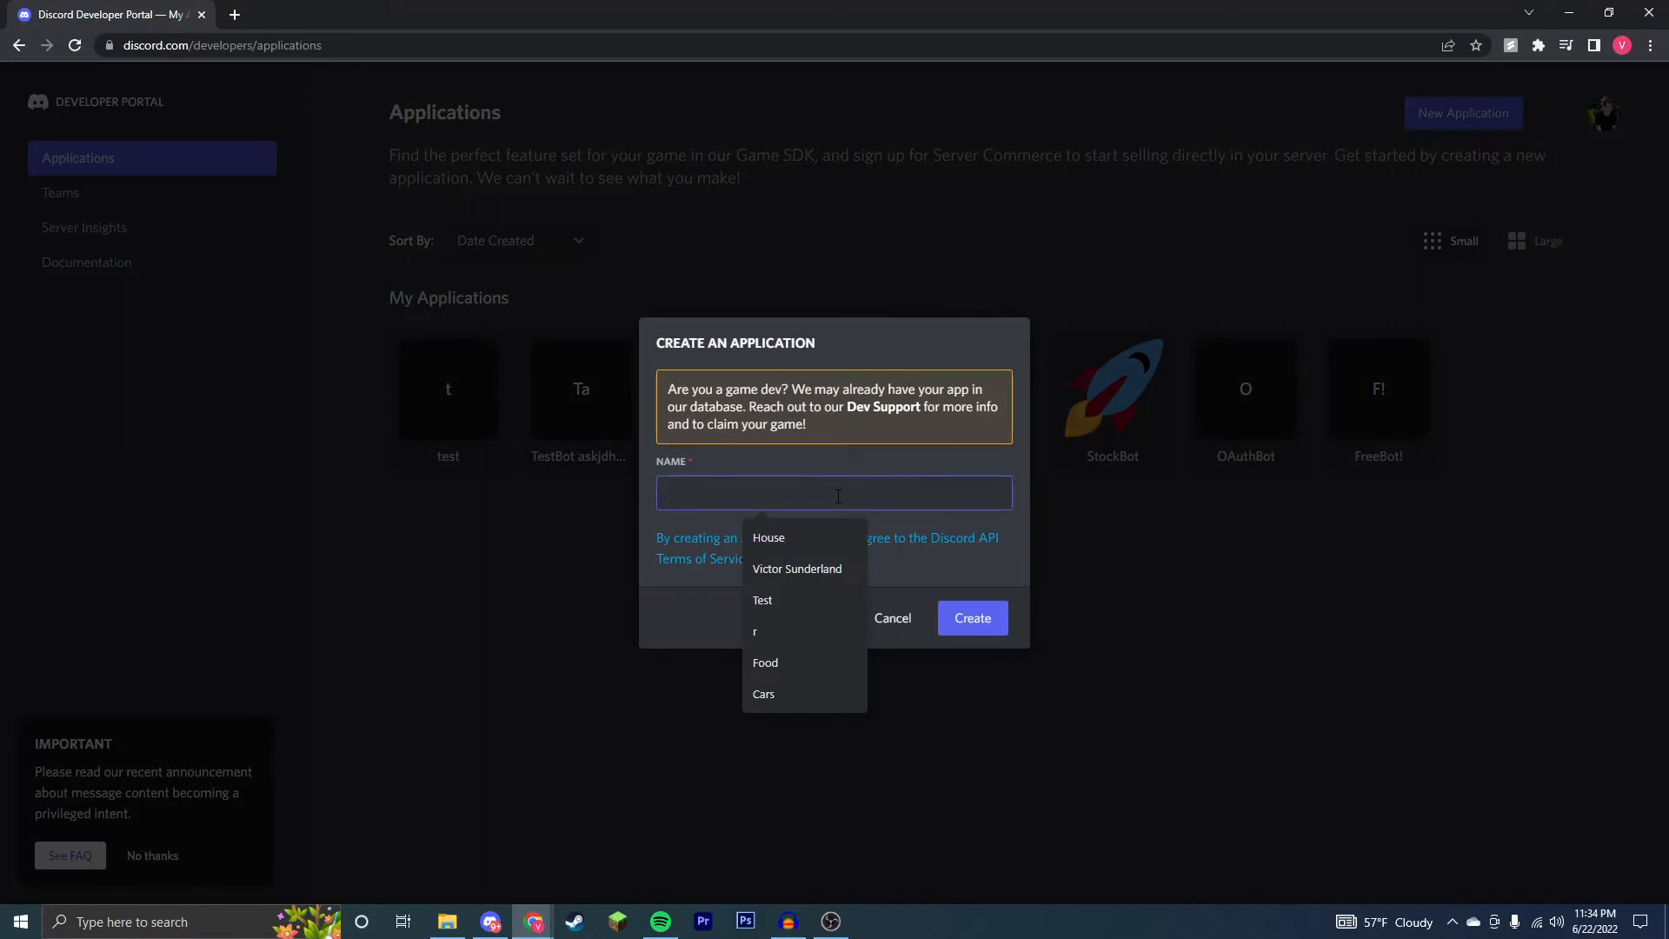
left_click(971, 617)
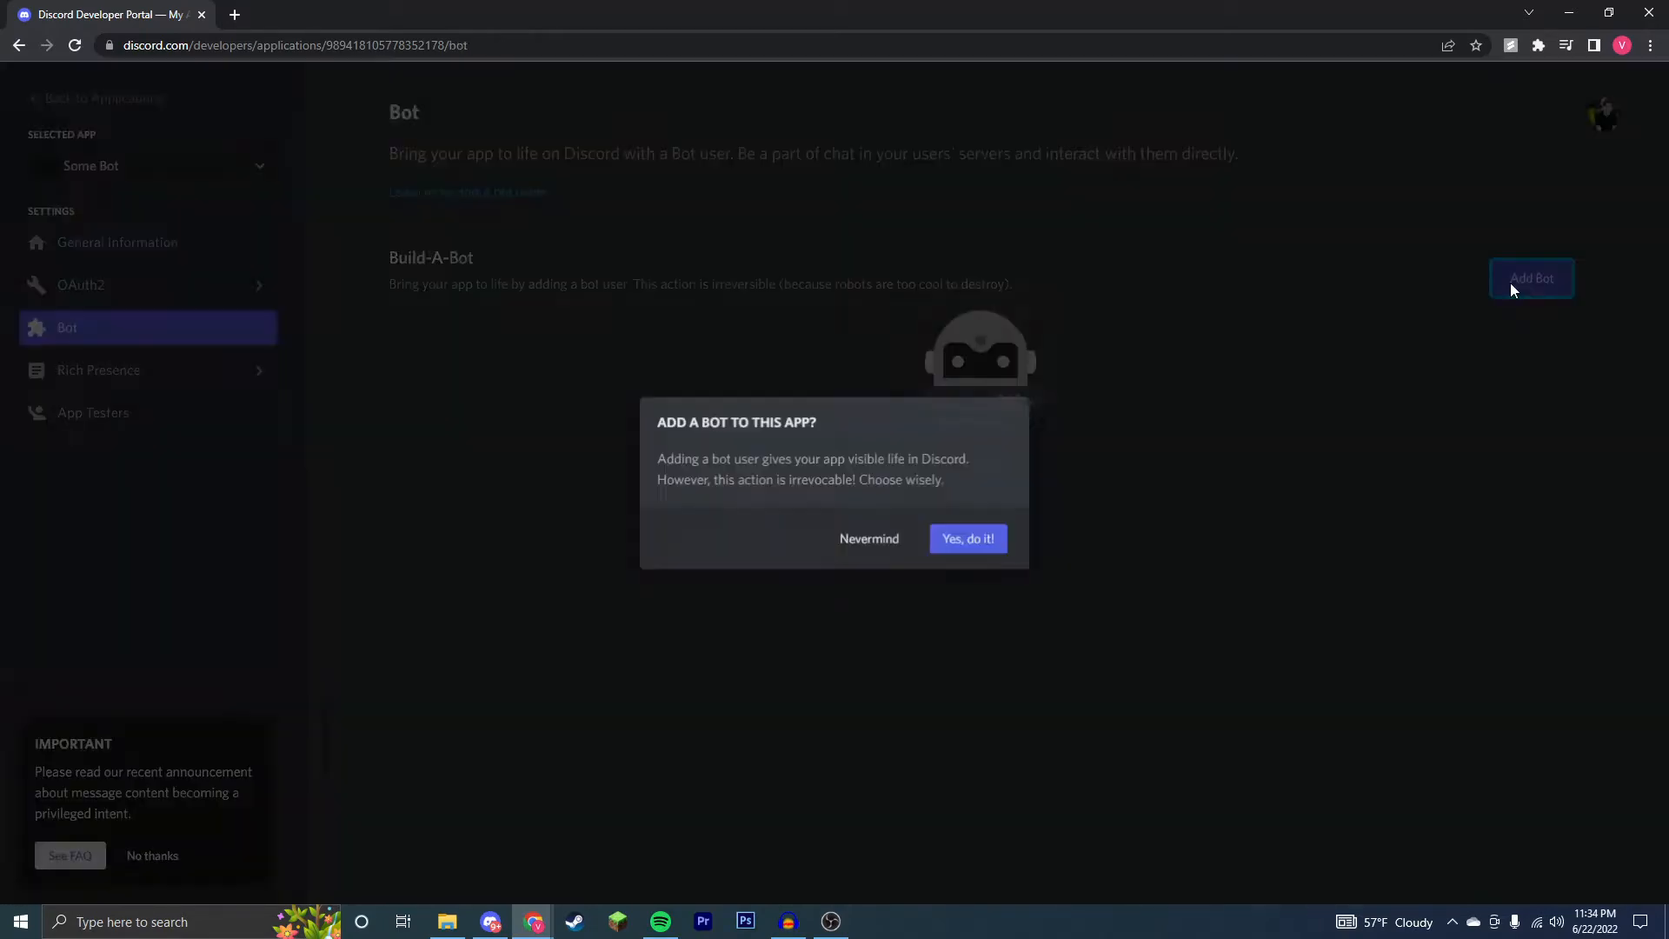
Add a bot user to the application and go to its OAuth2 URL Generator
left_click(967, 538)
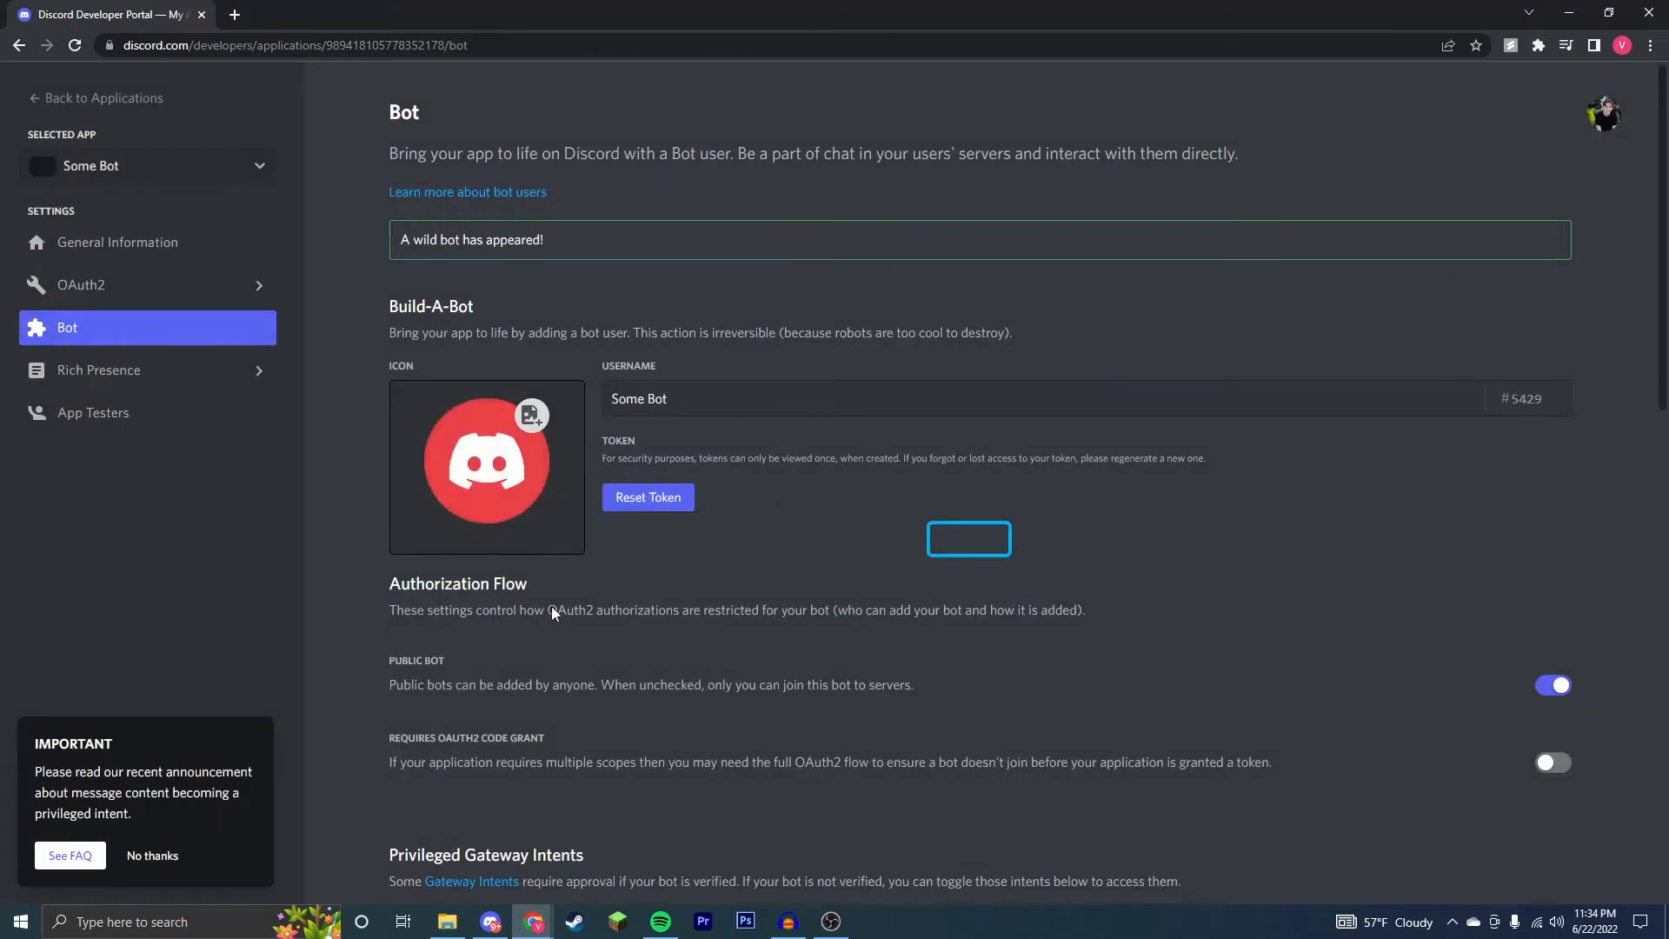
left_click(117, 242)
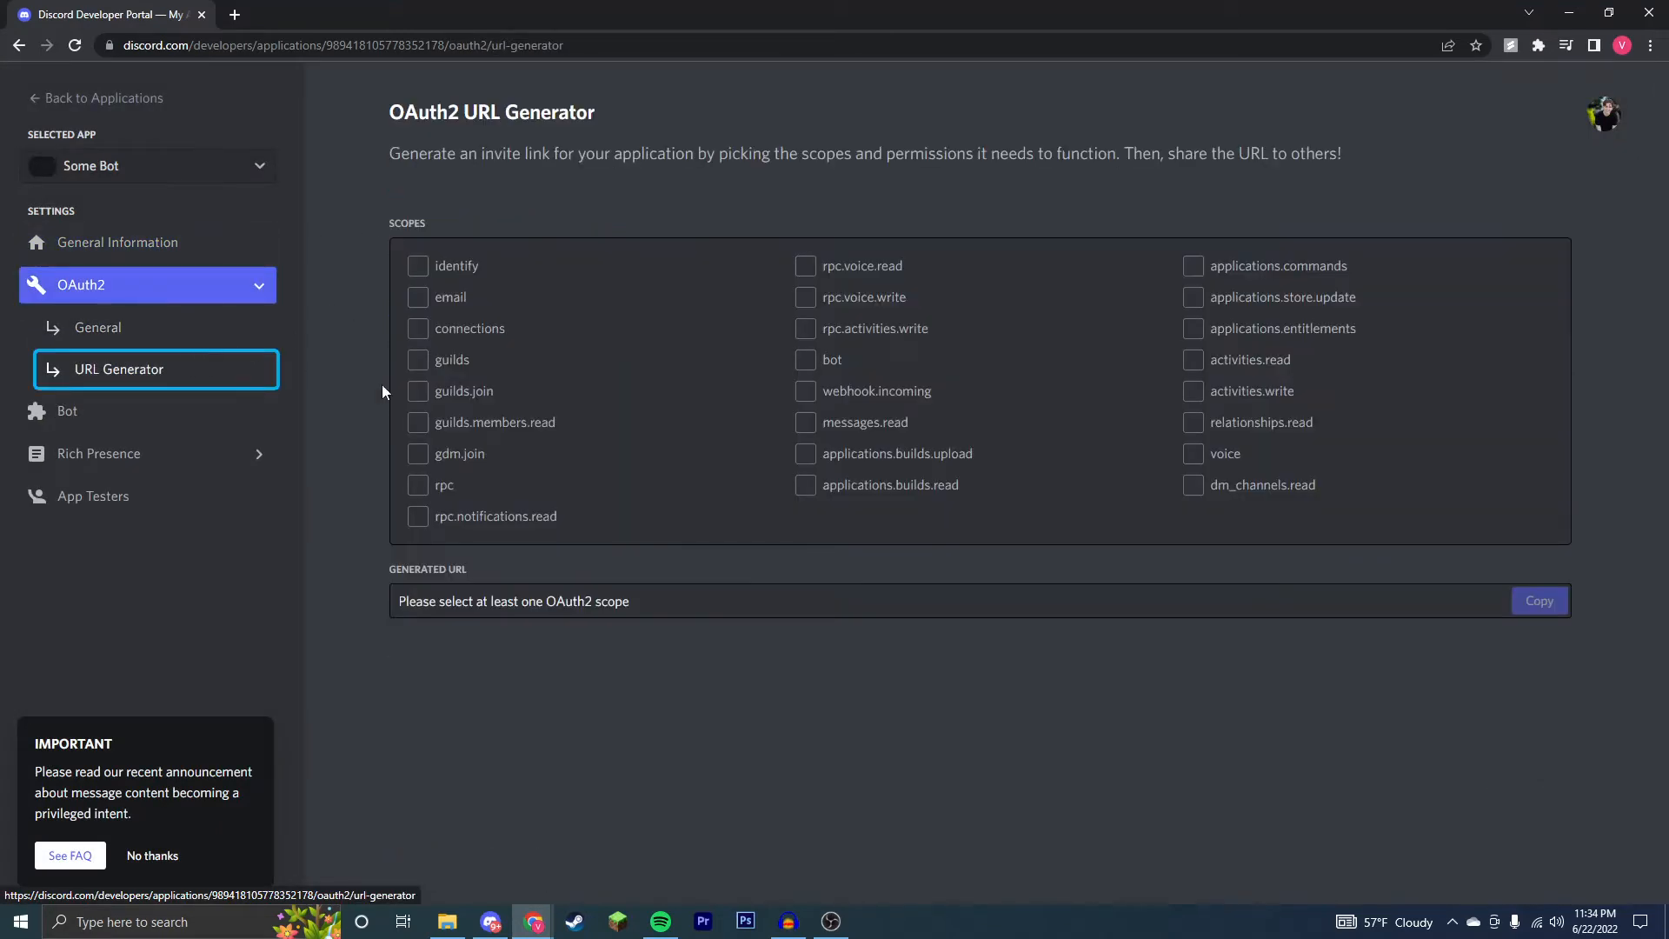
Generate an invite URL with bot scope and Administrator permission and copy it
left_click(805, 360)
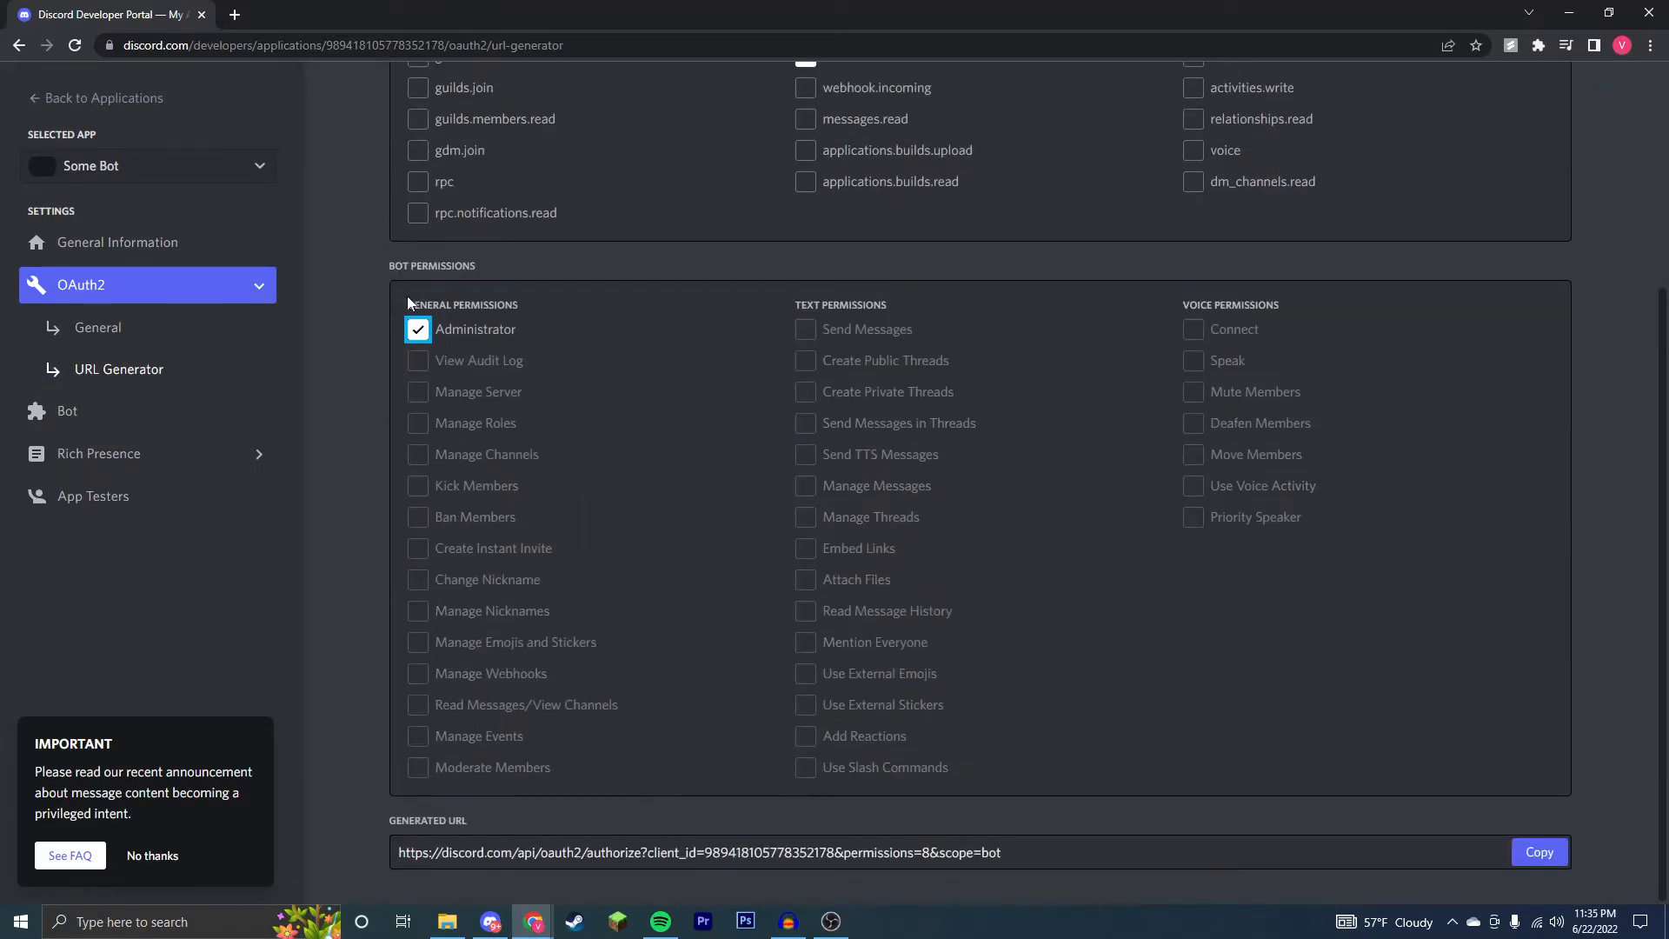
mouse_move(339, 334)
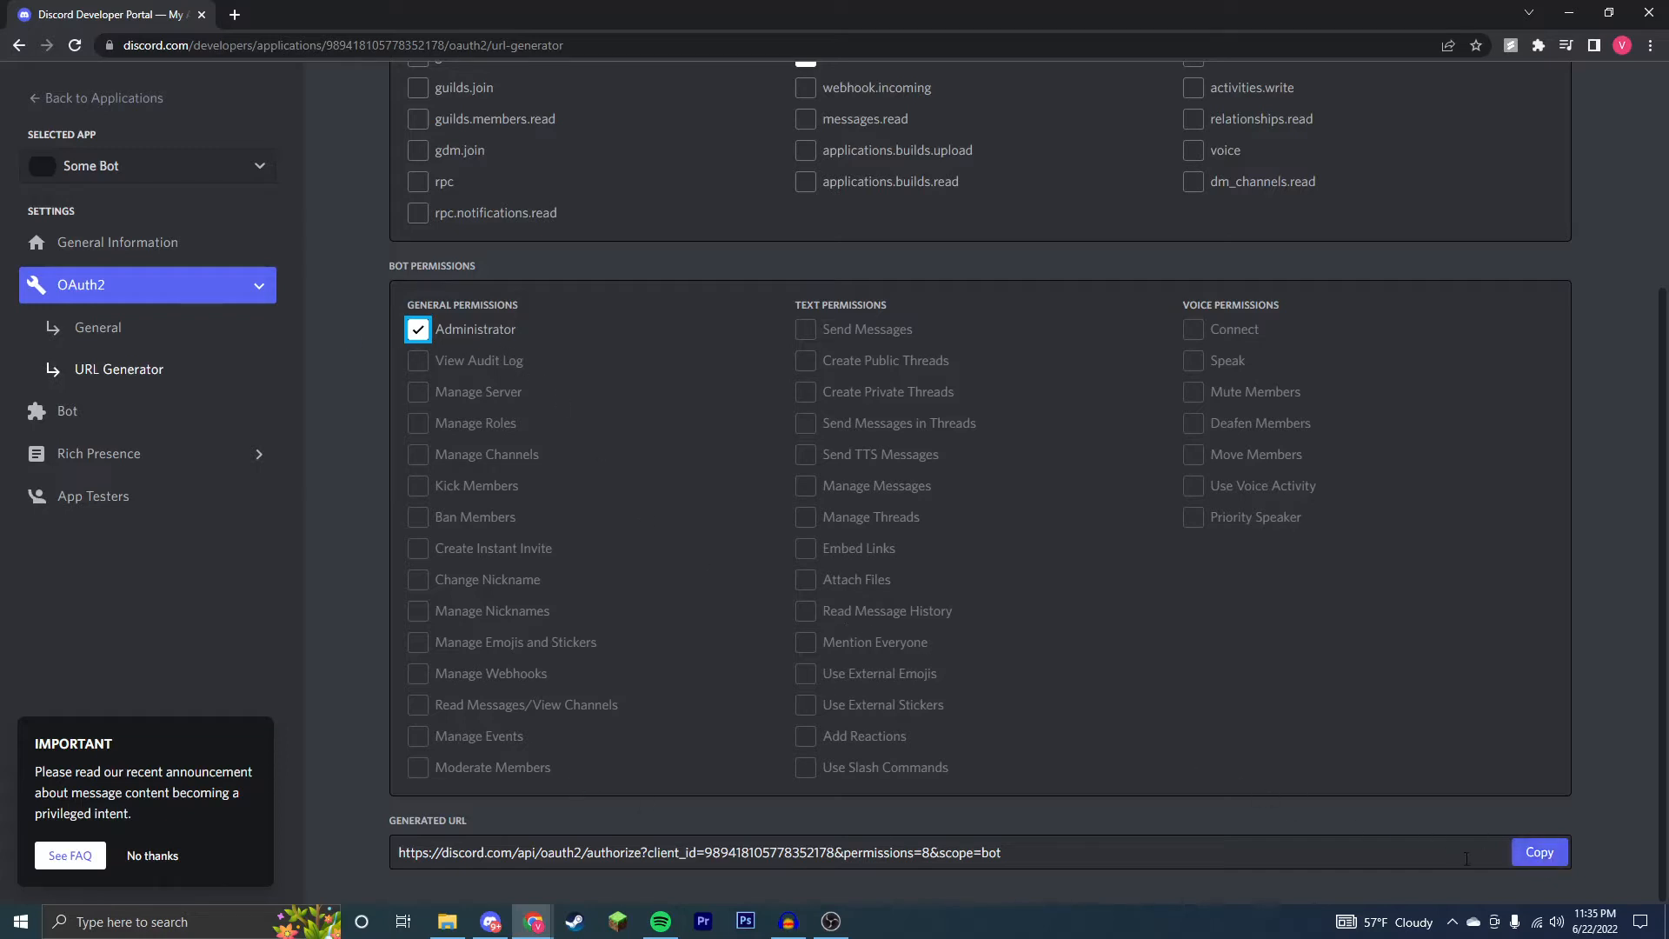
left_click(444, 13)
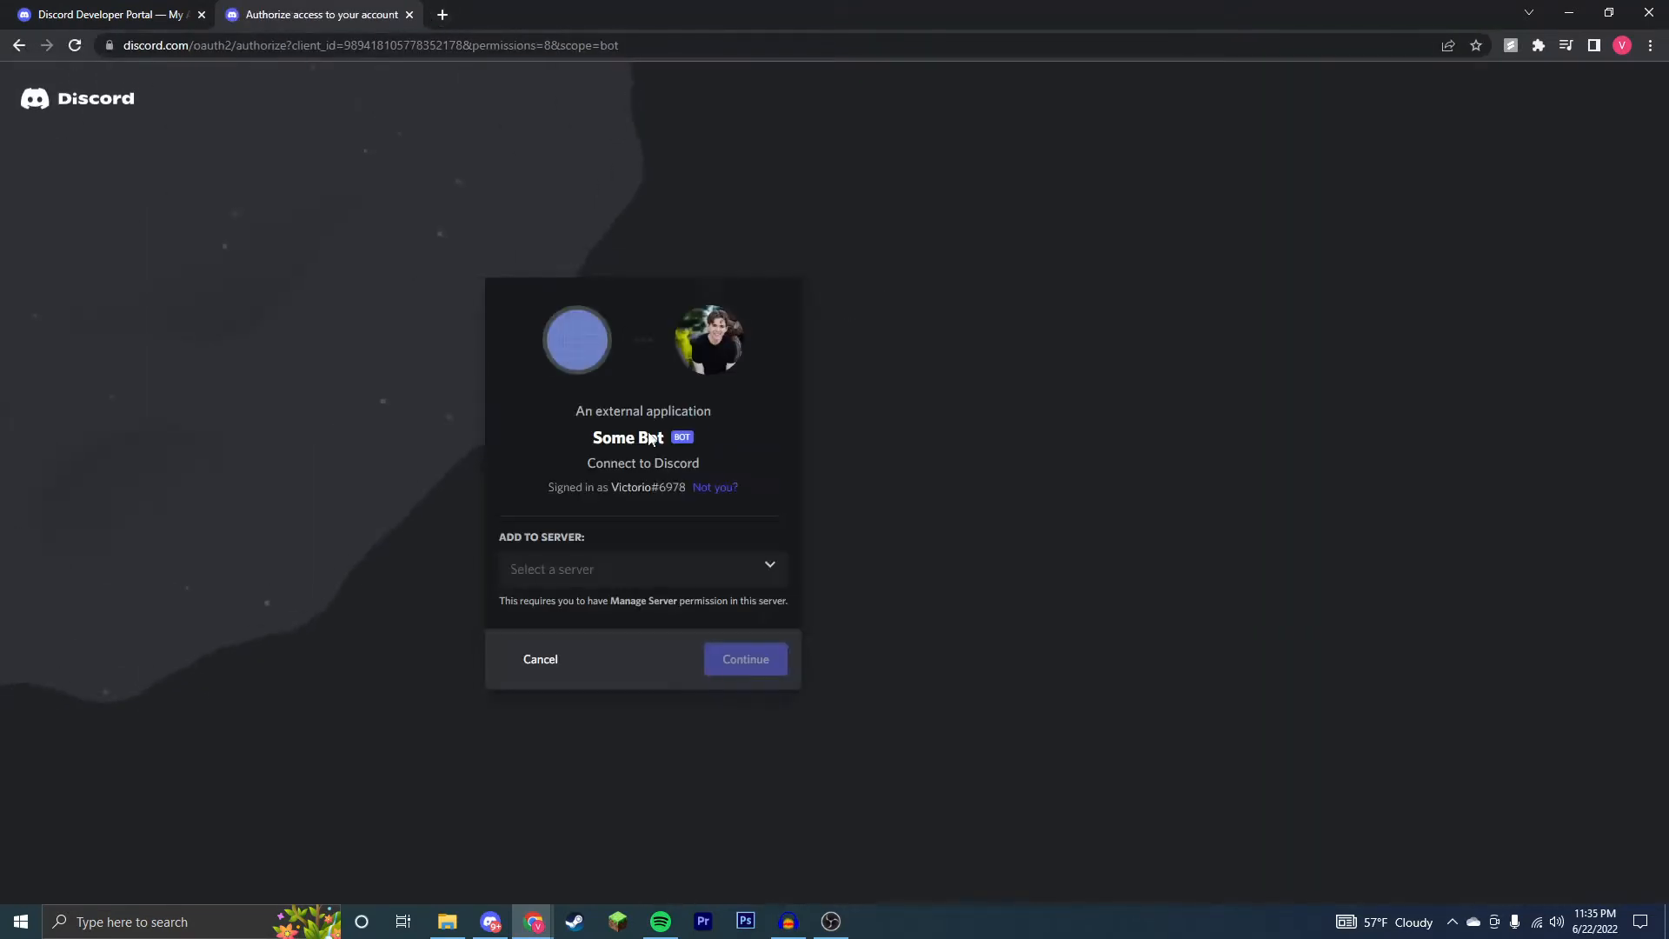
Authorize Some Bot into Victor's Test Server, verify in Discord, and start a fresh browser tab
left_click(642, 569)
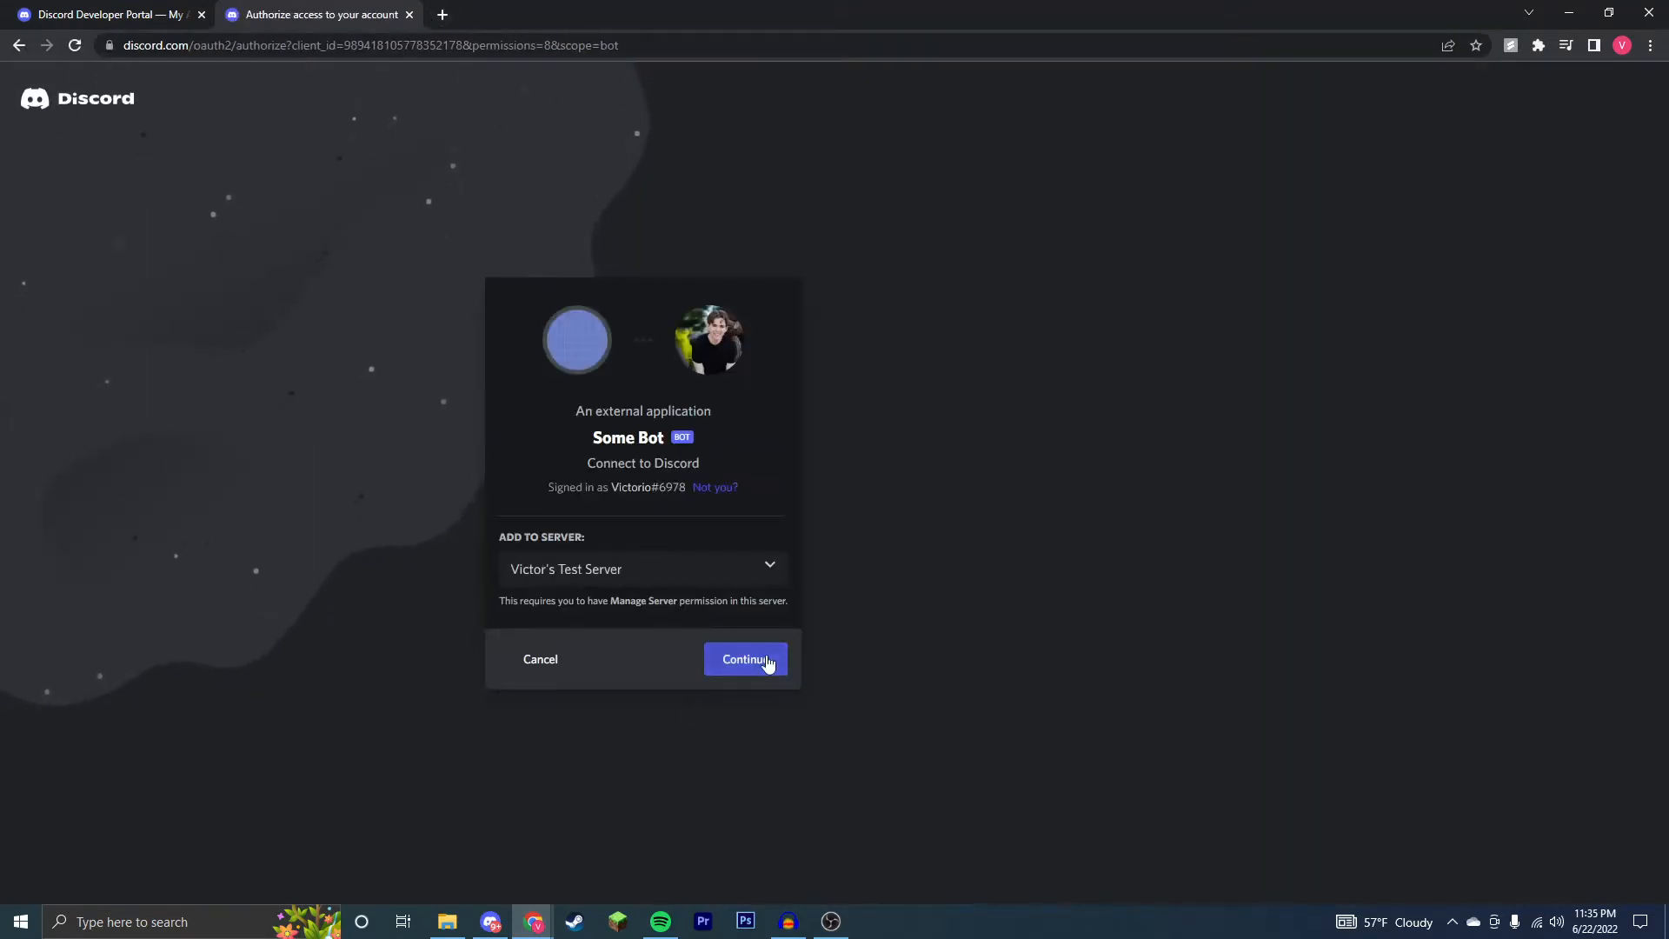
left_click(746, 659)
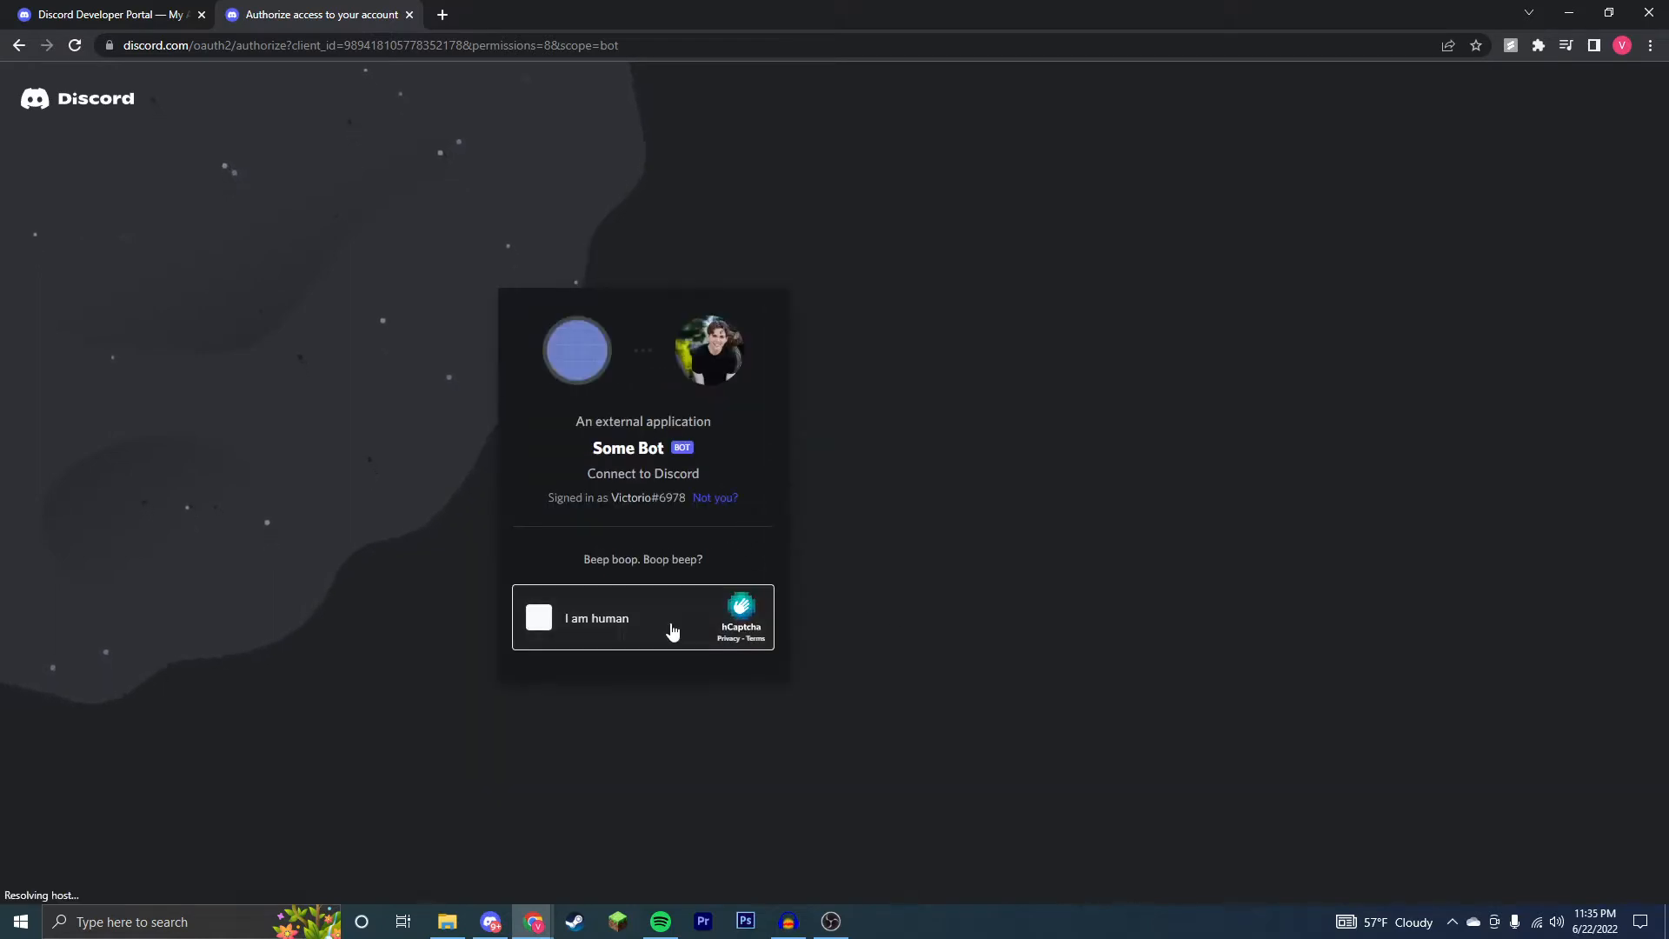
left_click(537, 619)
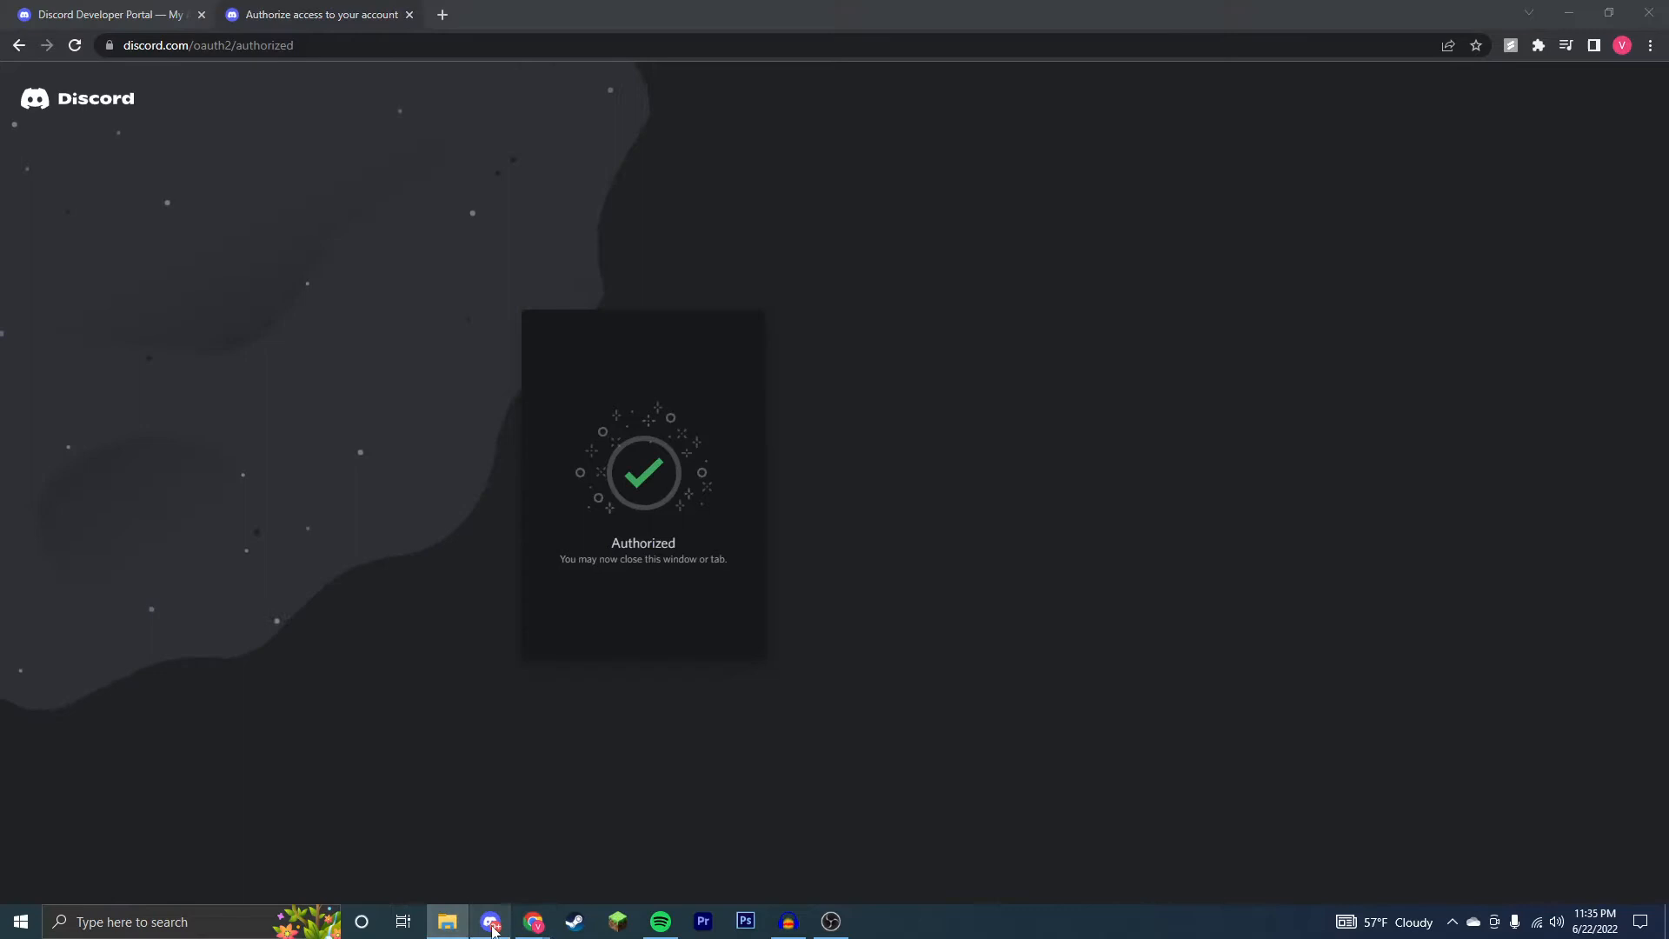
left_click(490, 922)
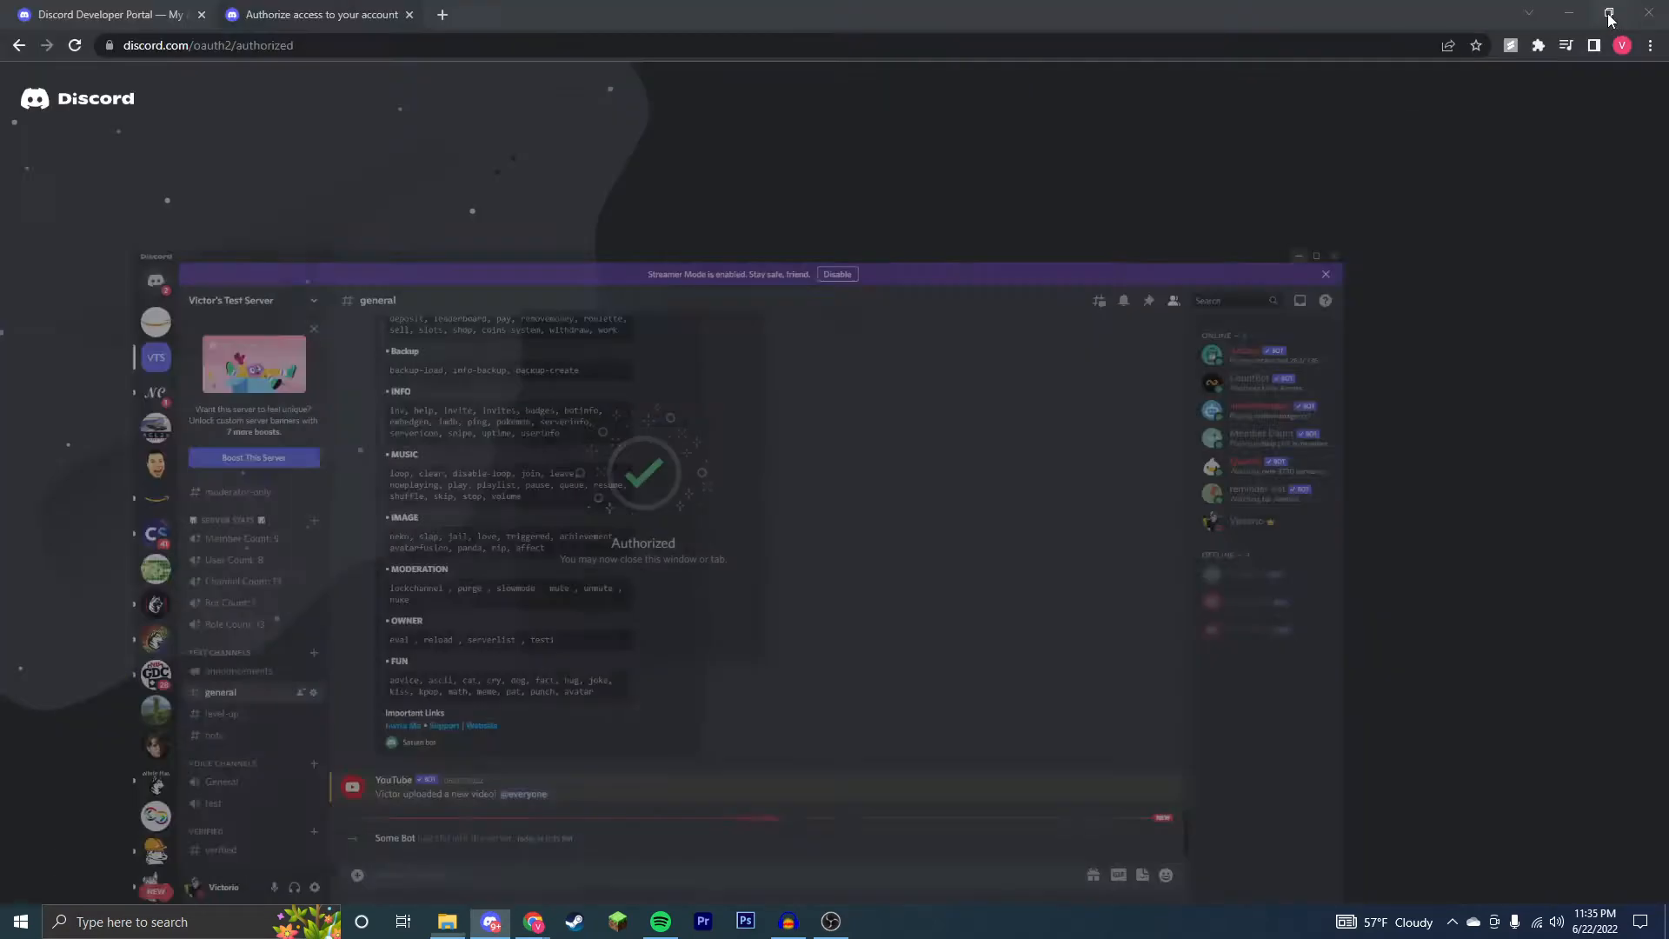
left_click(440, 14)
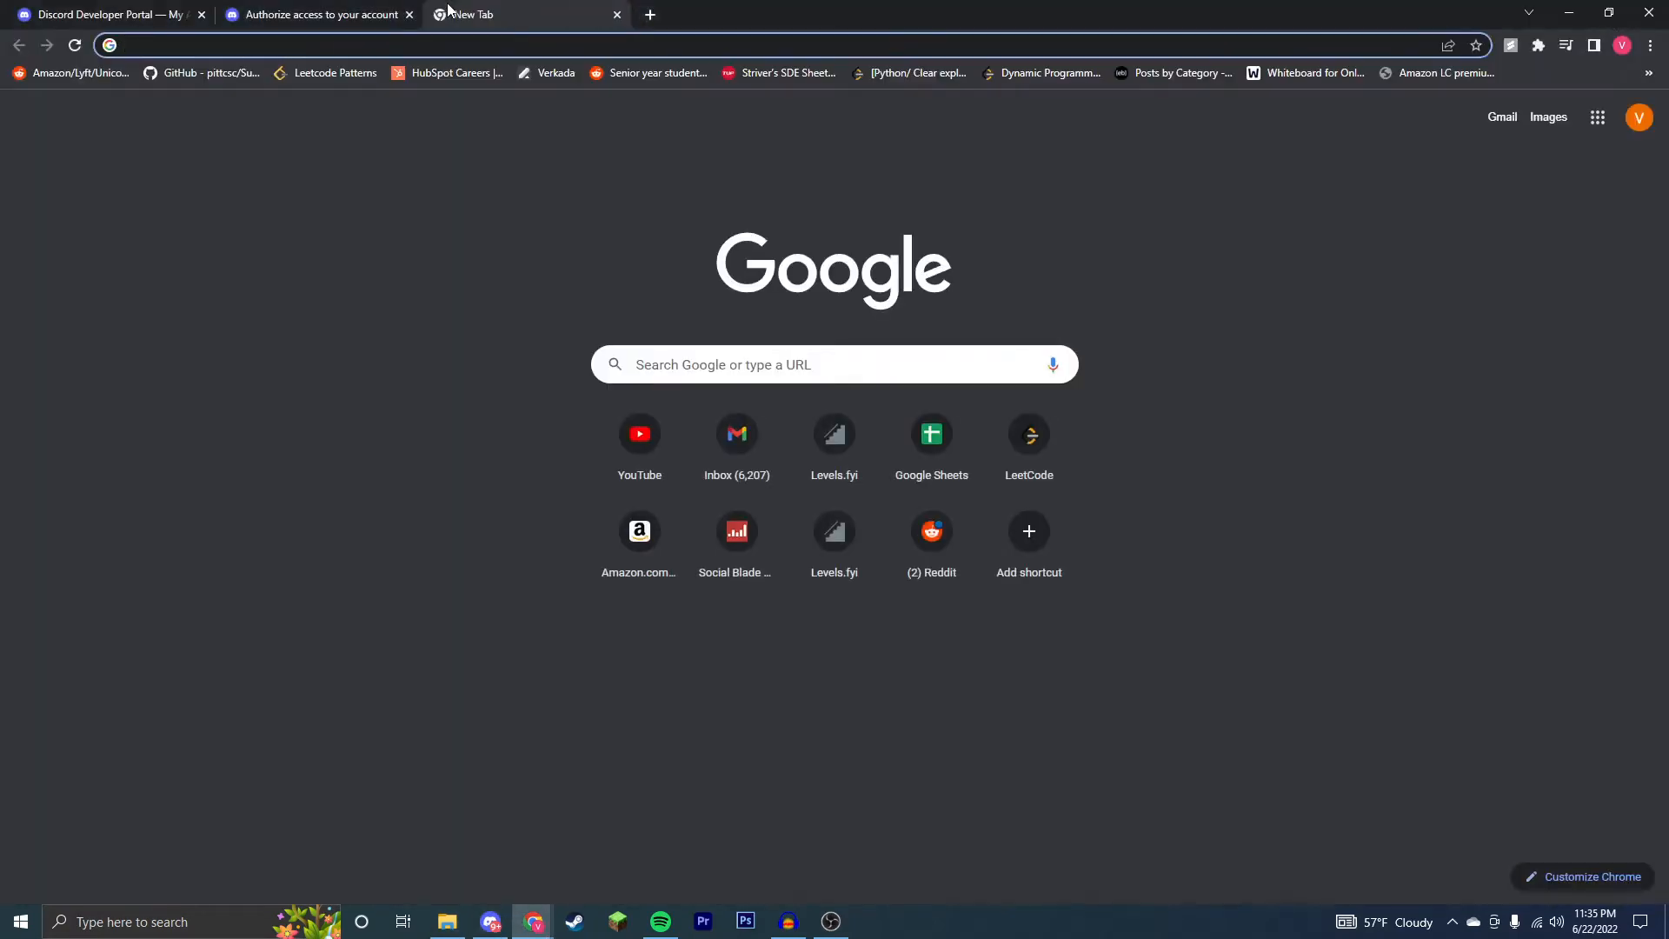
On replit.com, create a Node.js repl named MyFirstDiscordBot
type("replit.com/~")
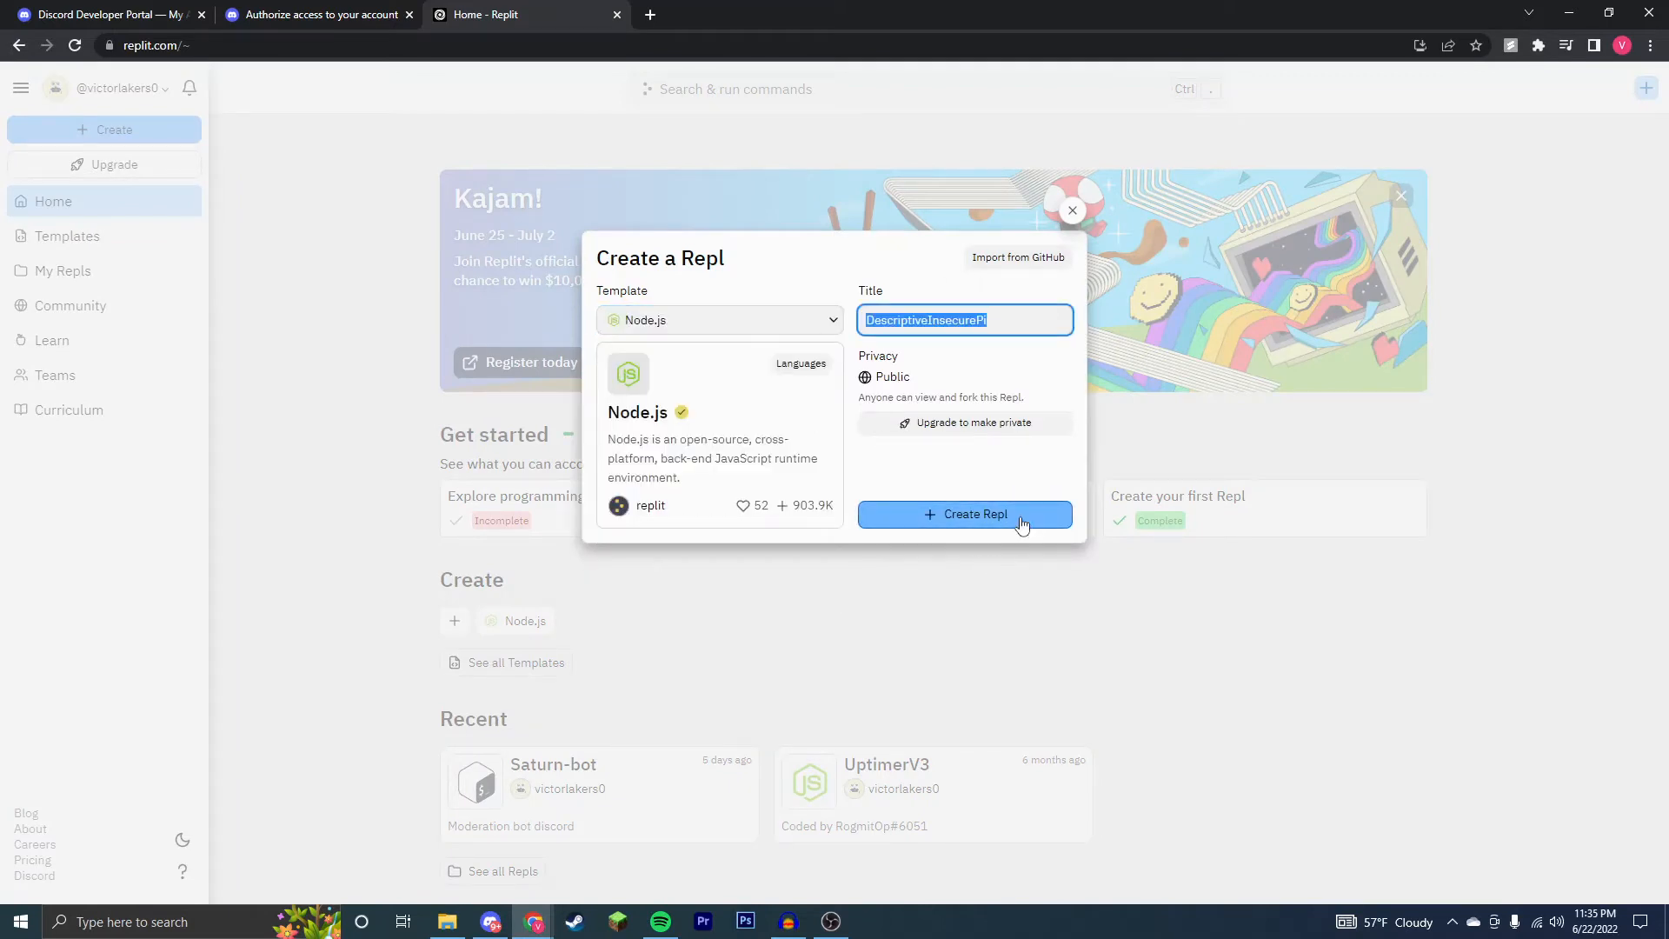
type("MyFirstDiscordB")
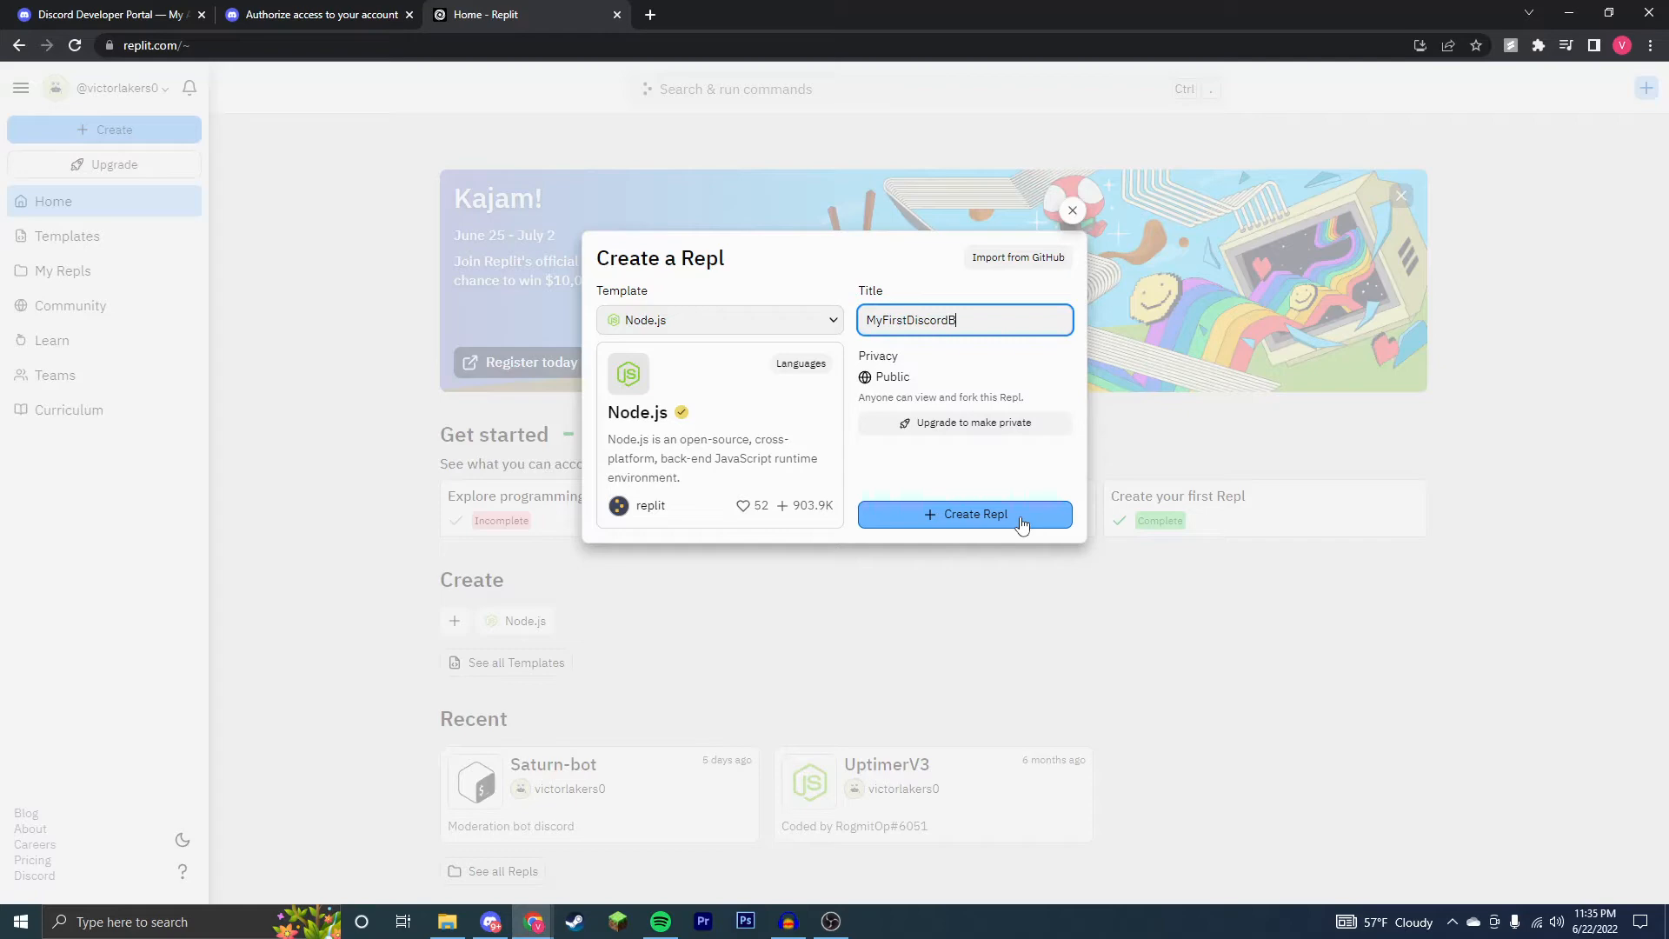
left_click(963, 515)
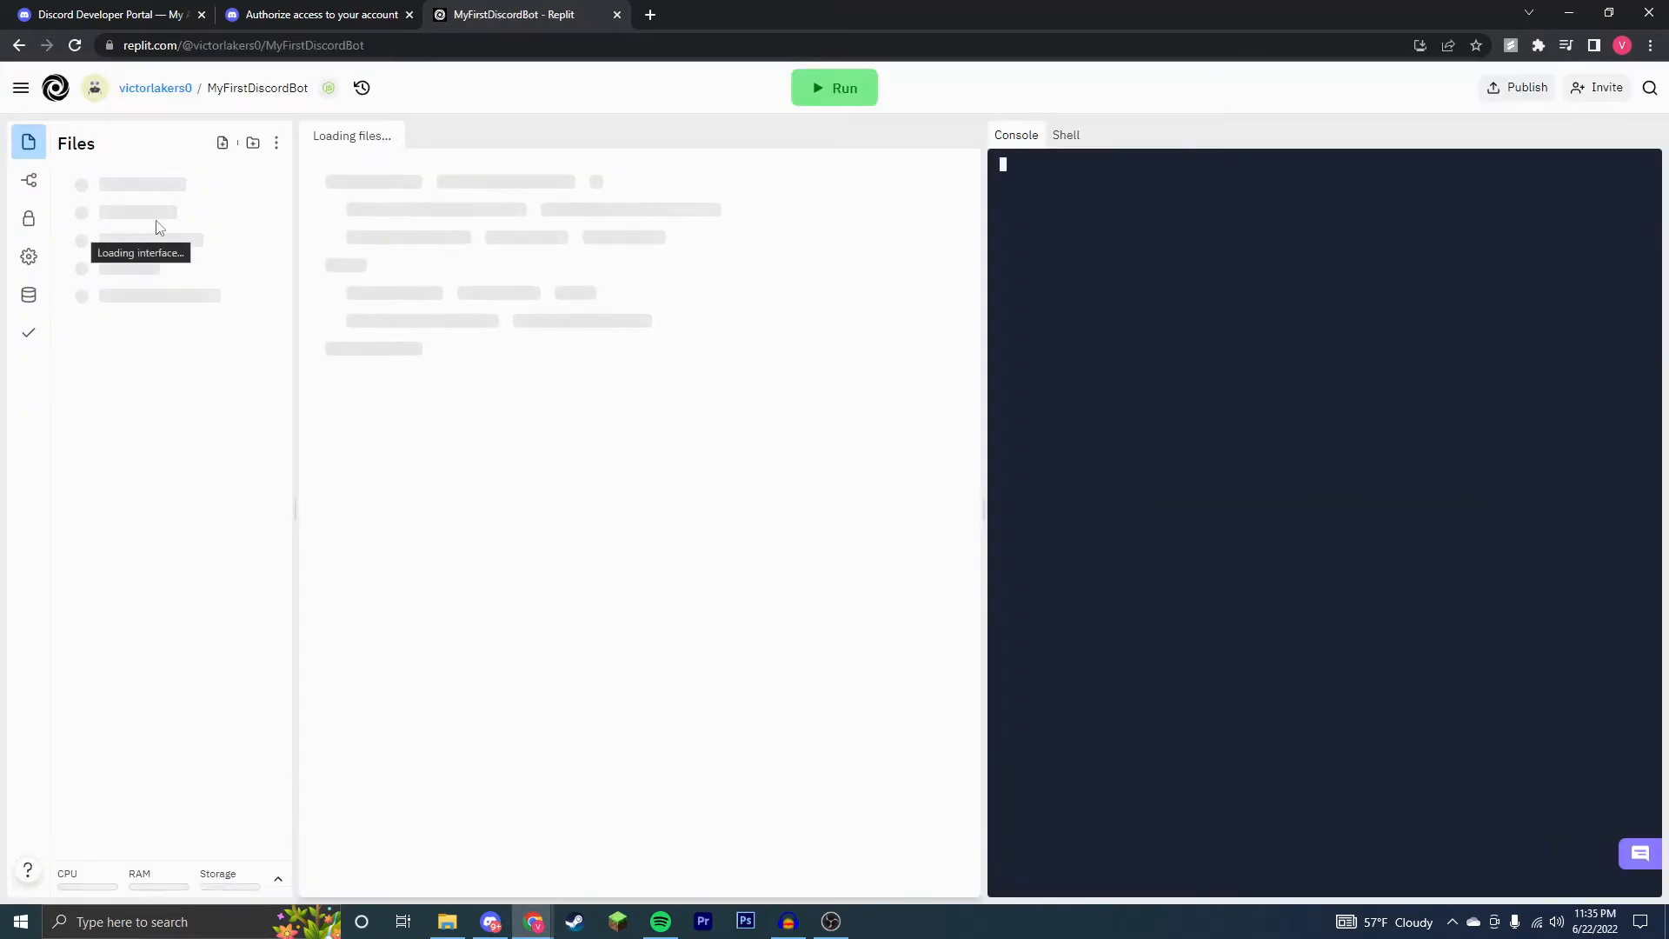
mouse_move(309, 248)
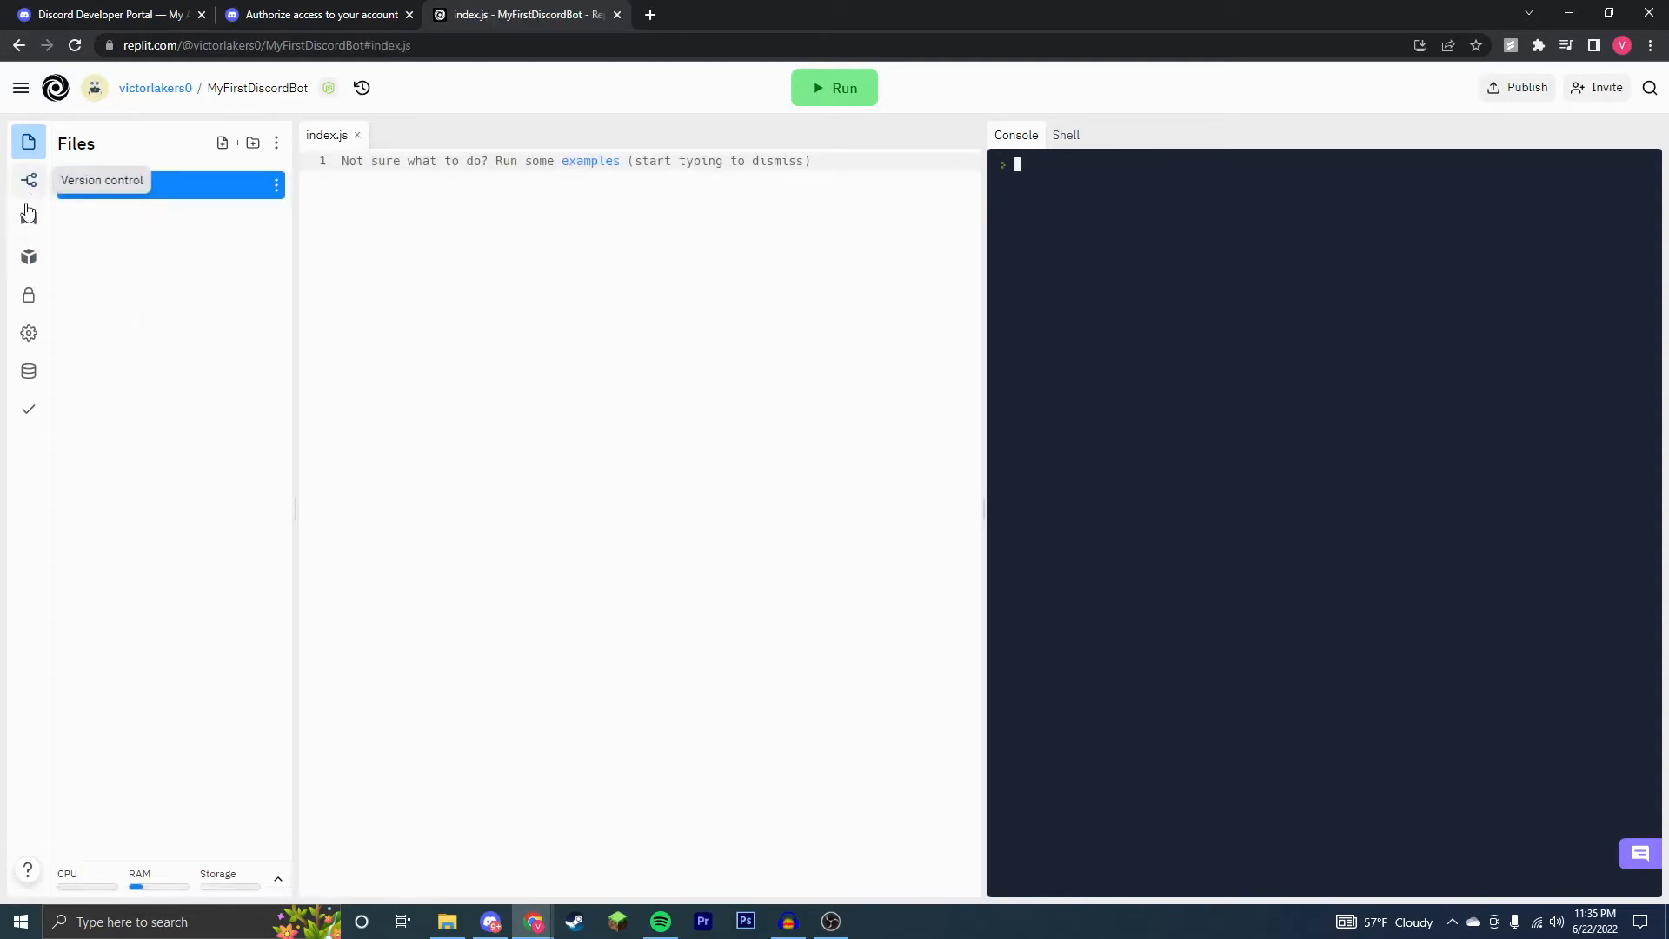
Install the discord.js package from the Packages tool
left_click(28, 257)
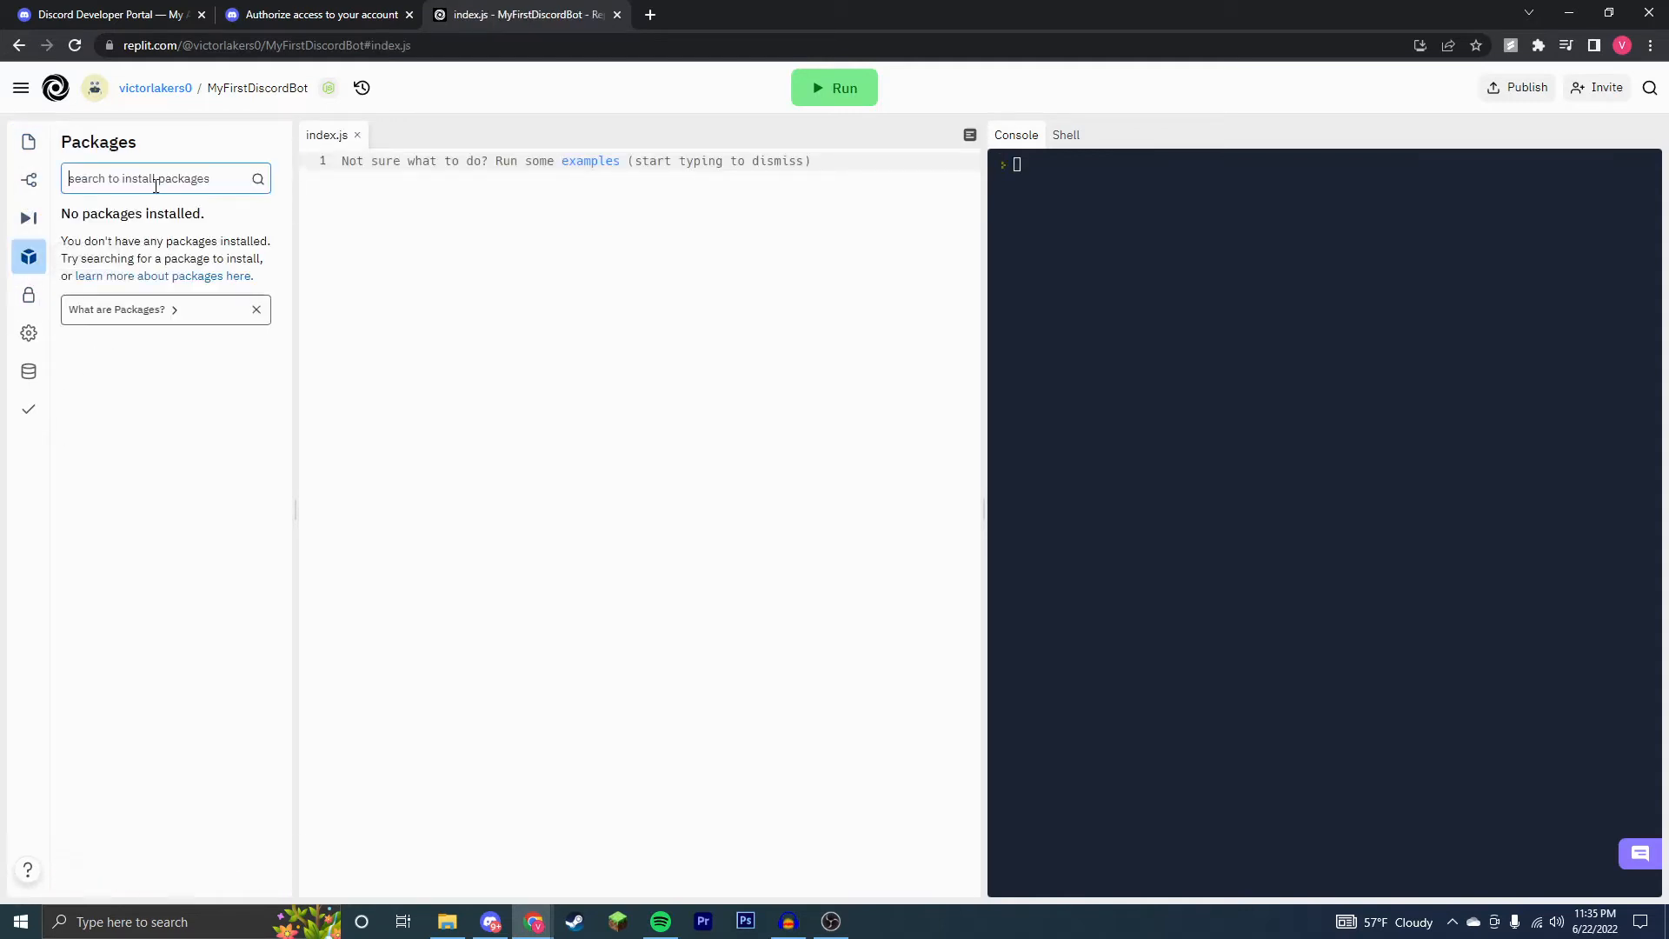
type("discord.py")
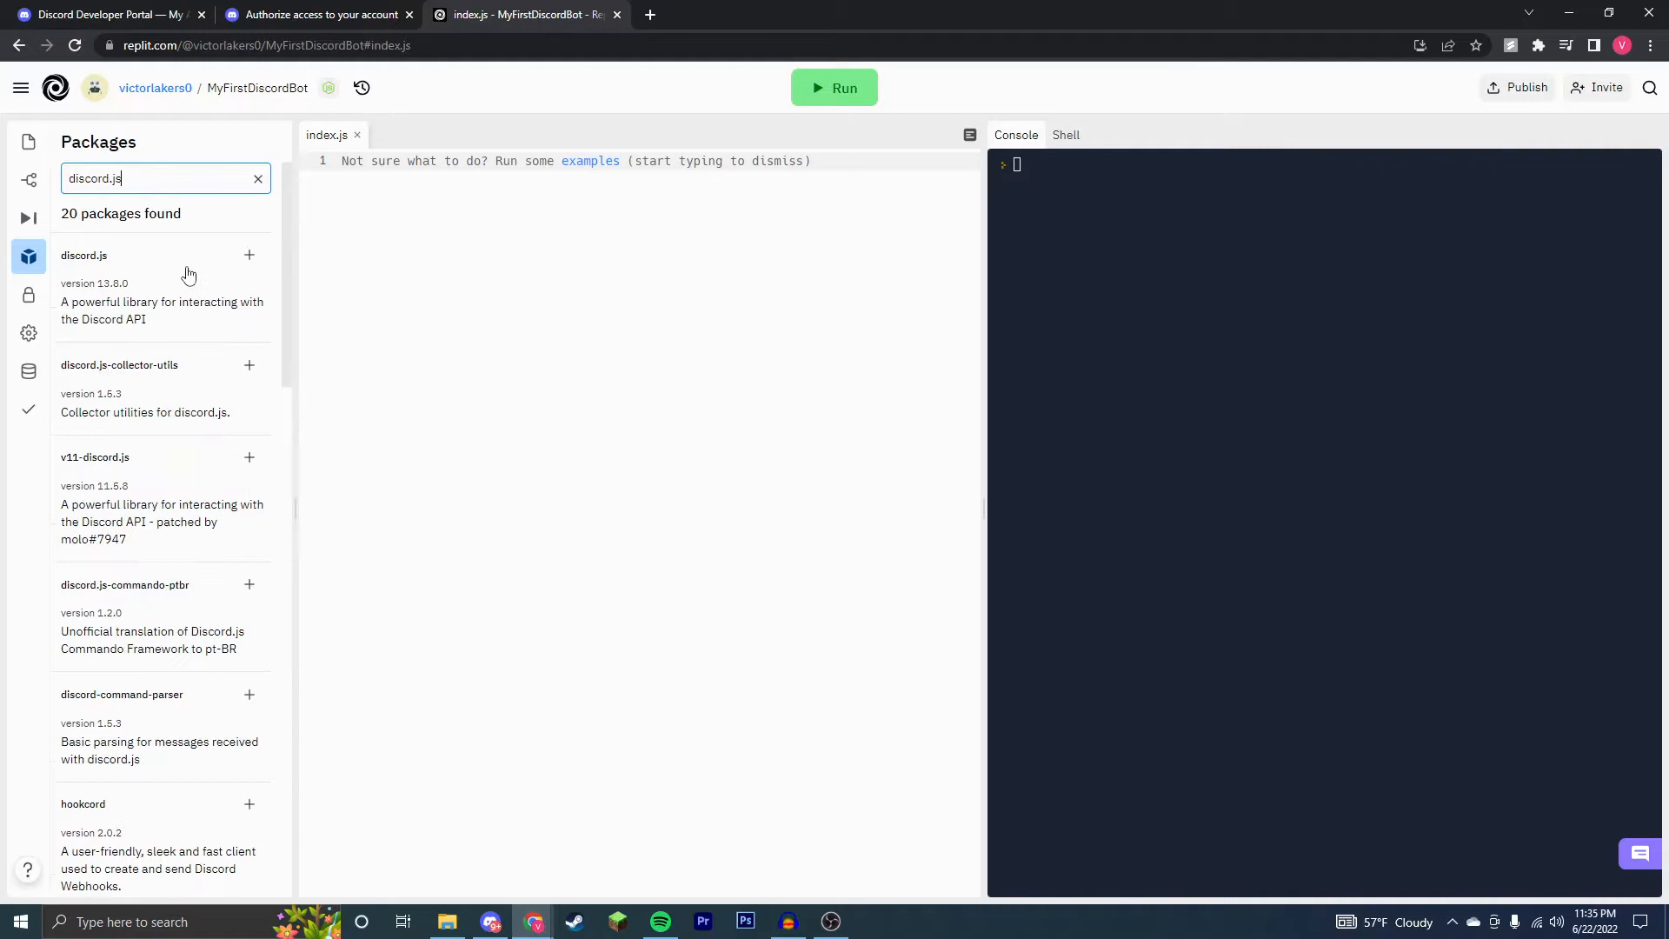
left_click(249, 254)
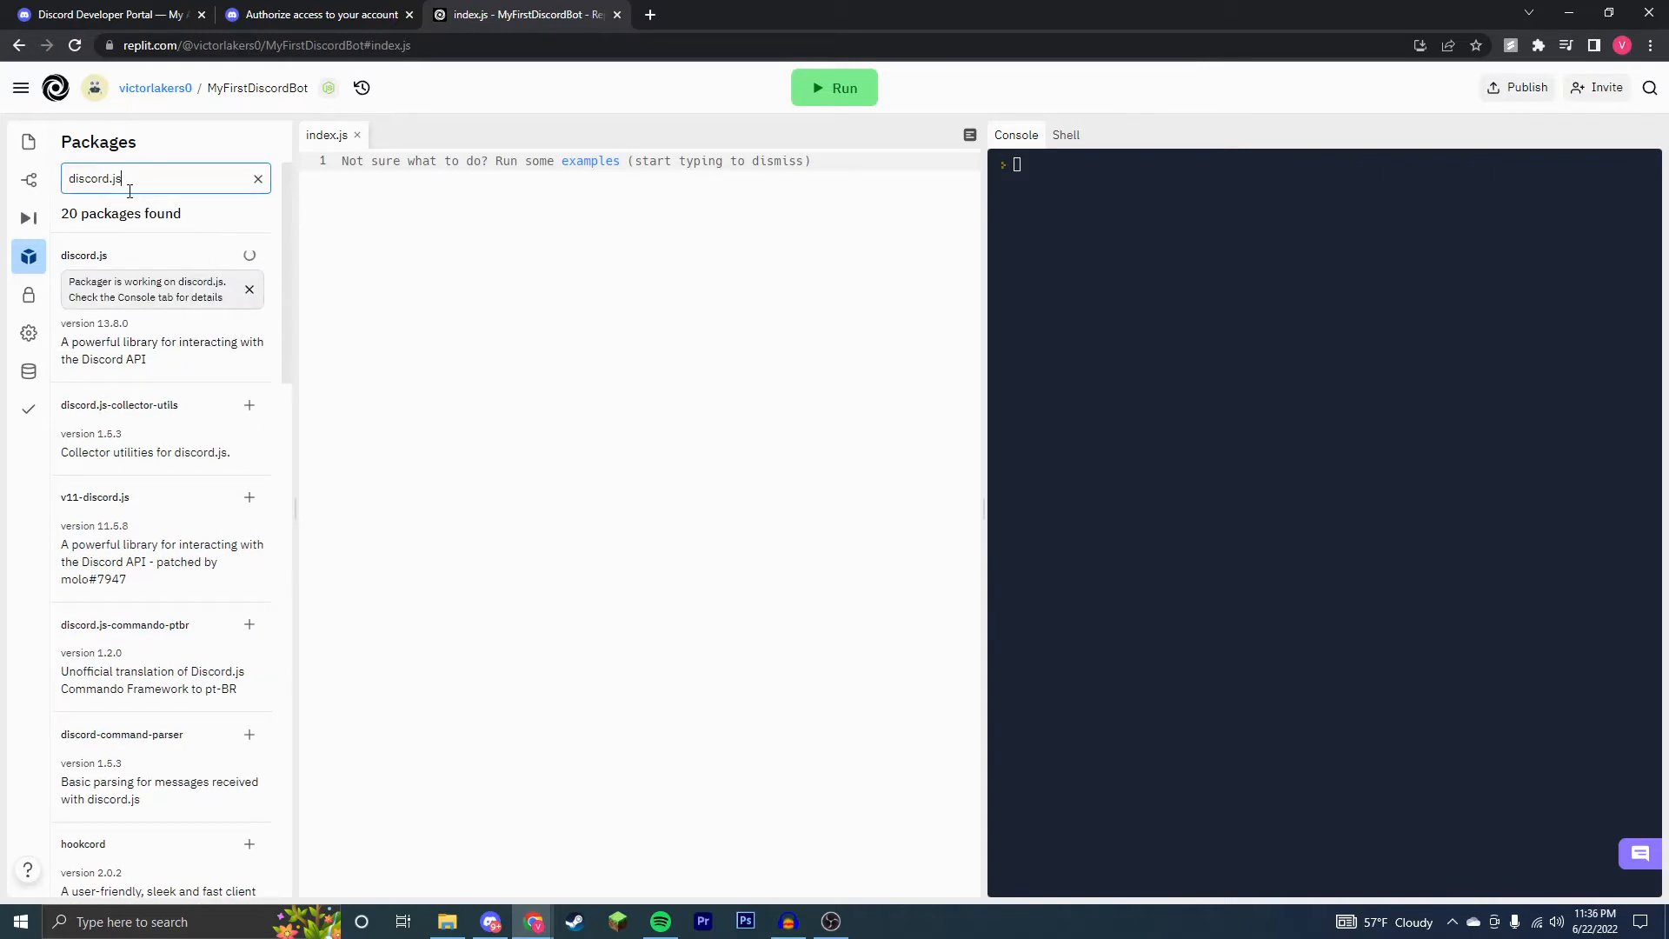
left_click(833, 87)
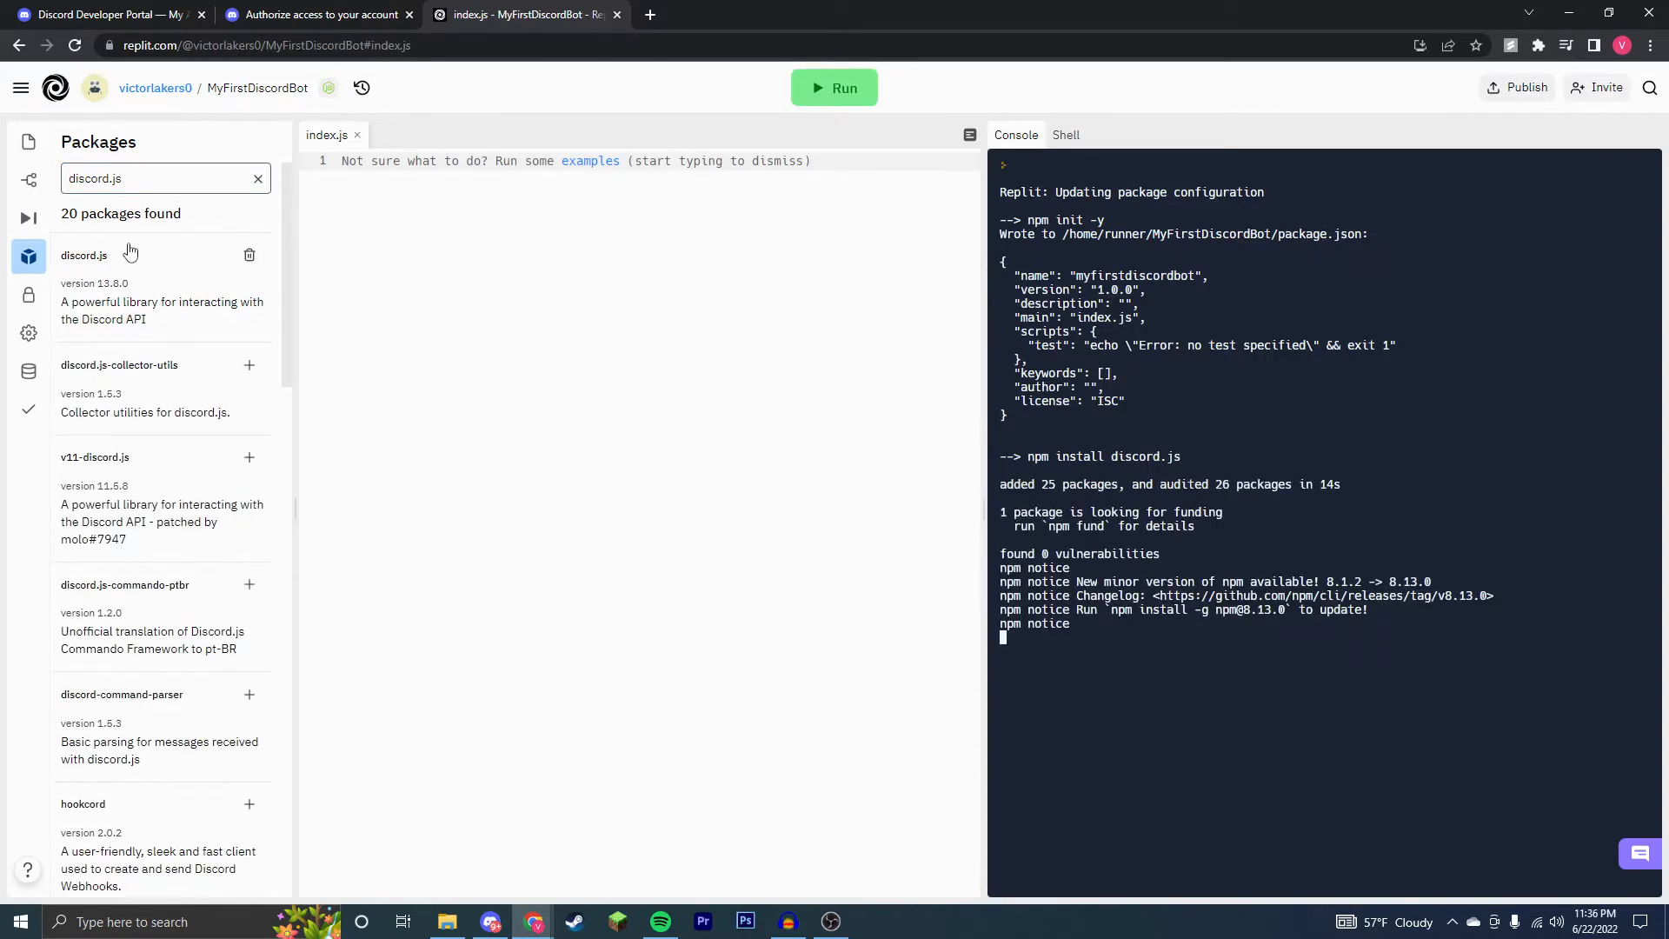
Install the express package and return to the Files panel
left_click(189, 177)
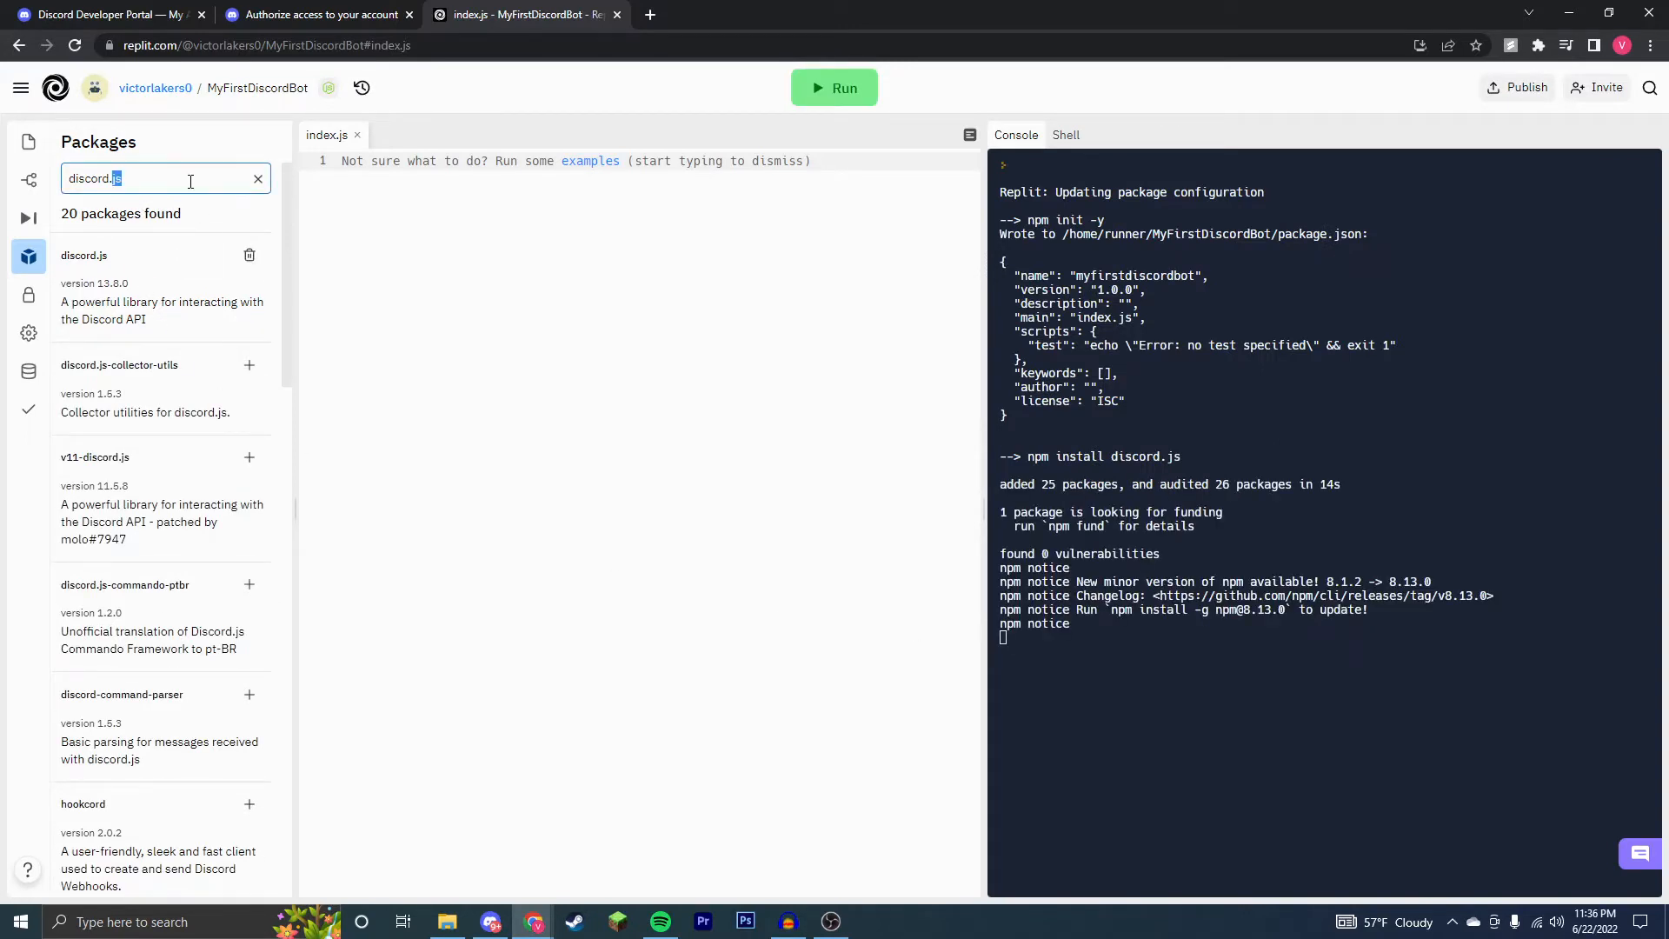
type("express")
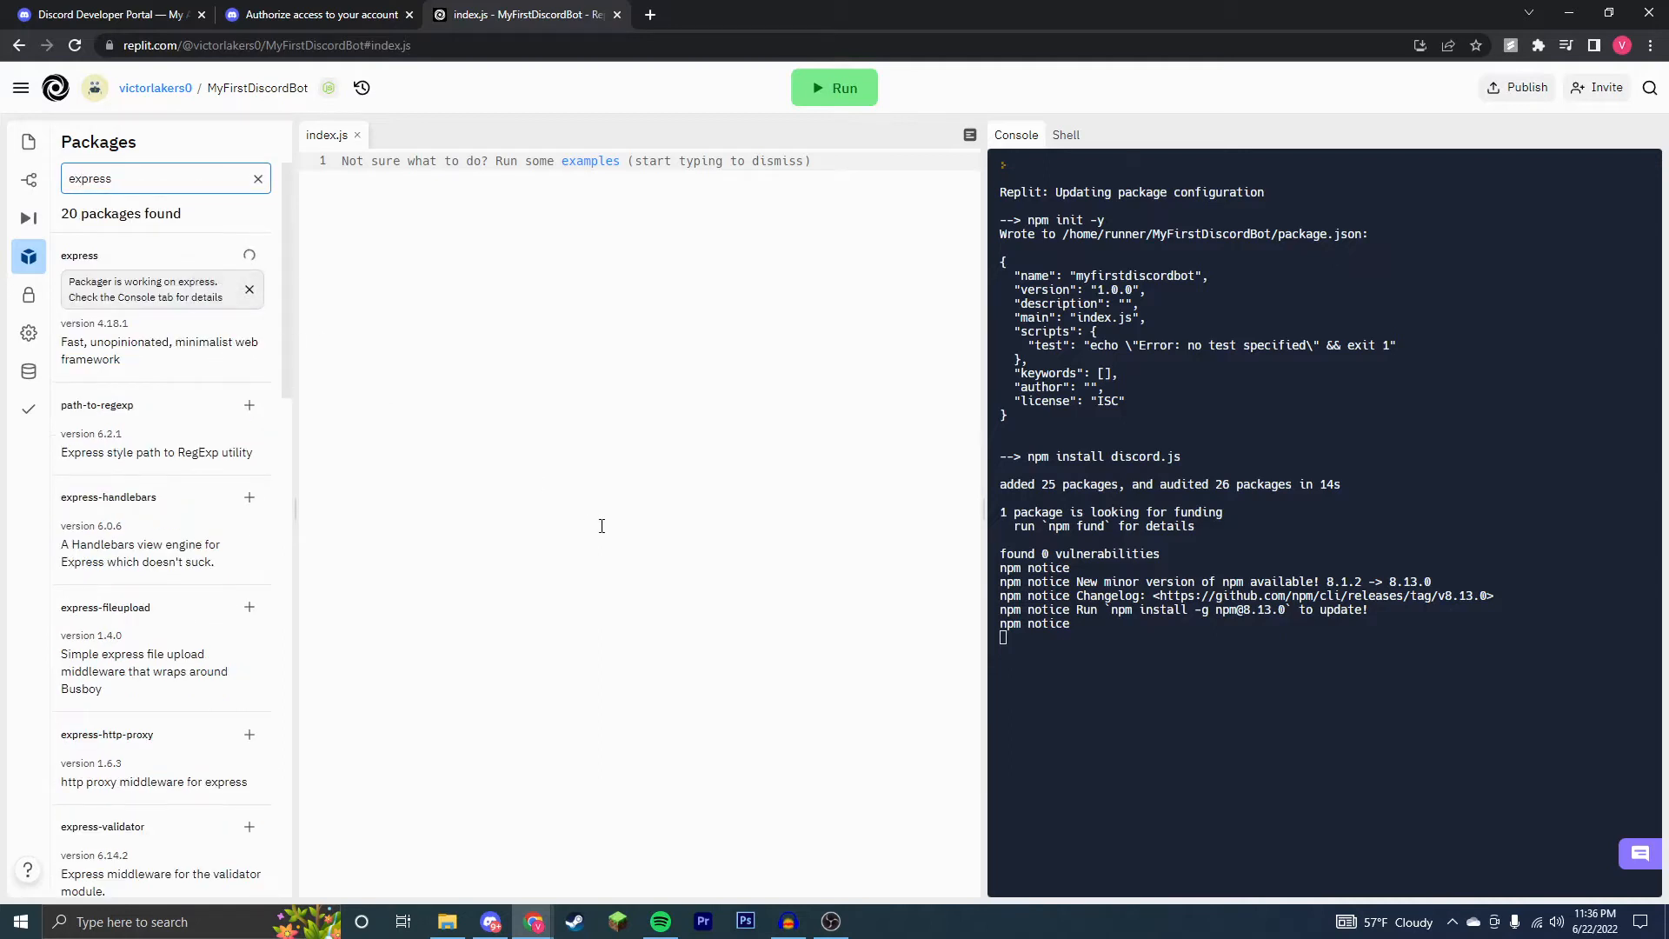
left_click(835, 87)
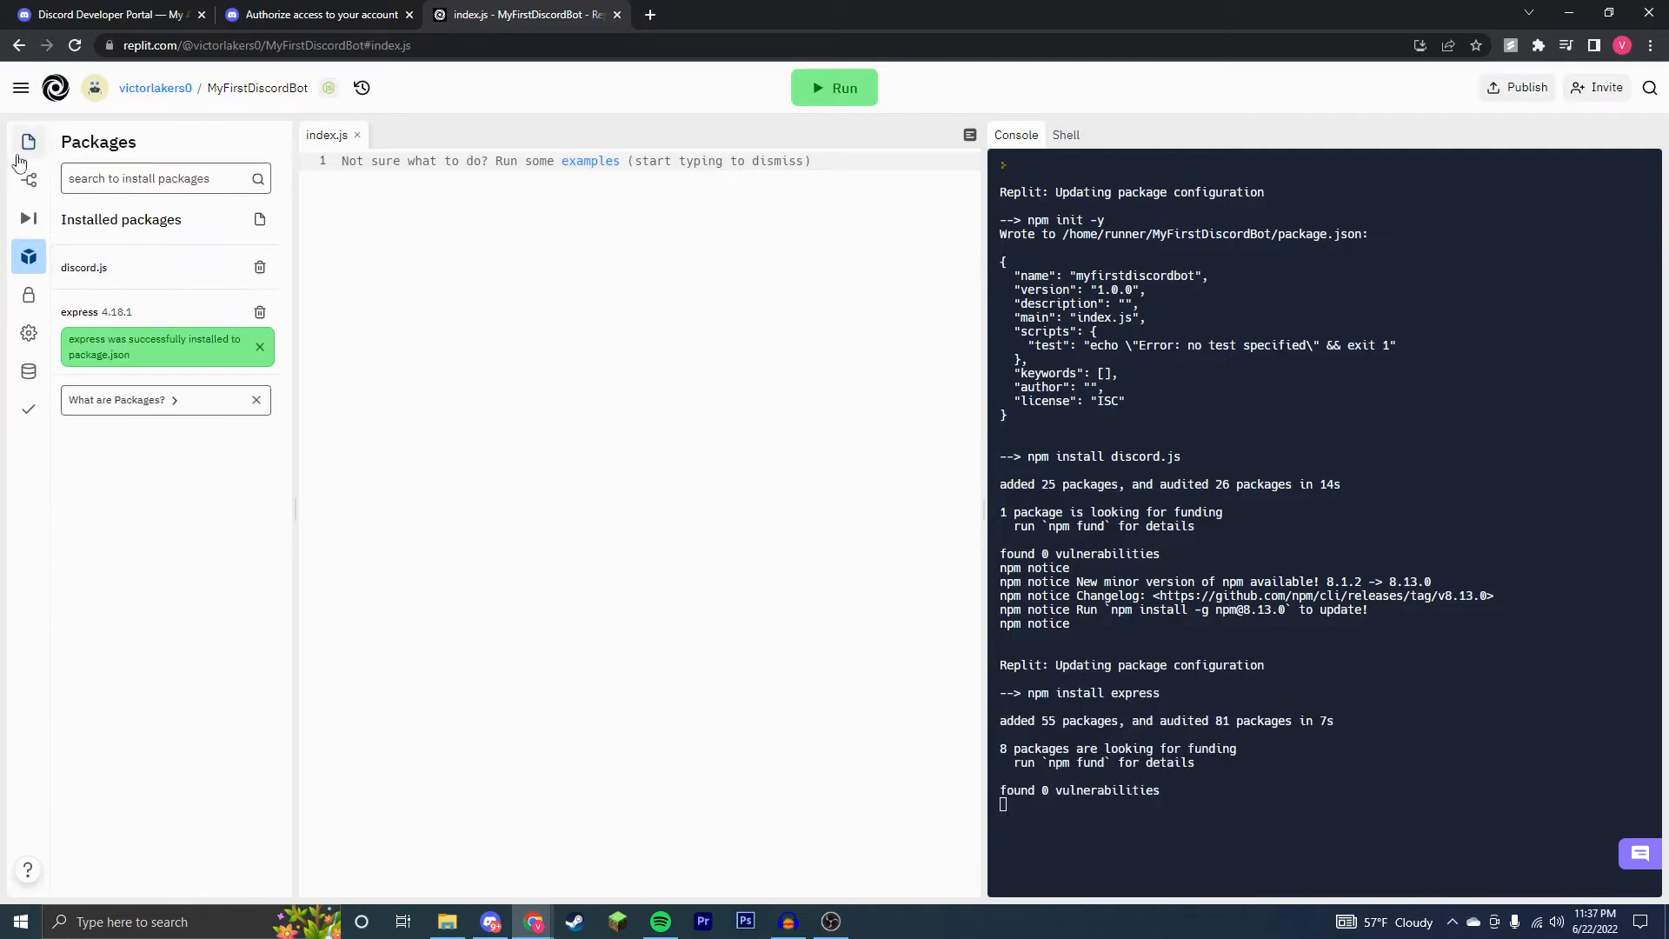
left_click(28, 144)
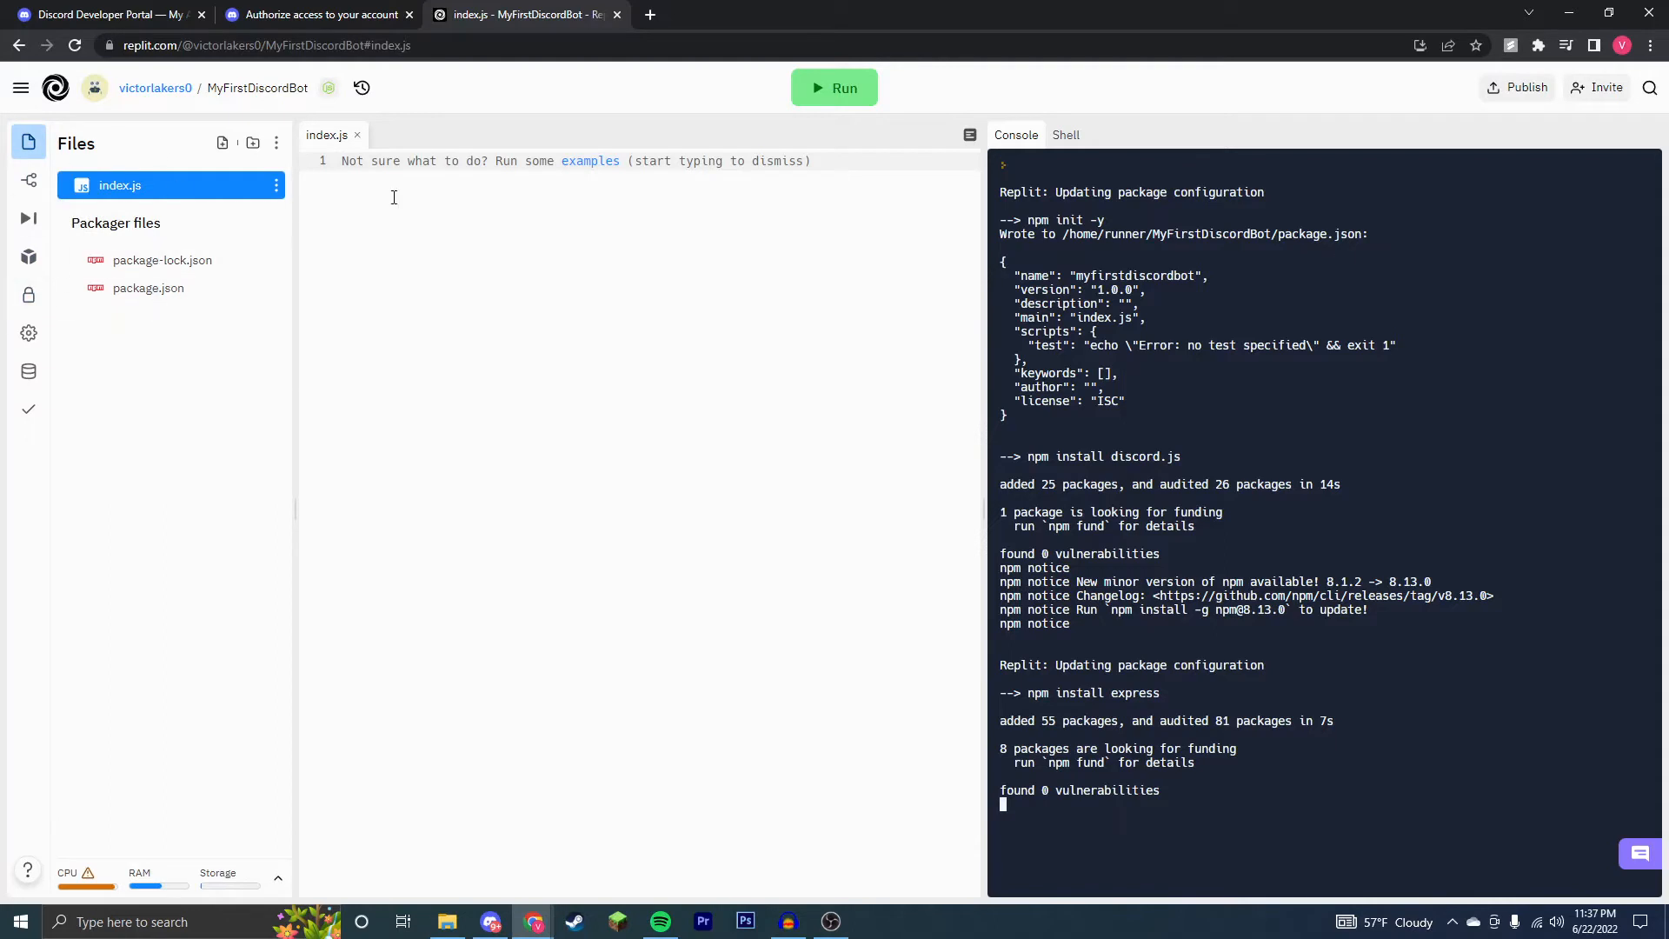
Run npm init -y && npm i --save-dev node@16 with the npm prefix config in the Shell, then check package.json
left_click(1065, 134)
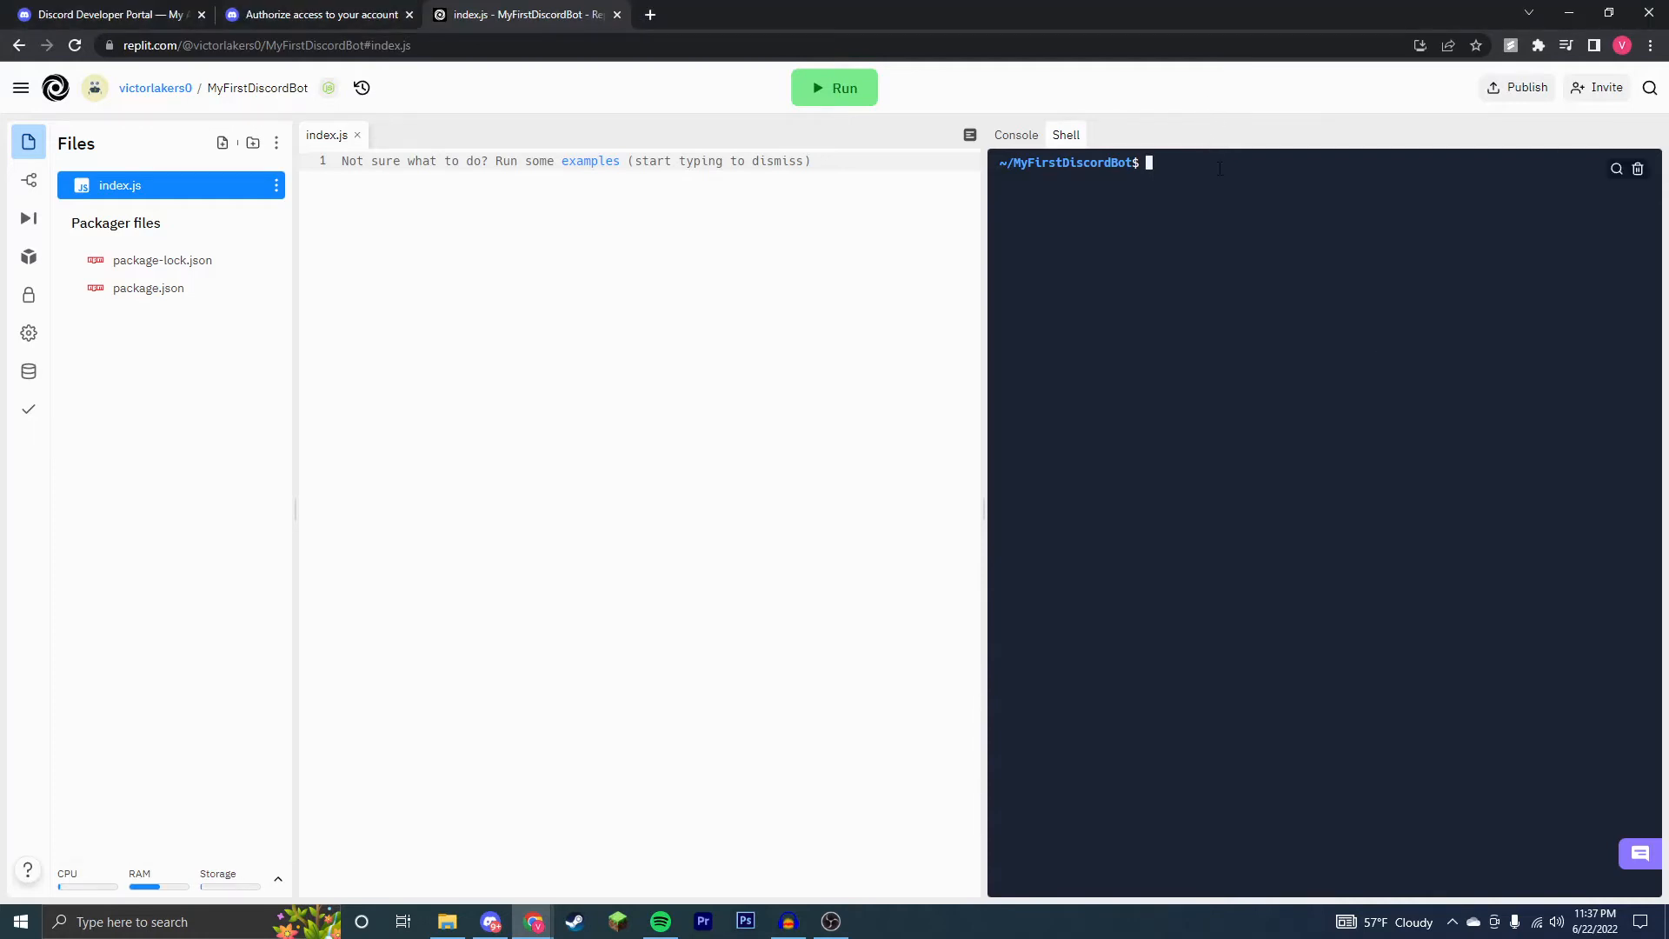
type("npm init -y && npm i --save-dev node@16 && npm config set prefix=$(pwd)/node_modules/node && export PATH=$(pwd)/node_modules/node/bin:$PATH")
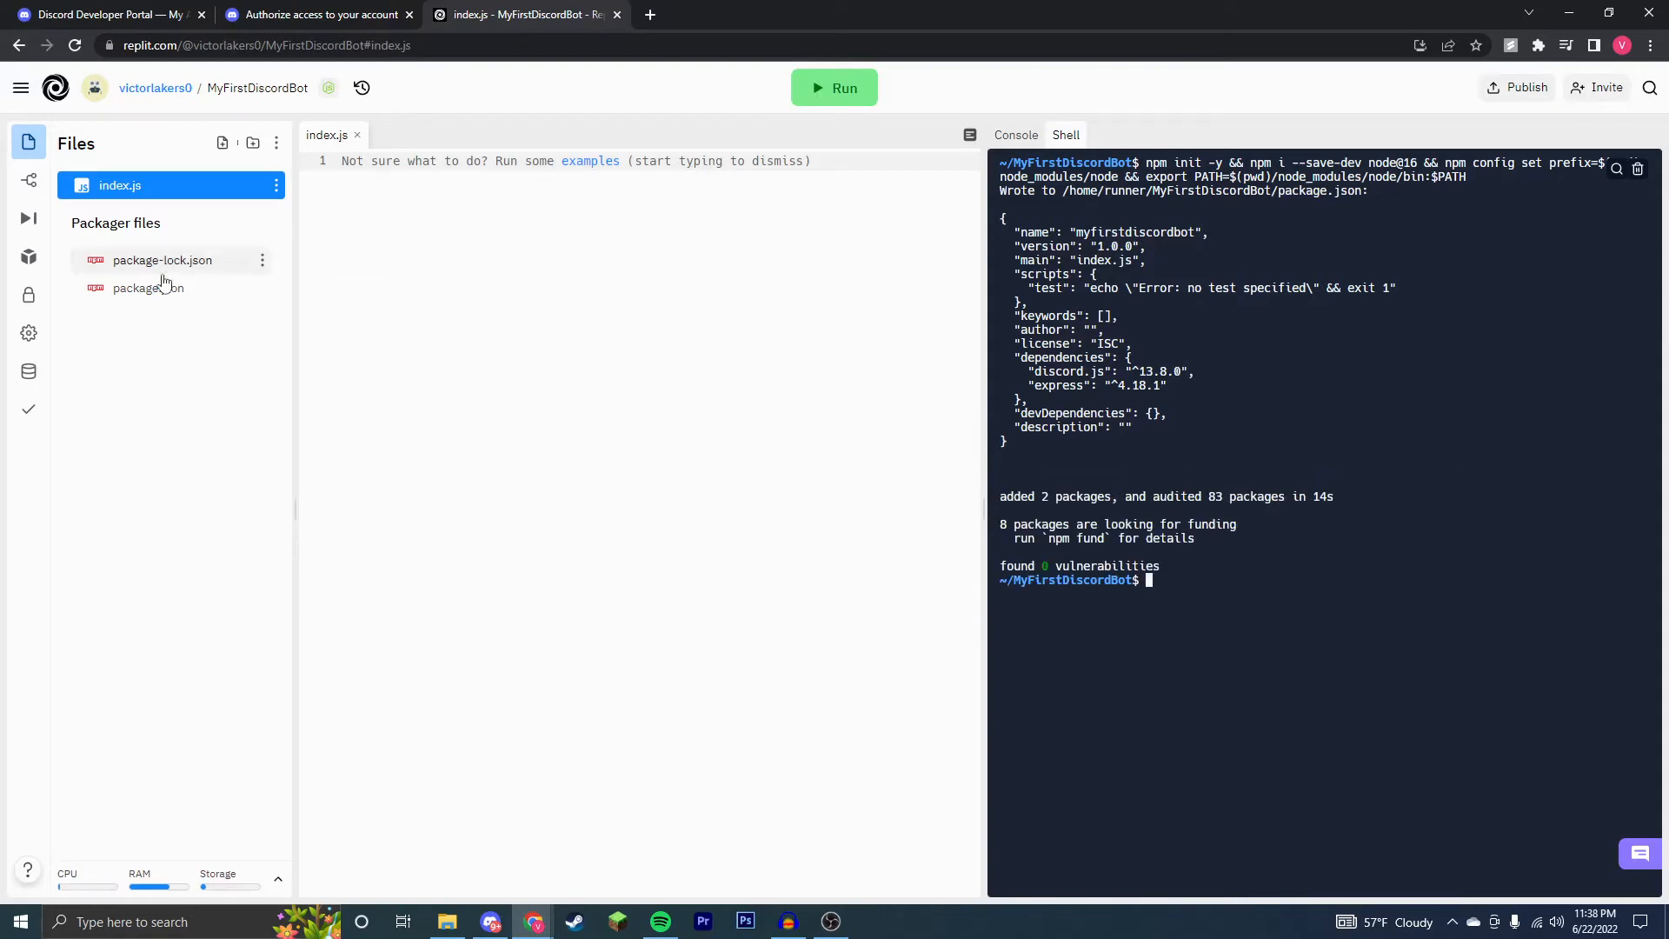
left_click(146, 287)
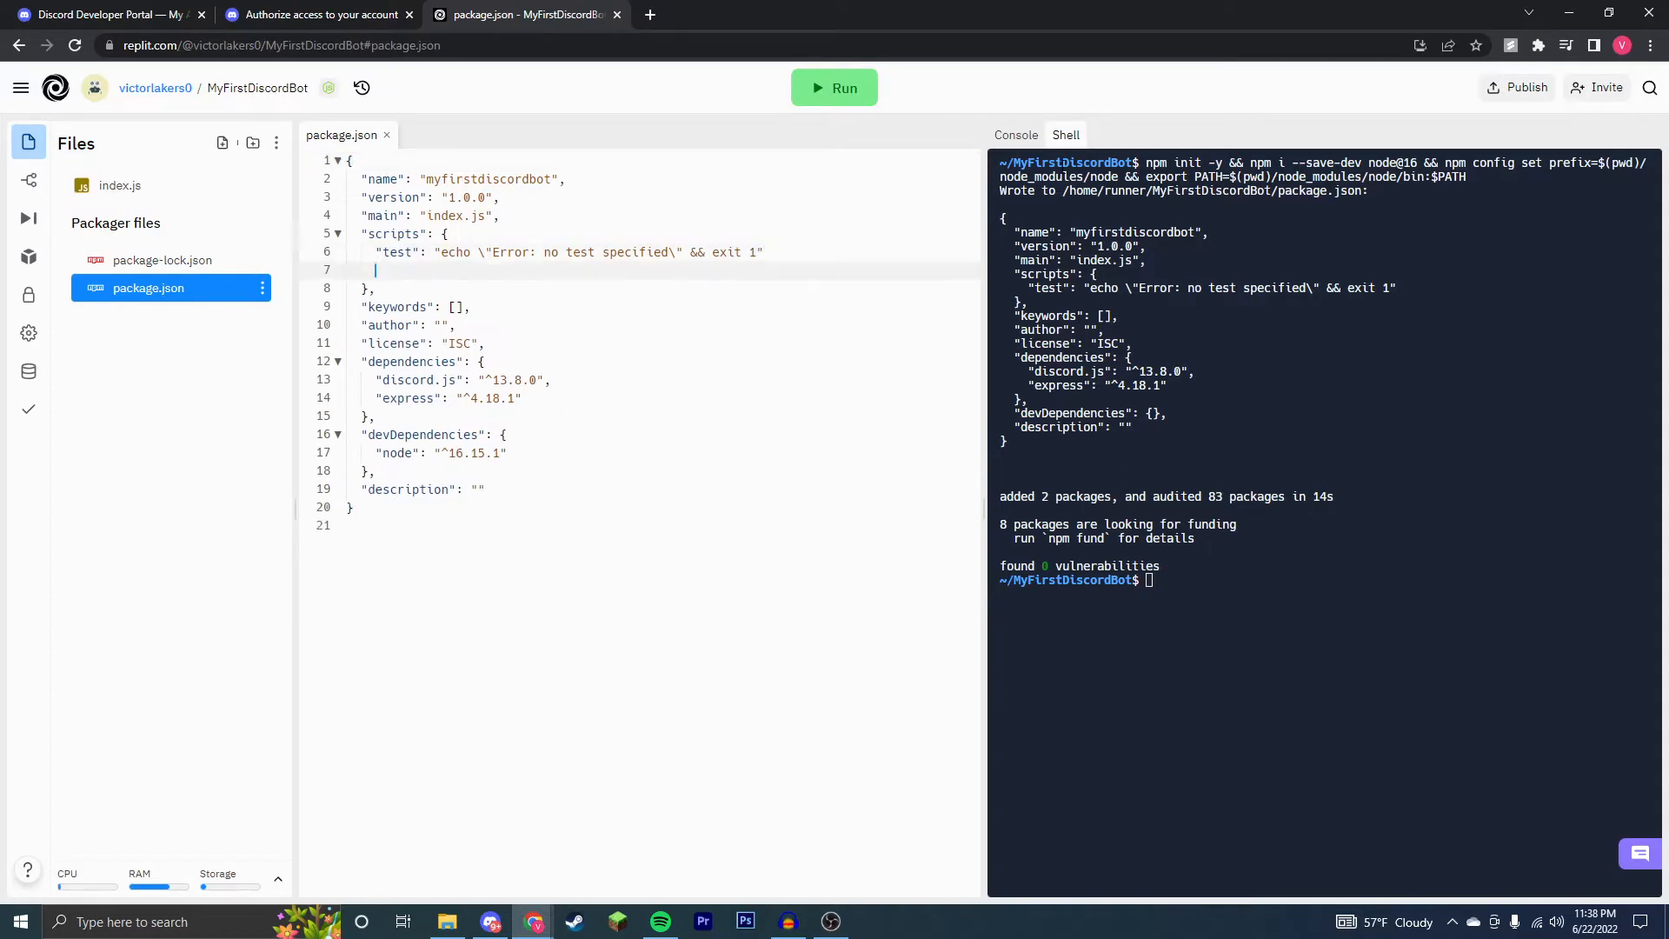
Confirm package.json lists node ^16.15.1 under devDependencies and return to index.js
type("\"\"")
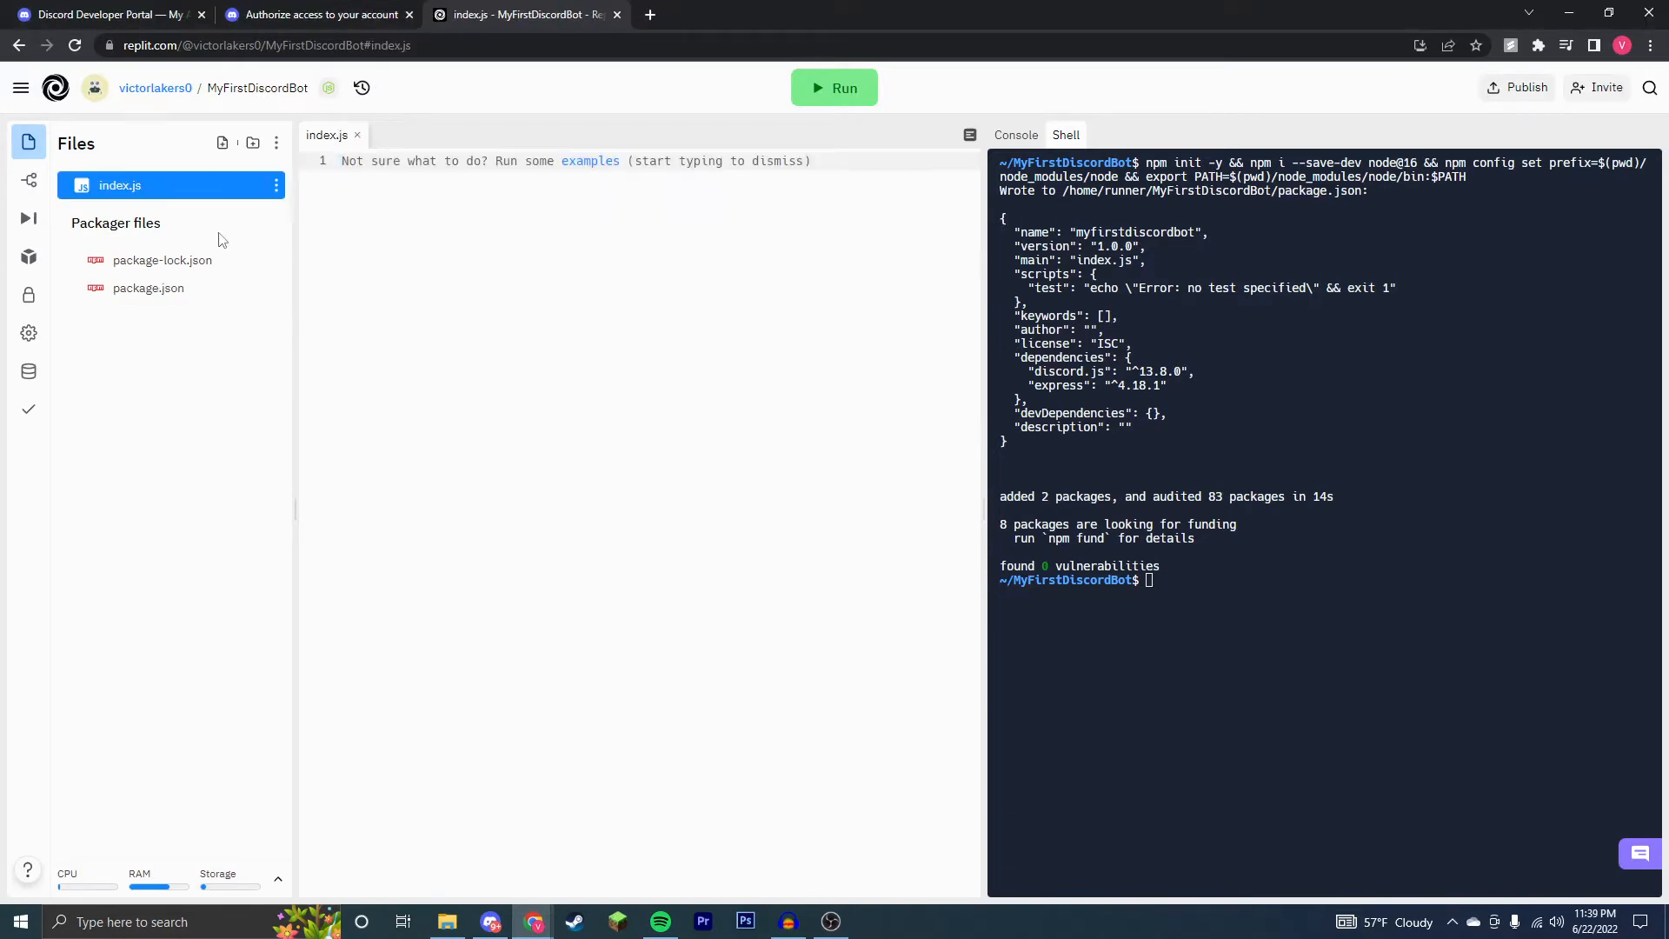
Show hidden files and make .replit begin with run = "npm start", then return to index.js
left_click(276, 141)
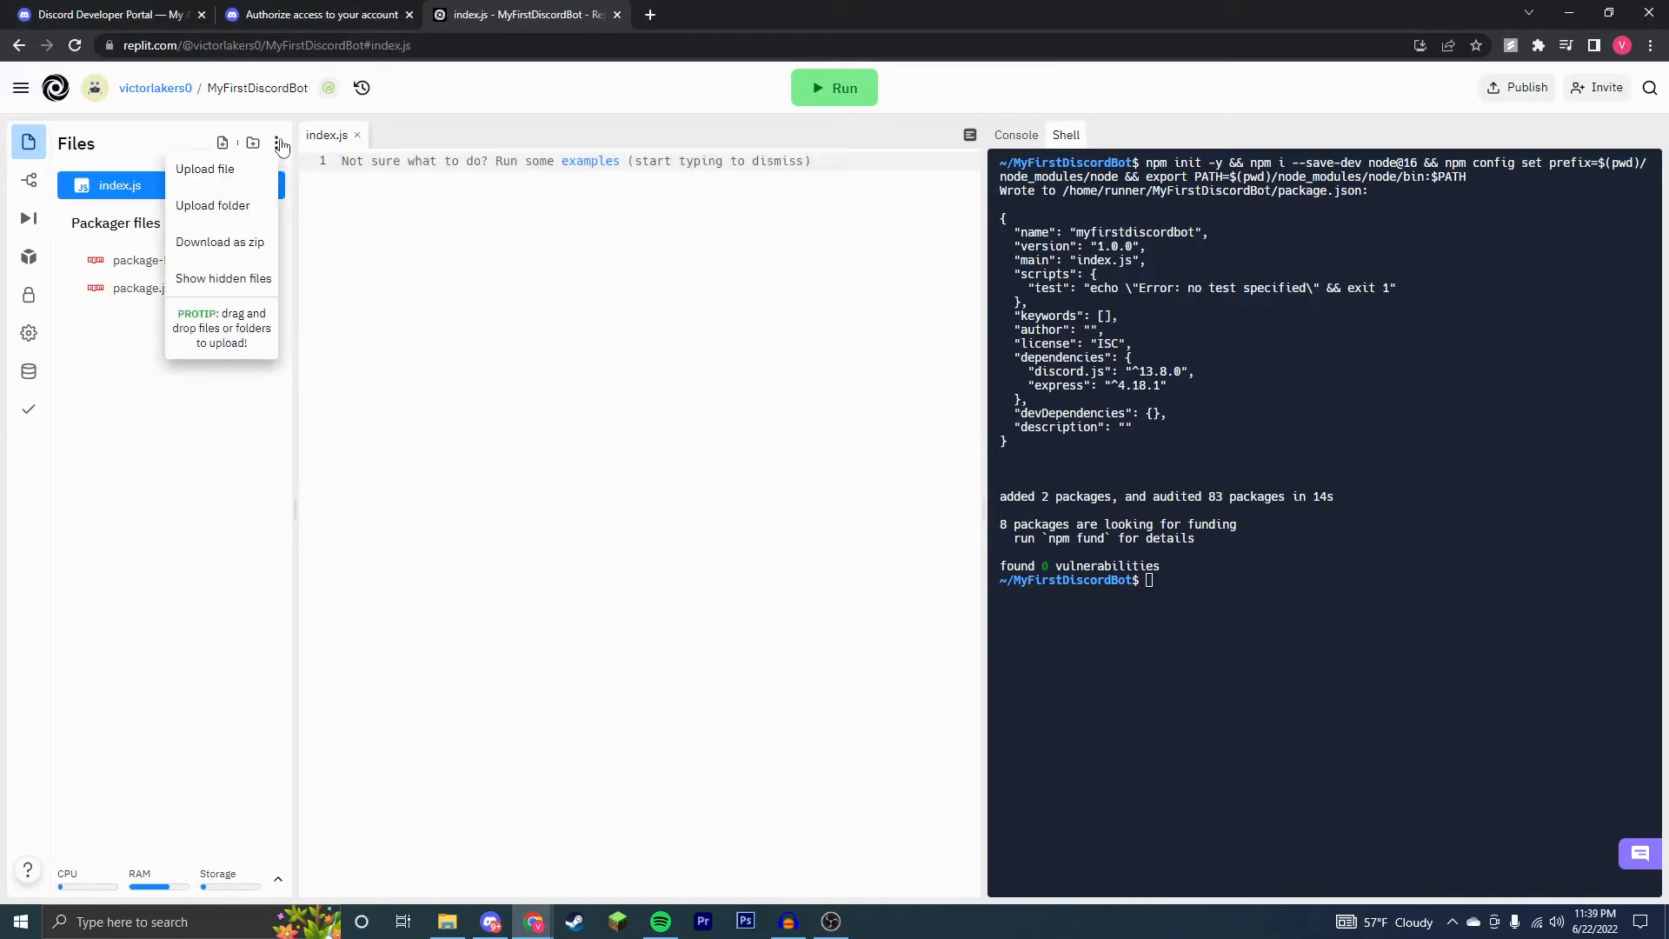
left_click(222, 279)
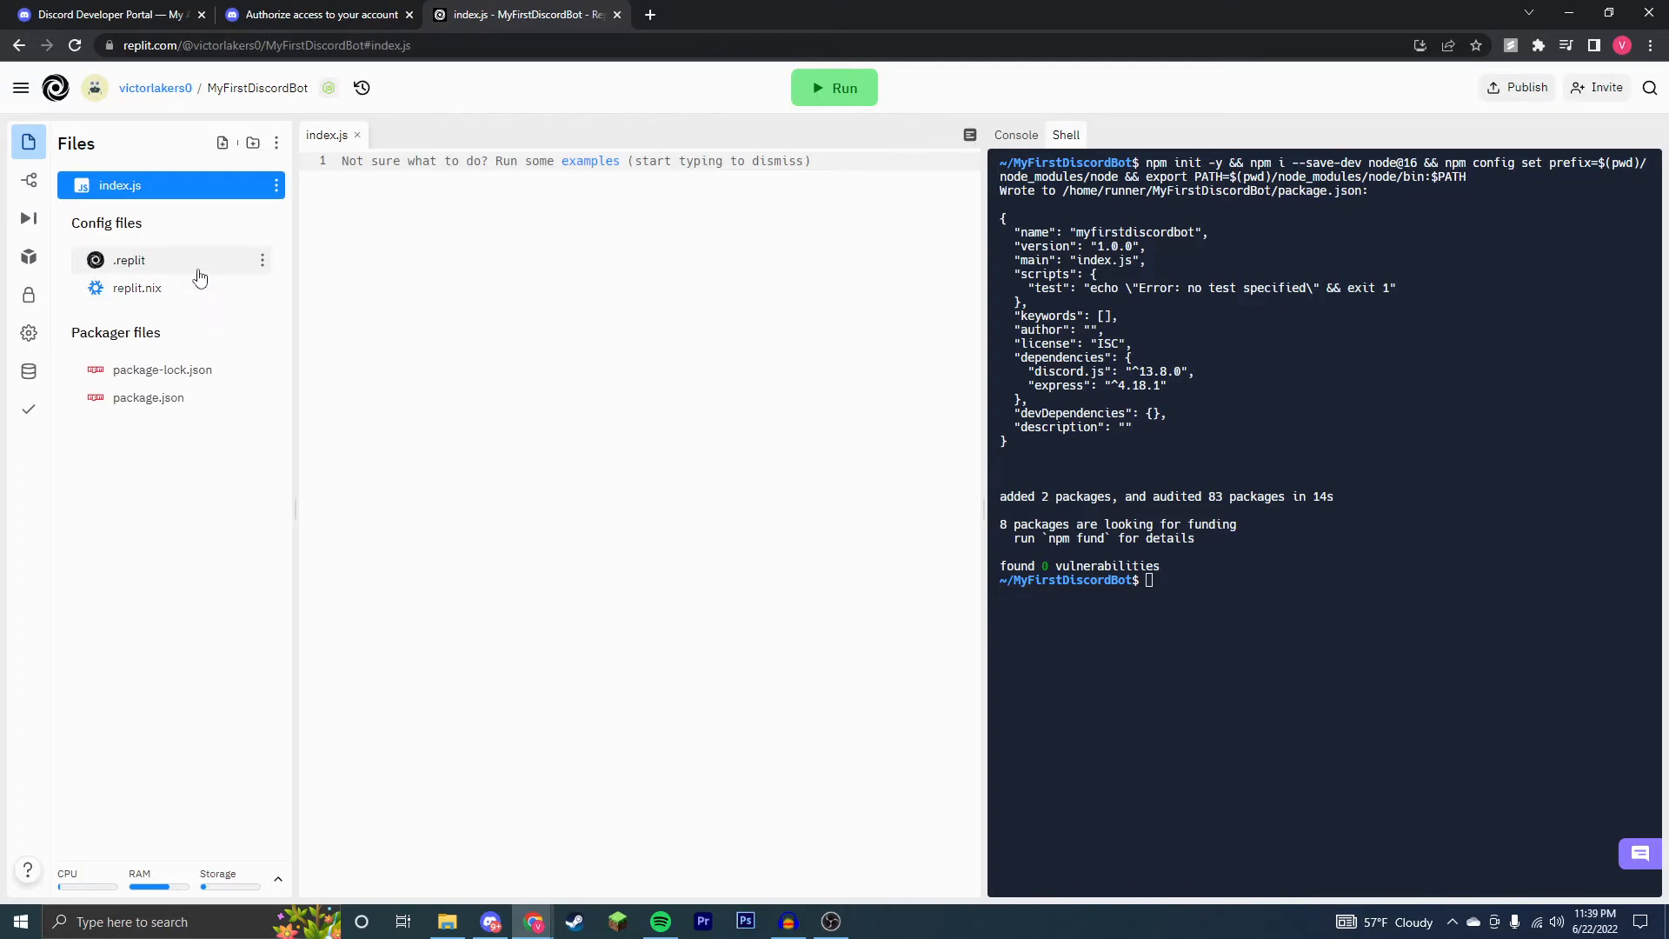
left_click(129, 259)
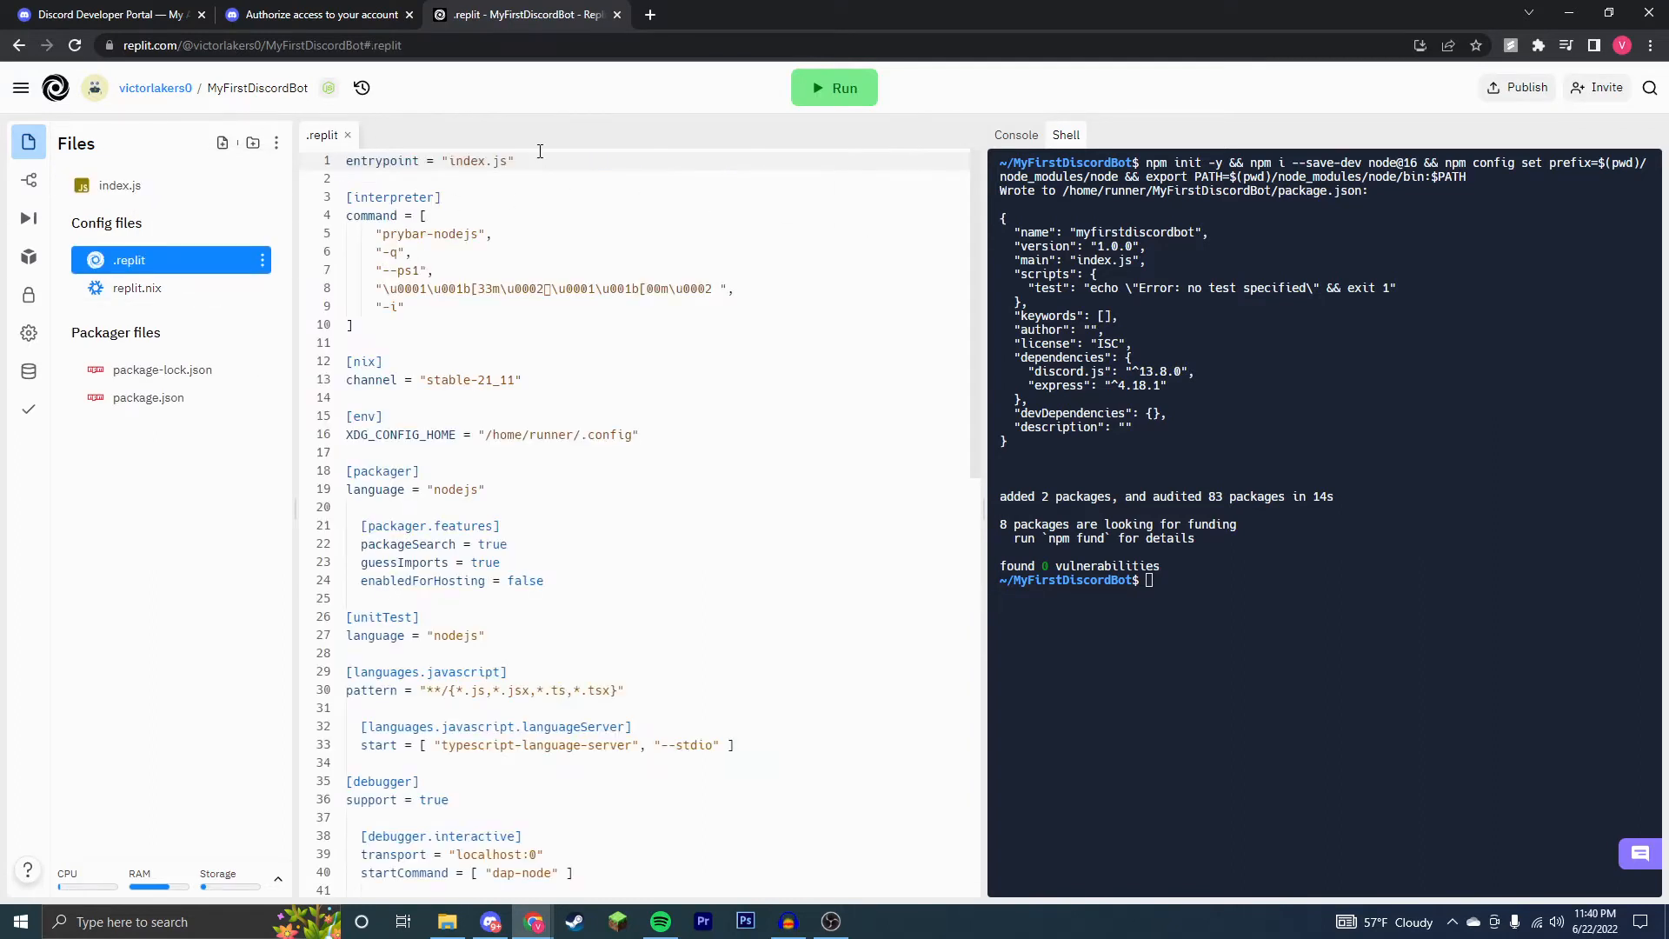
type("run = \"npm s")
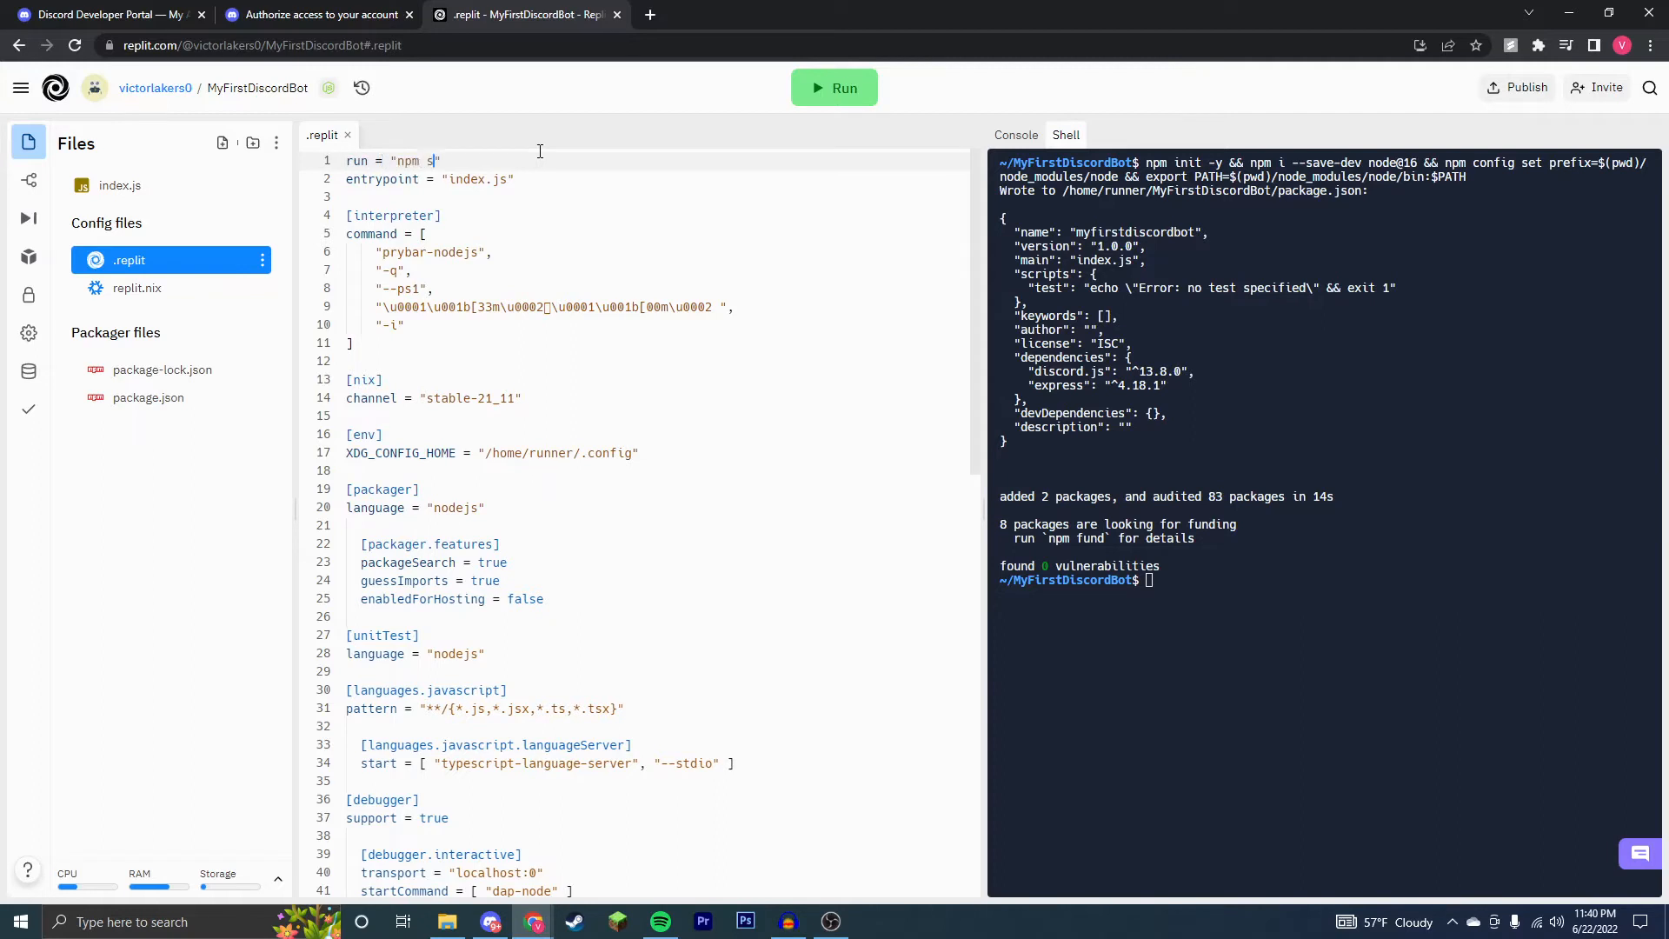
type("tart")
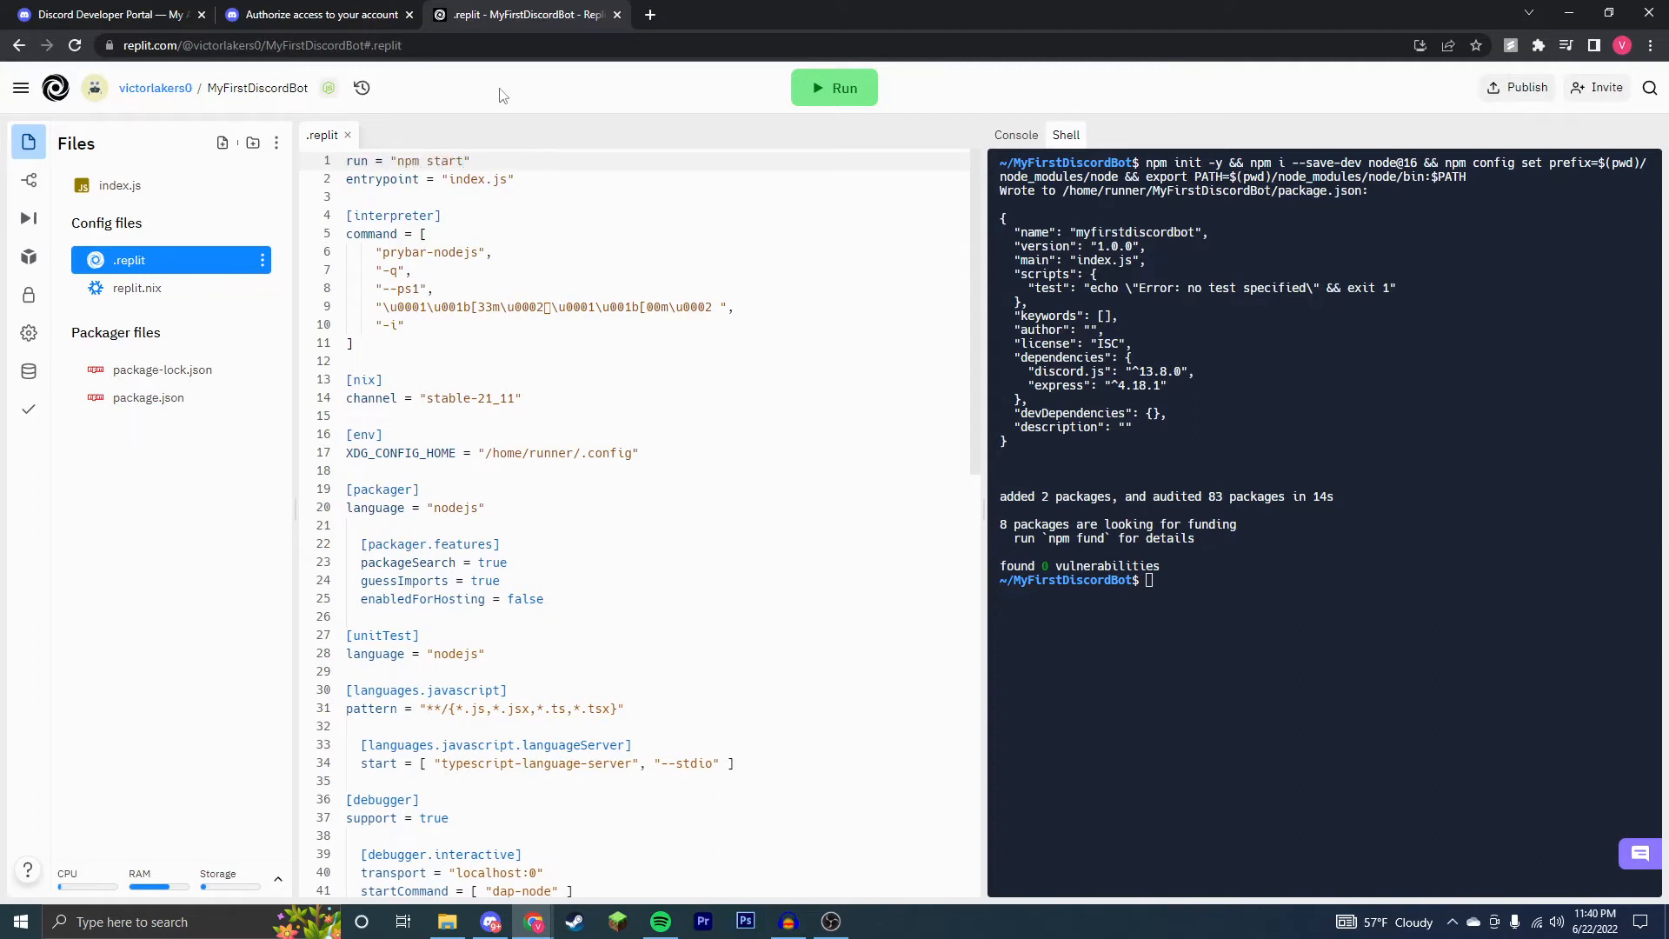
left_click(274, 141)
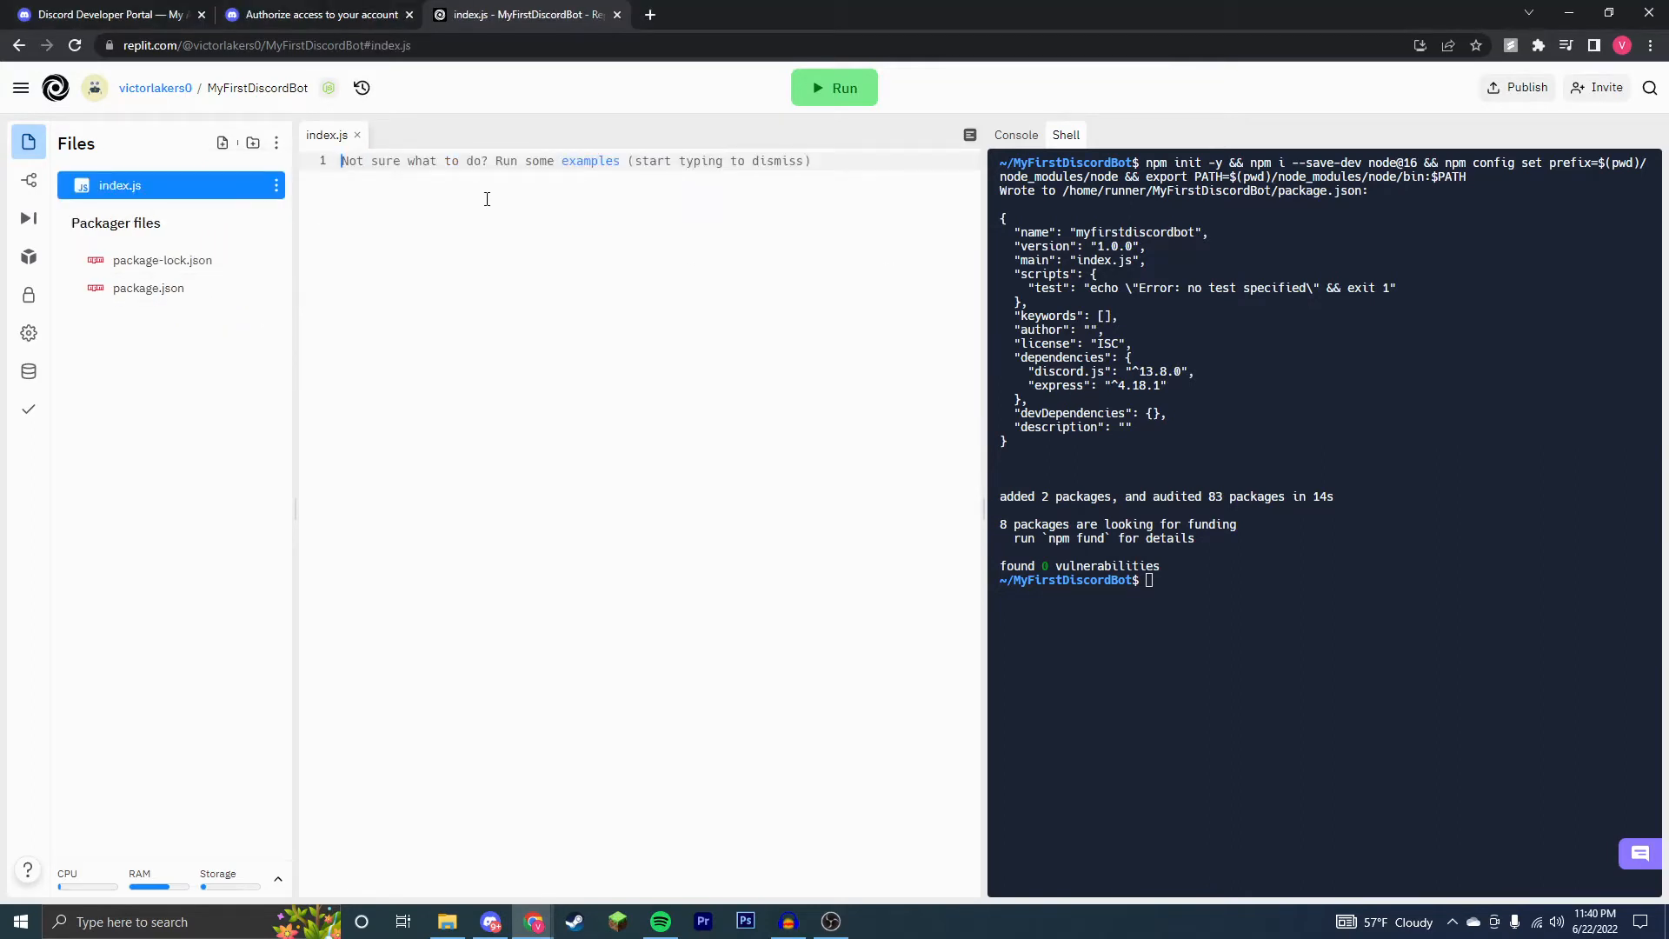
Write an Express app in index.js that listens on port 3000 and logs "Running!"
type("const express =")
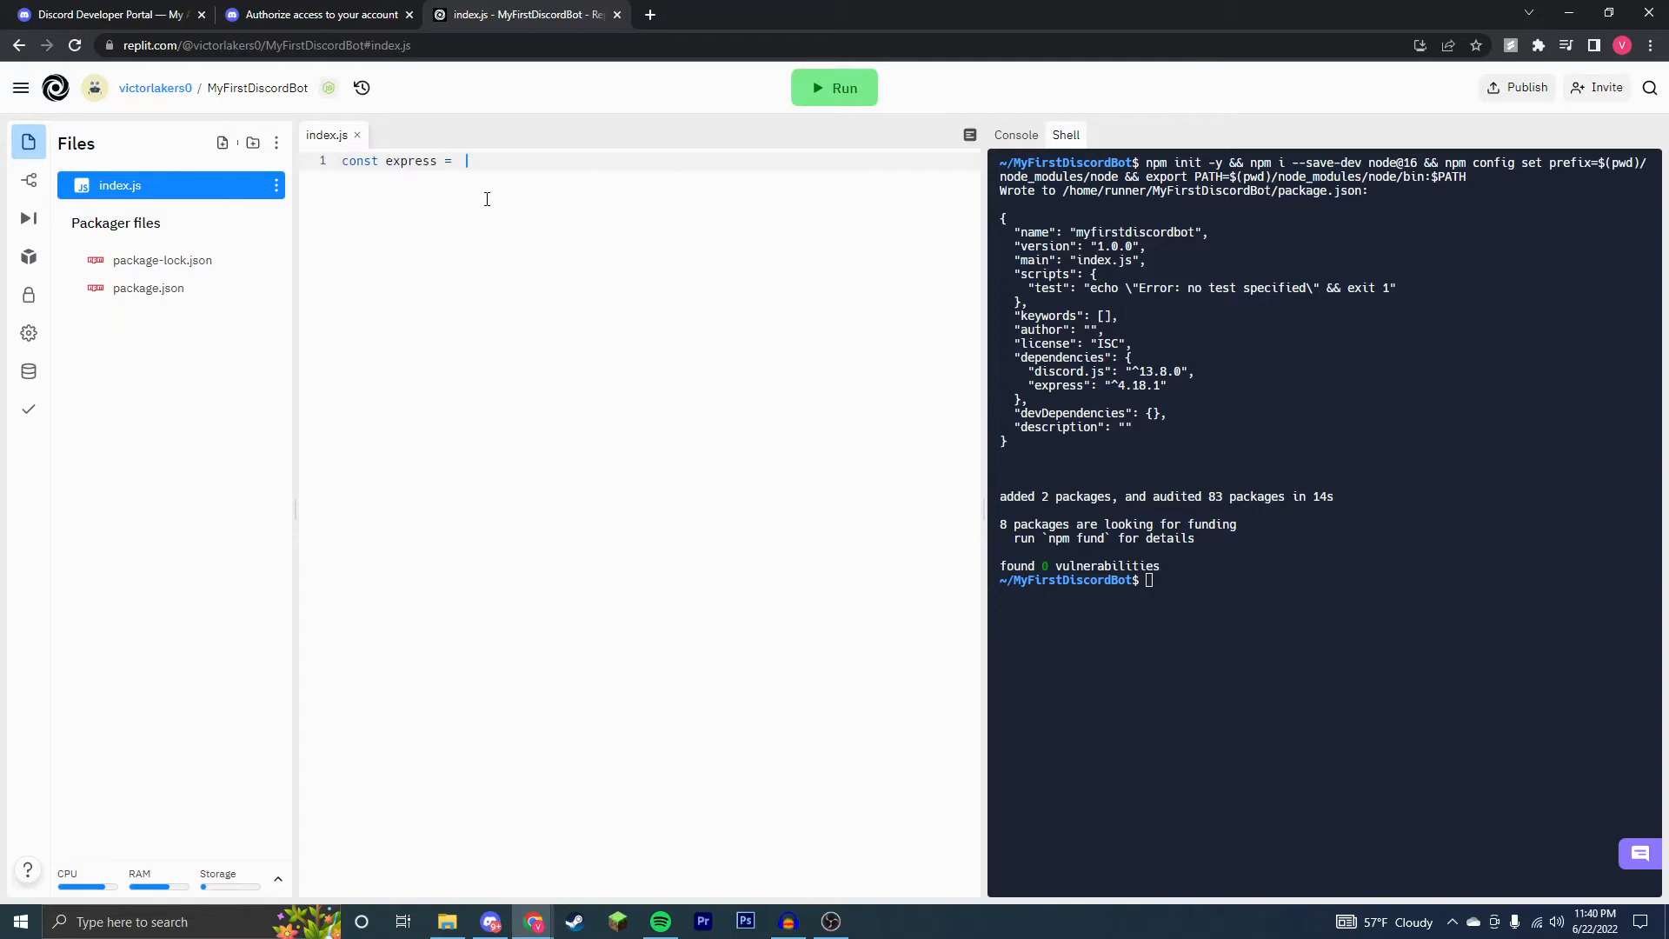
type("require('ex')")
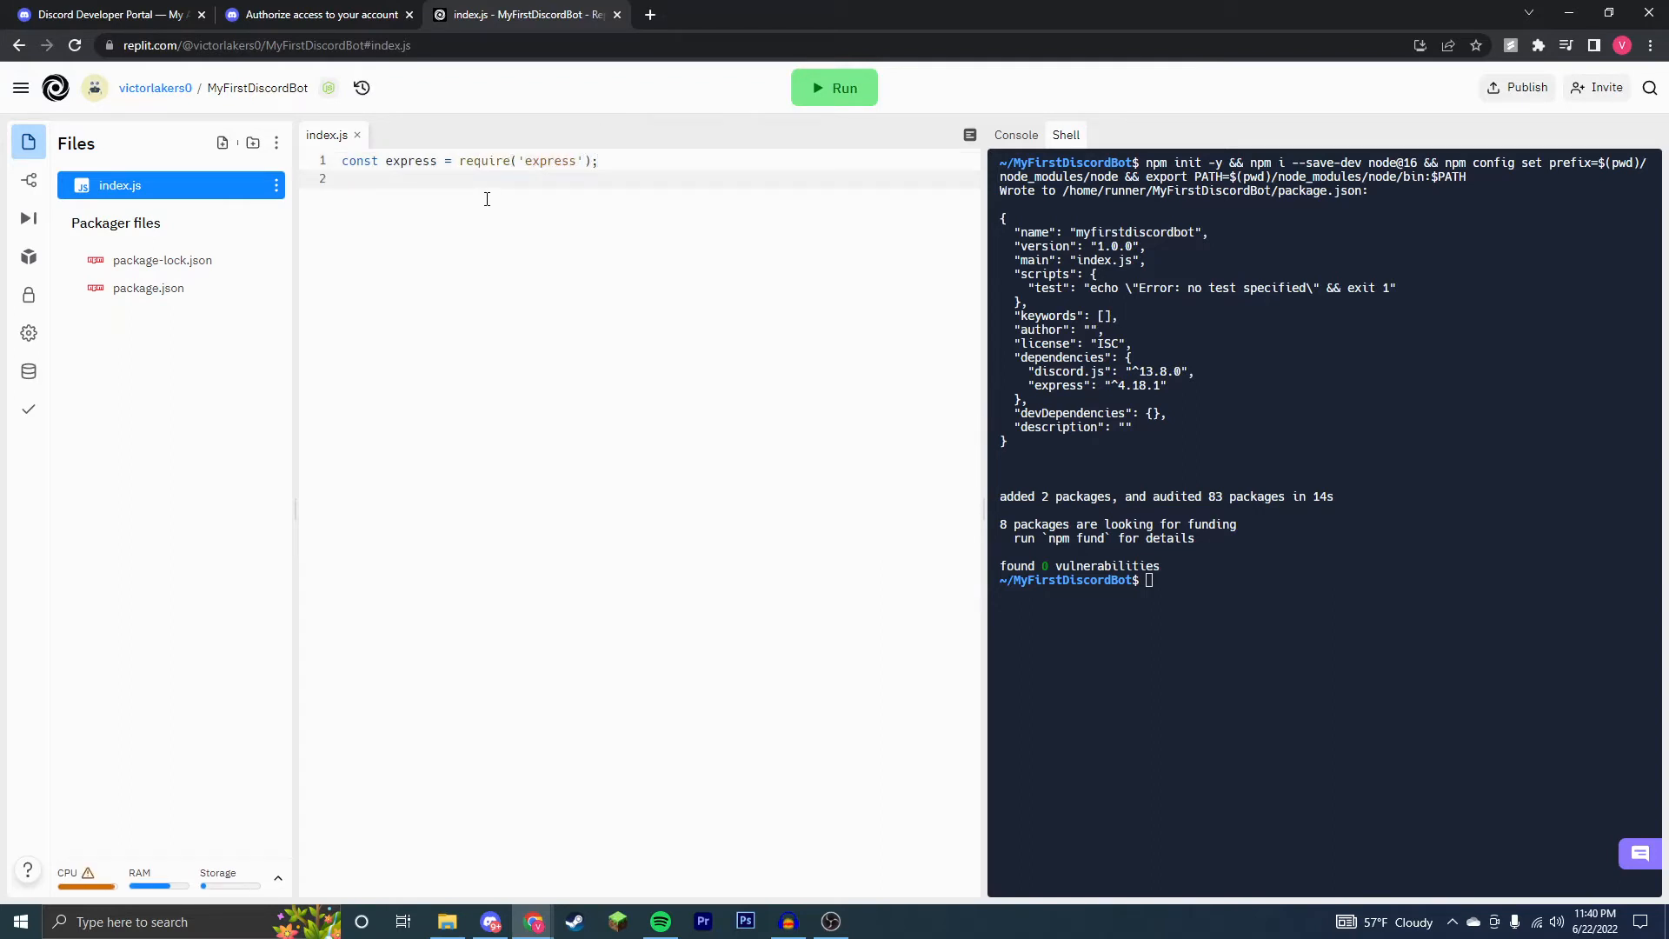
type("const app = express();")
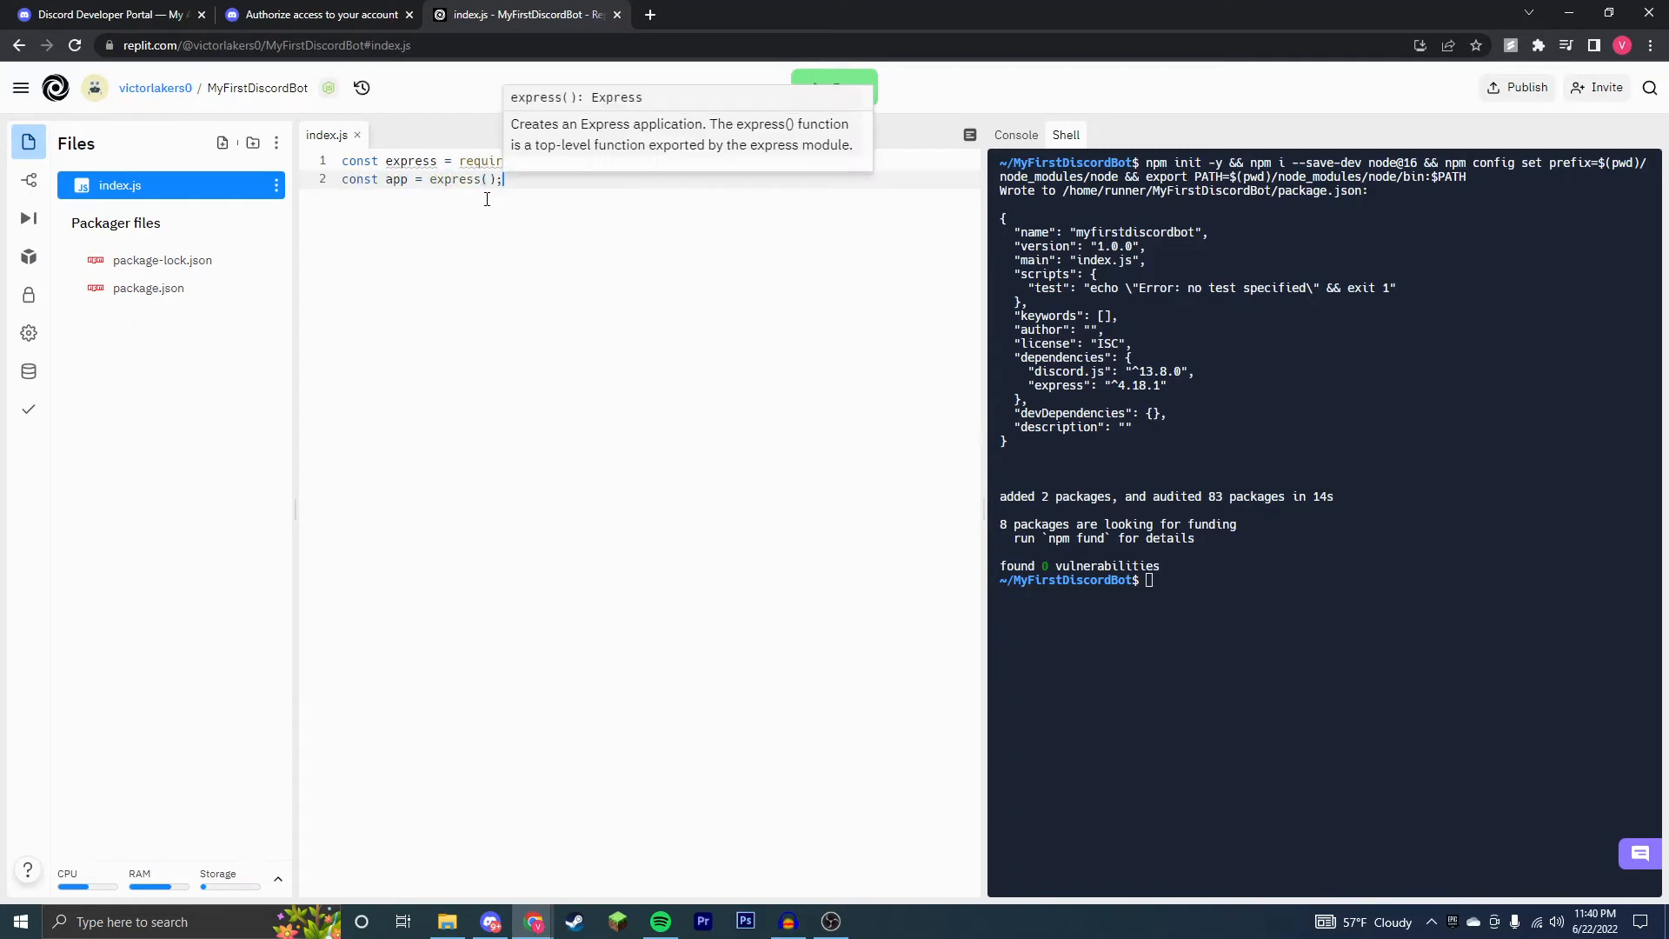
type("app.listen(3000, () => {")
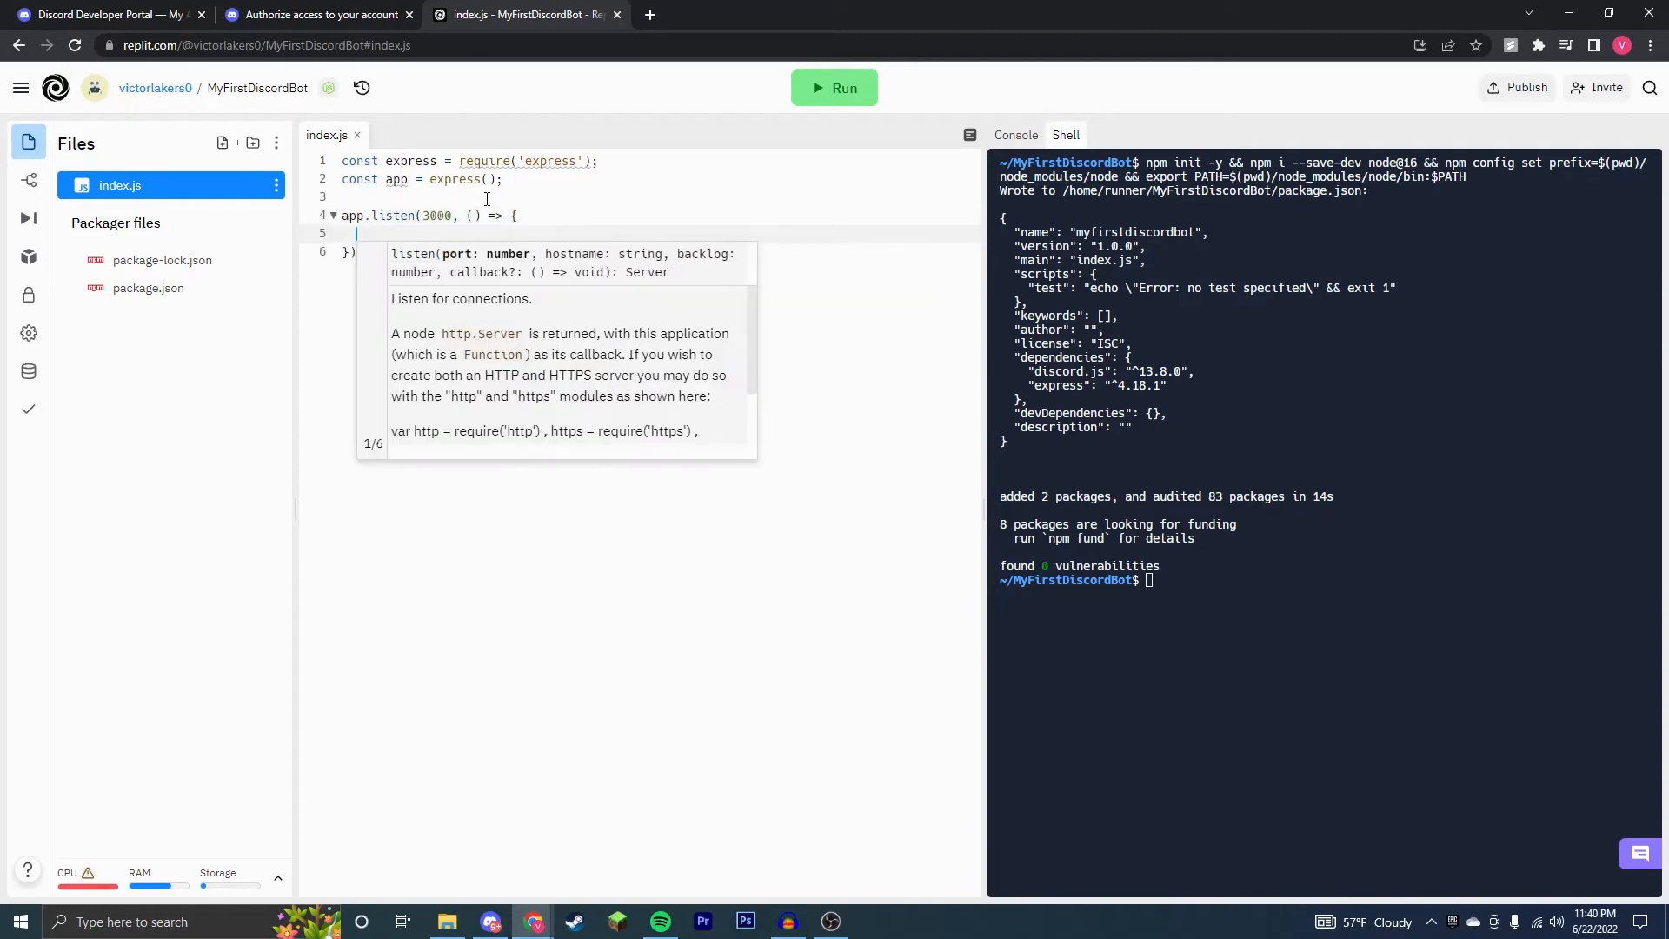
type("console.log(\"")
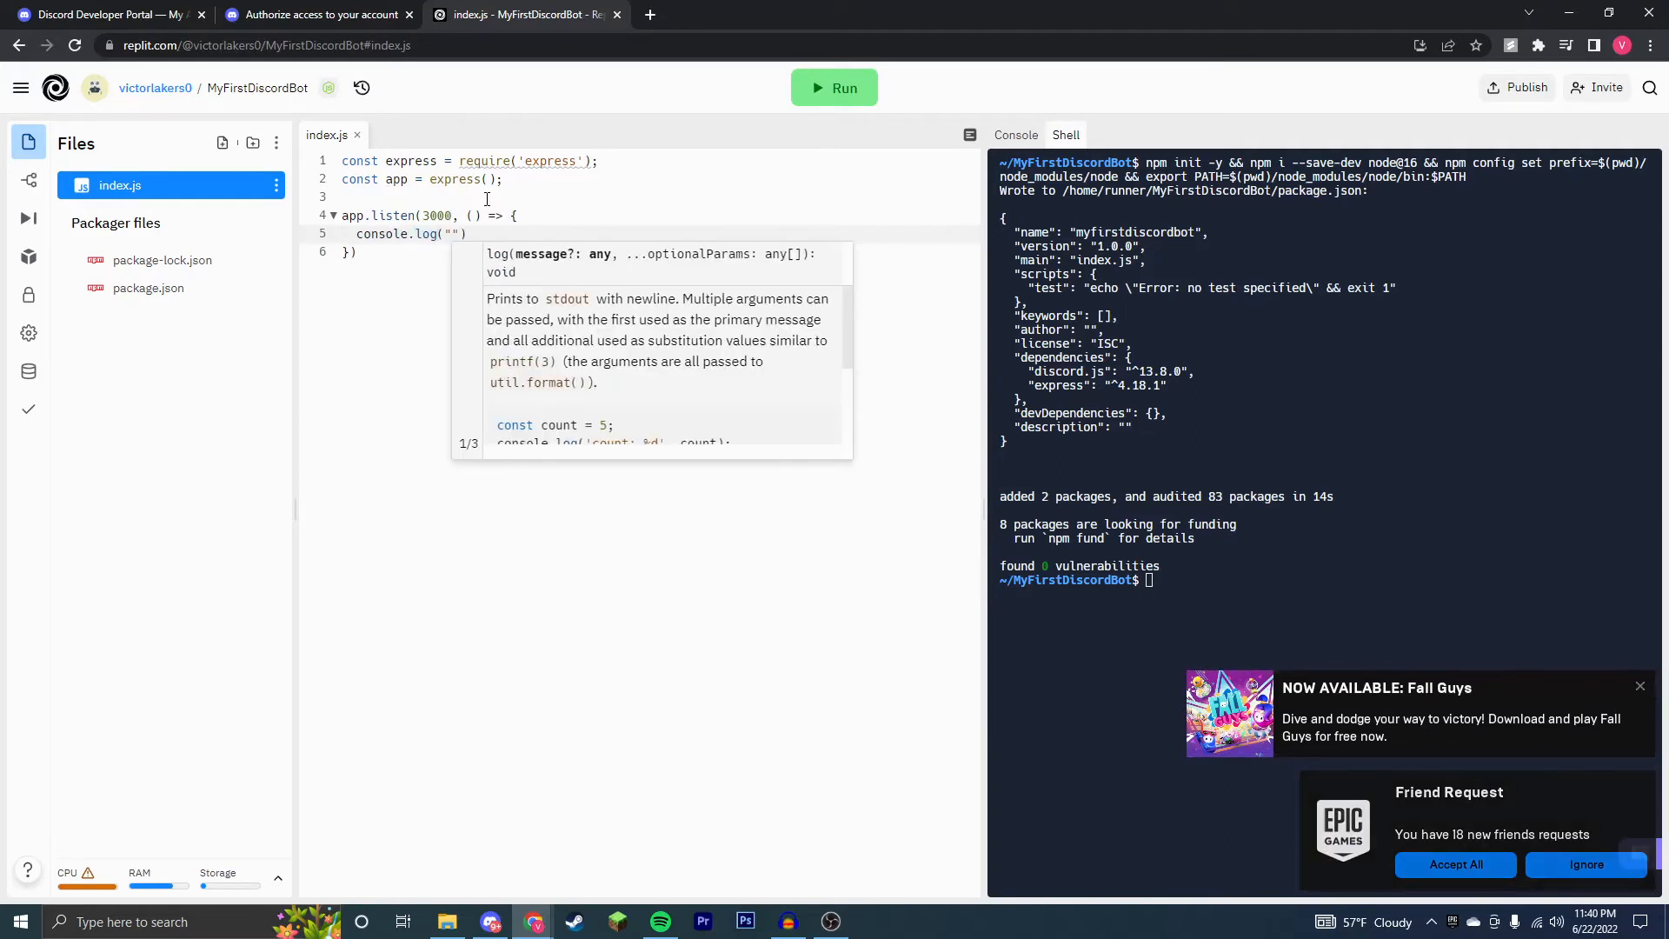
type("Running!")
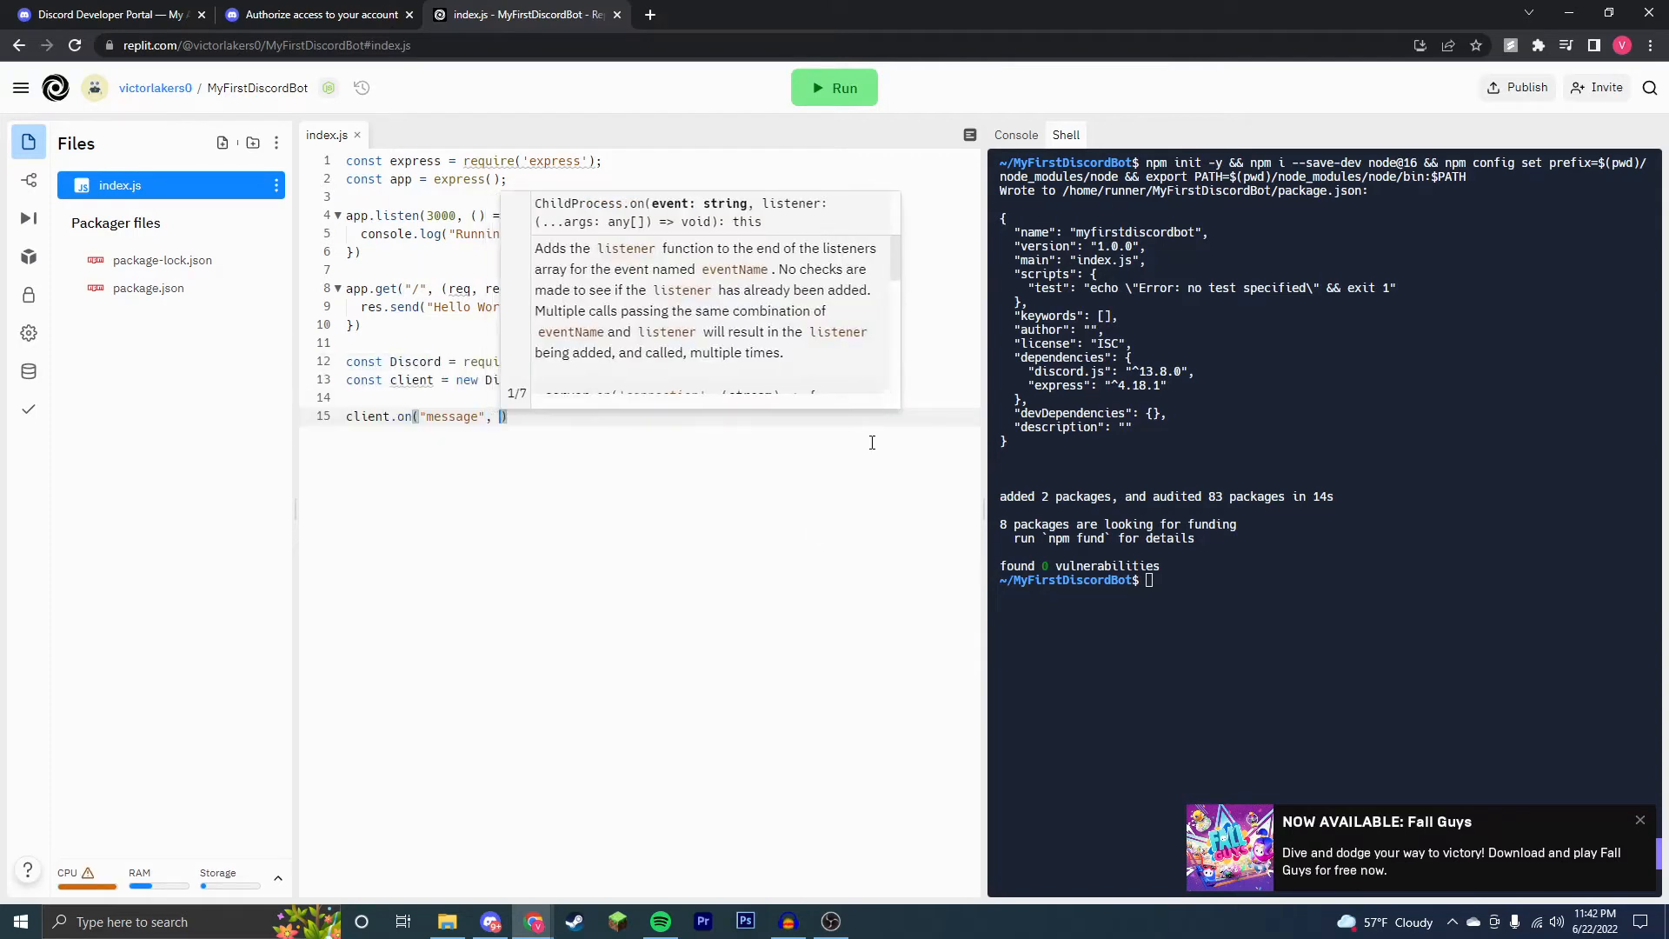
Add a Discord message handler that sends "Goodbye!" when message content is "Hello"
type("message => {")
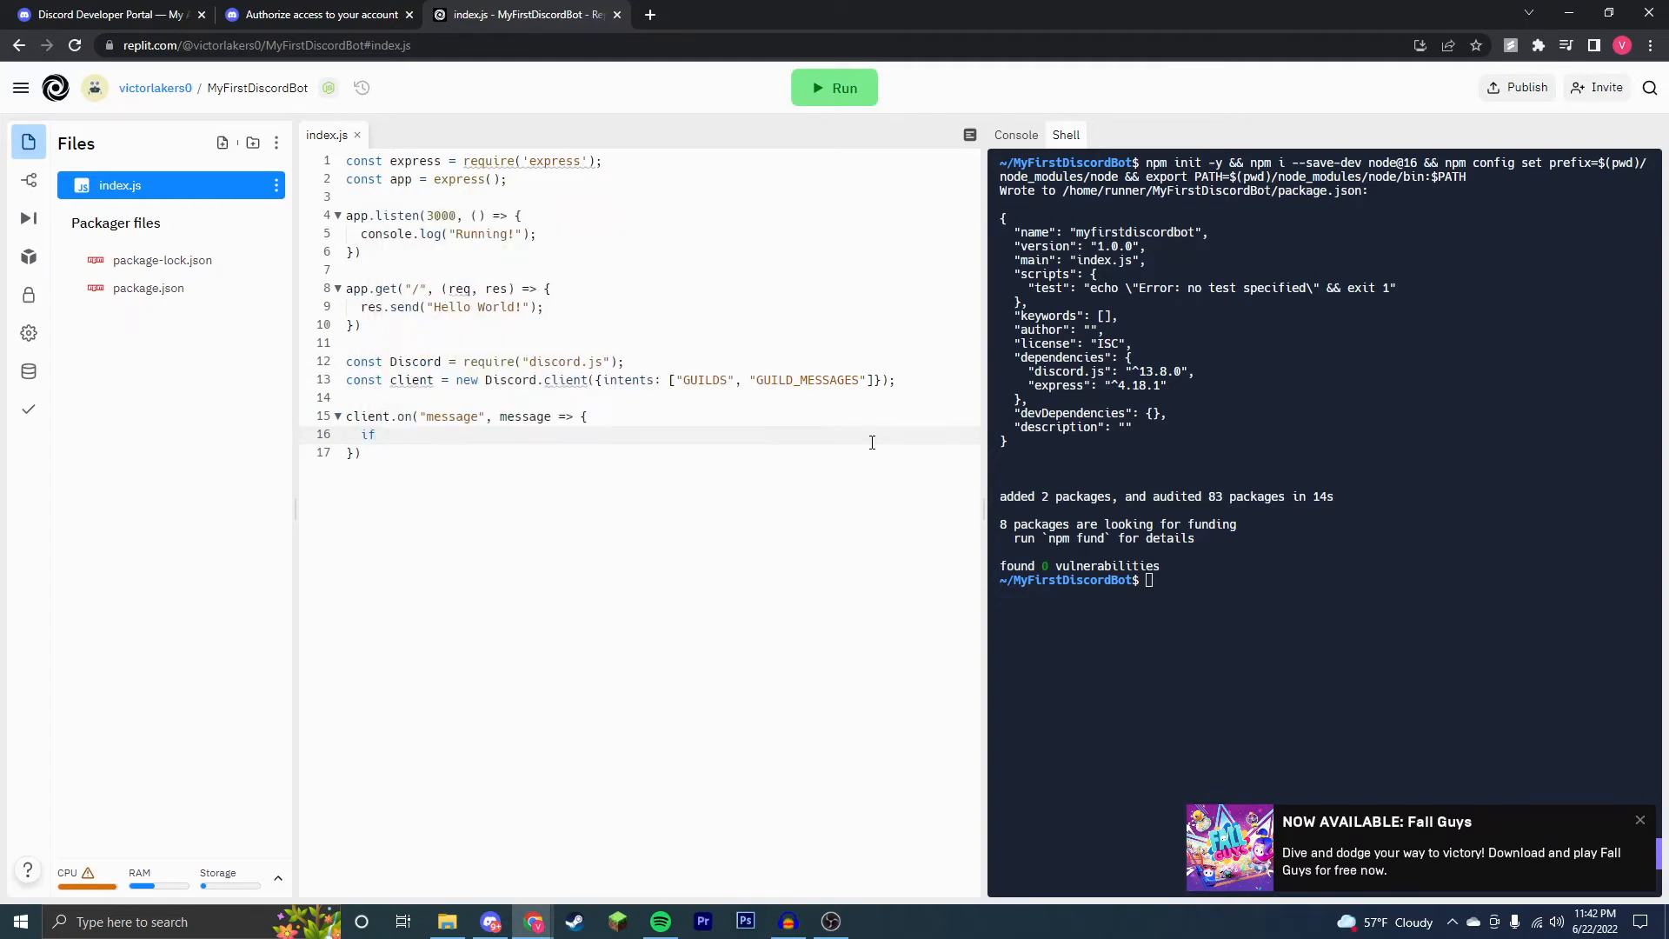
type("(message)")
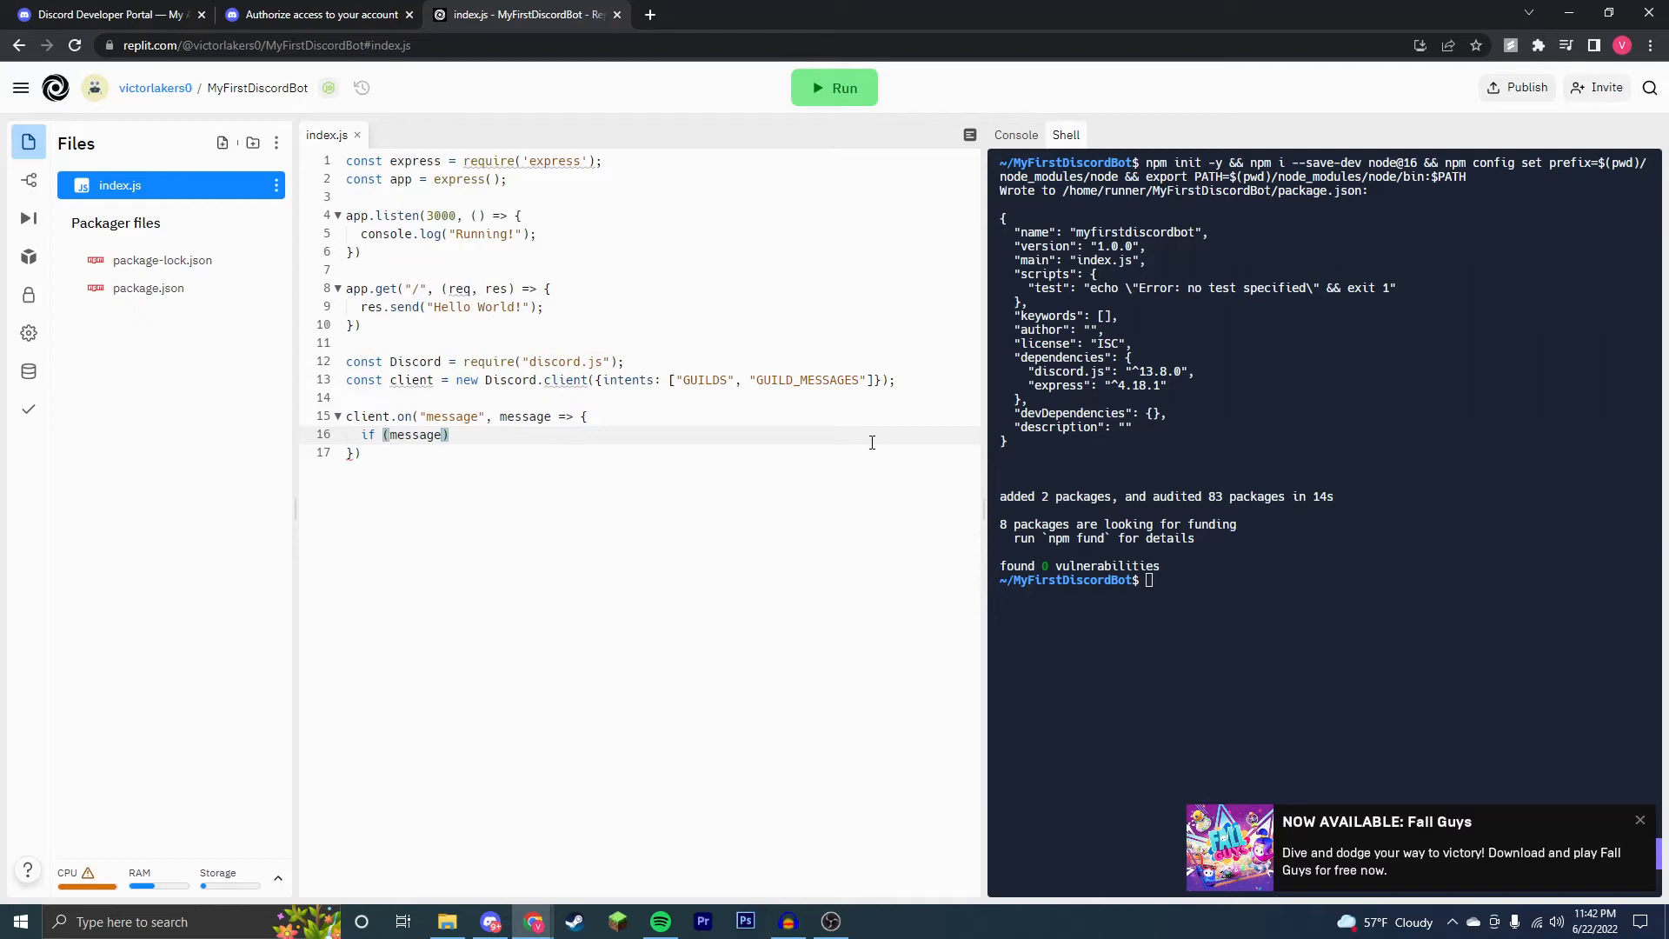
type(".content === \"")
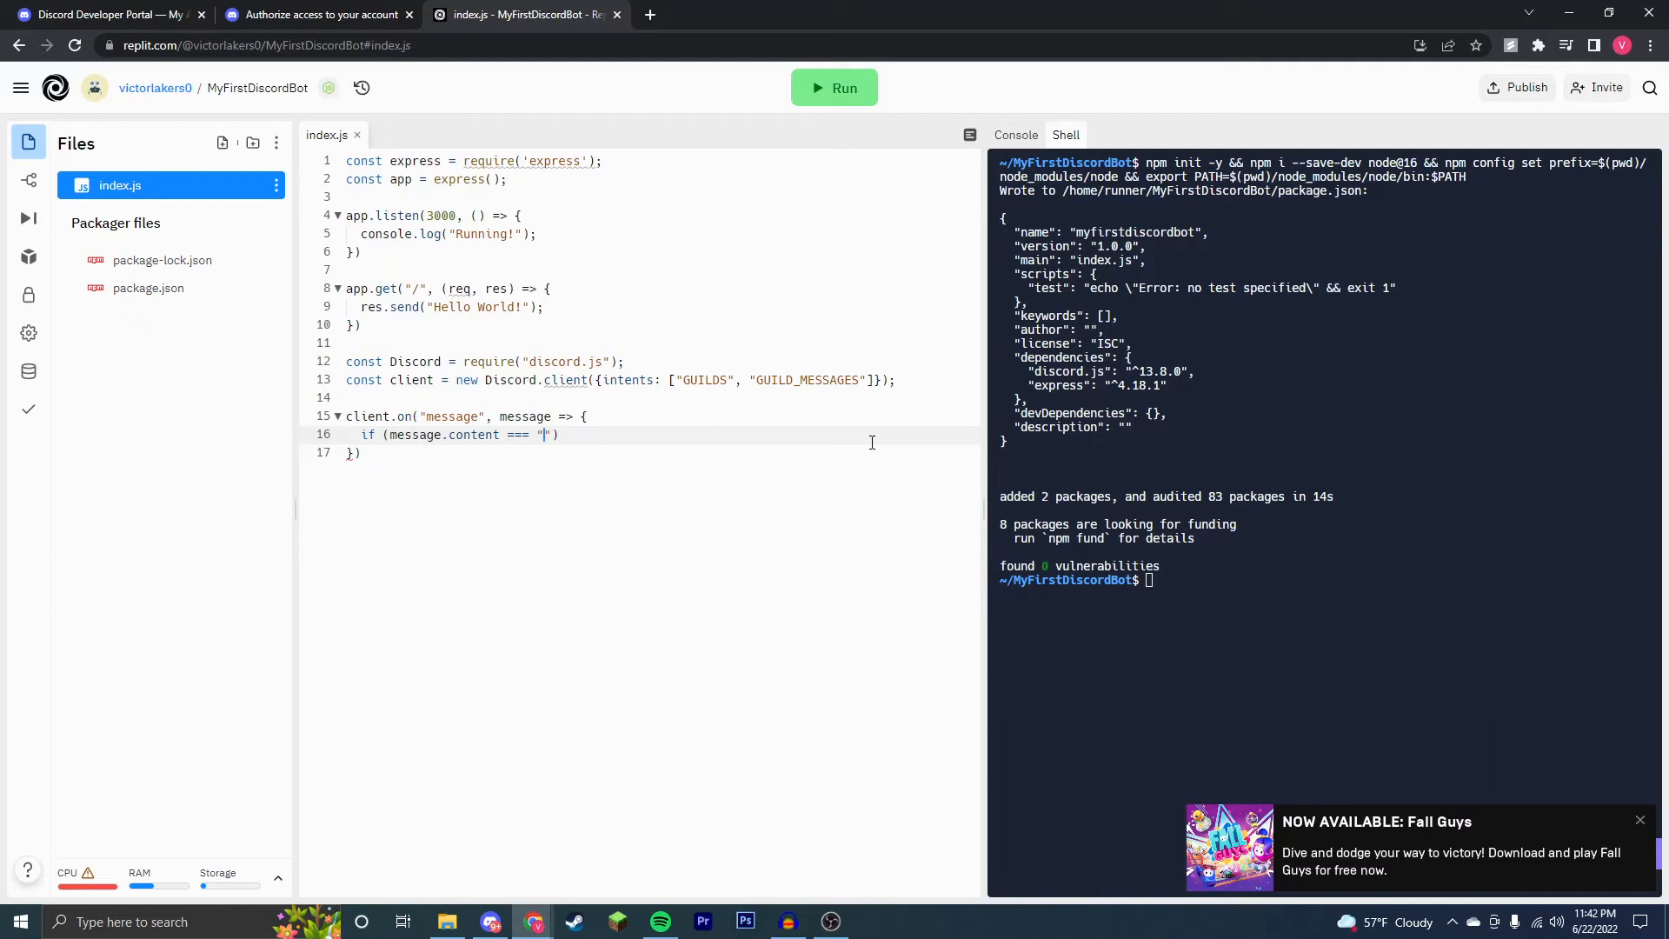
type("Hello")
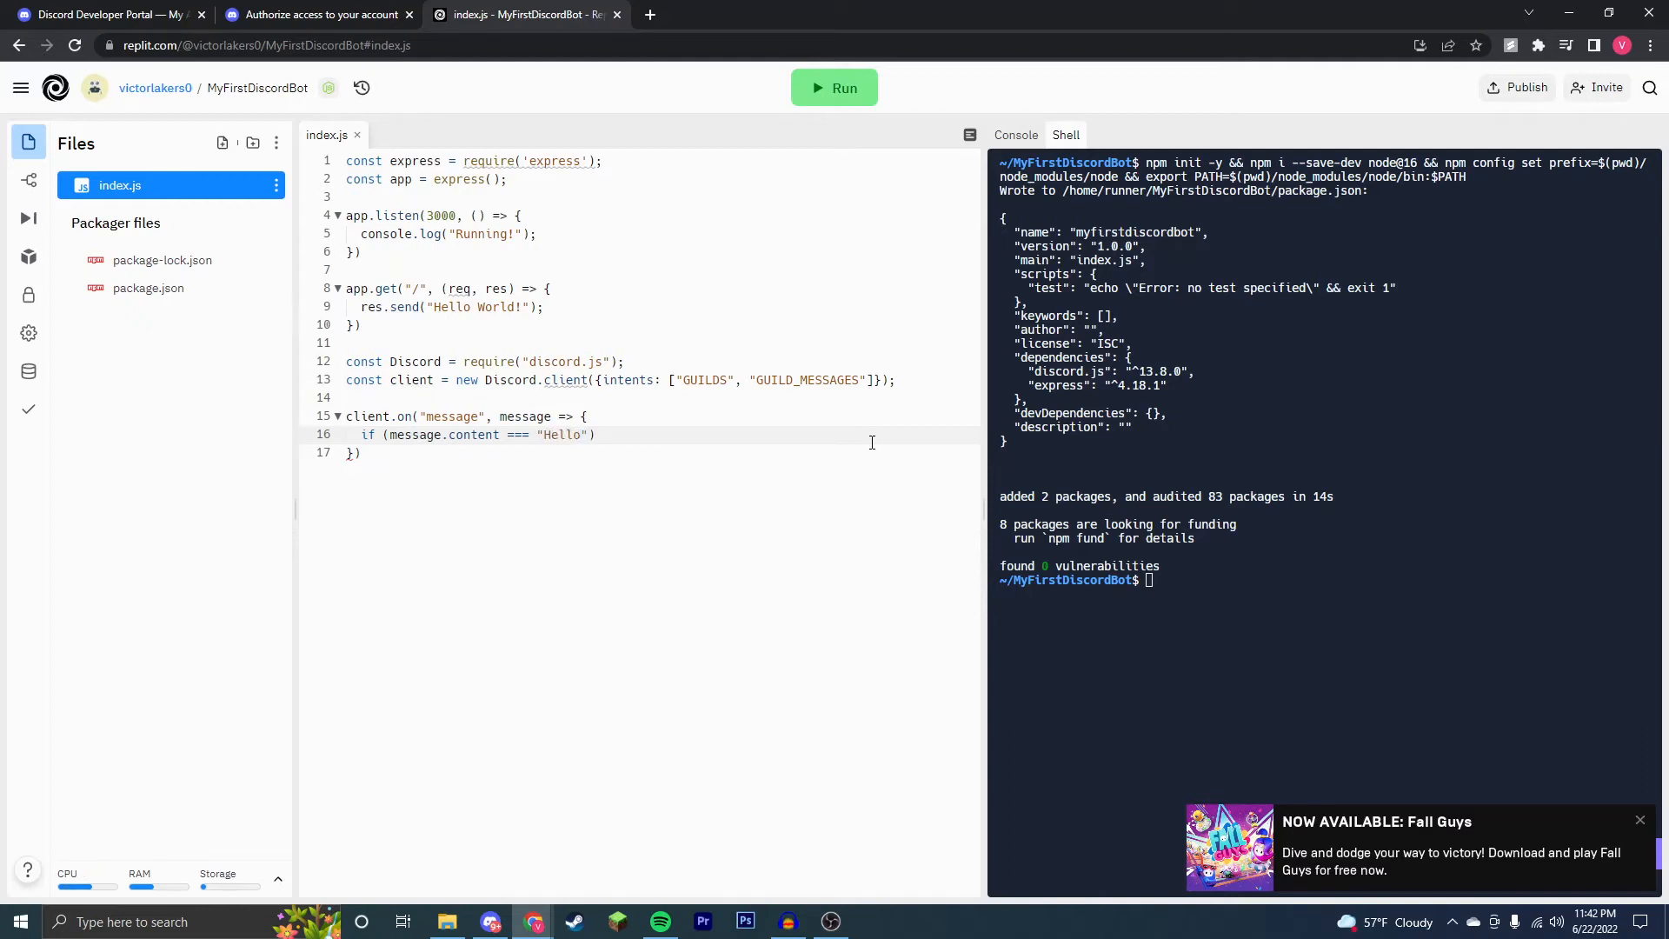
type("{")
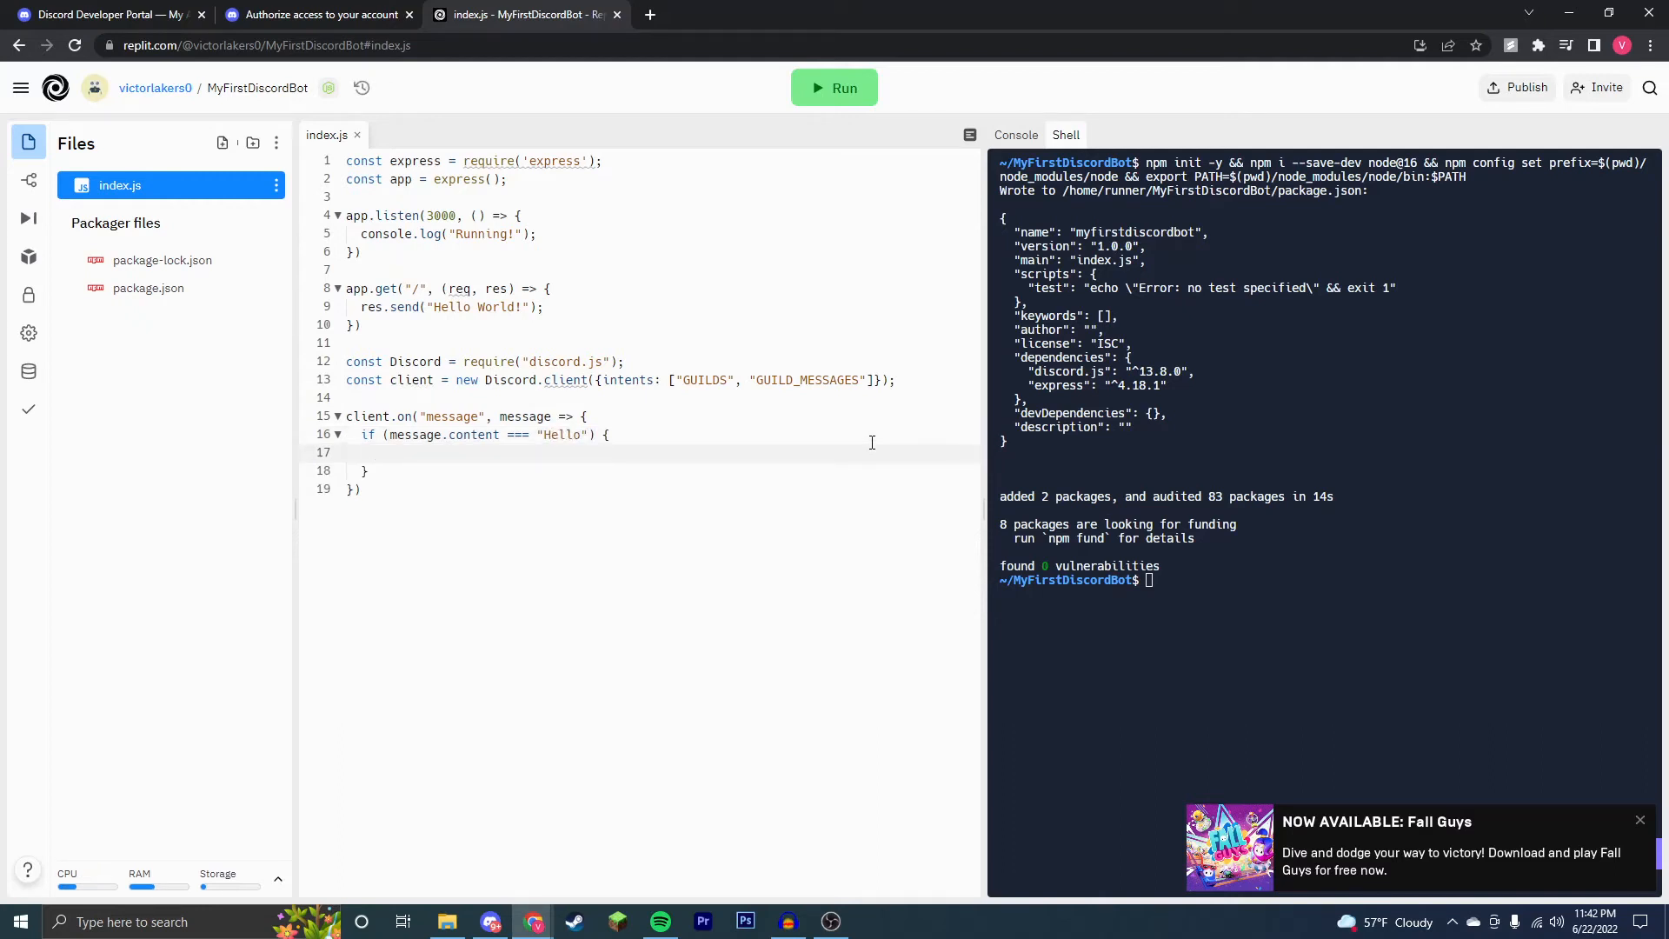
type("message.channel.send(\"Goodbye!")
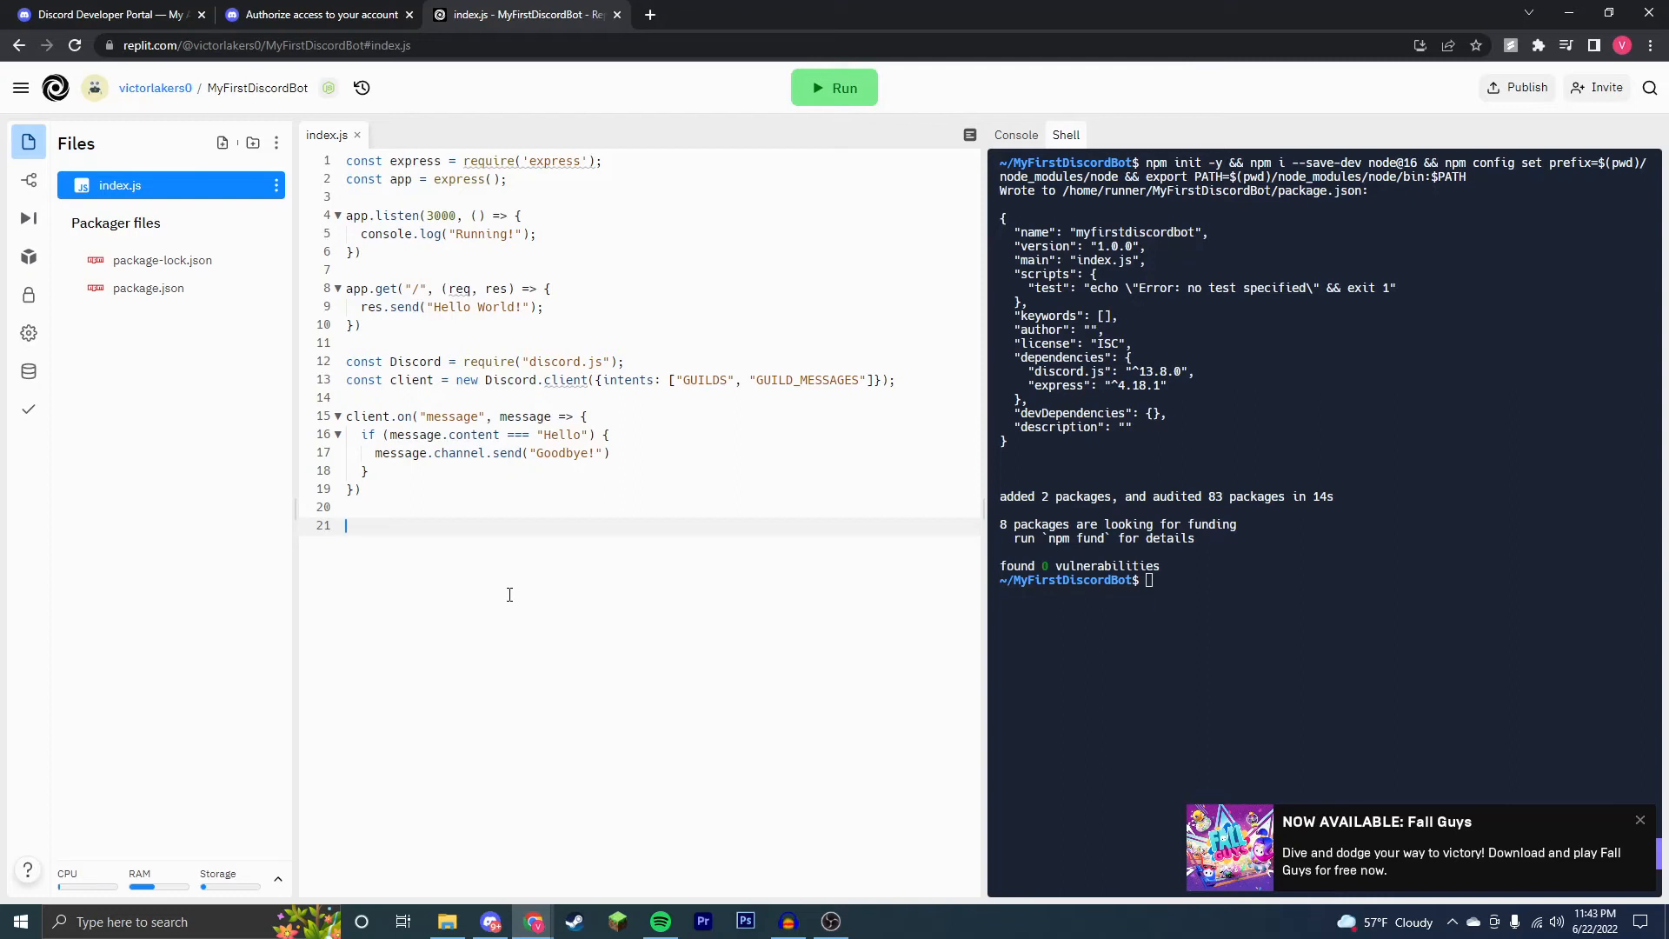
End index.js with client.login(process.env.token) to log the bot in
type("client.lo")
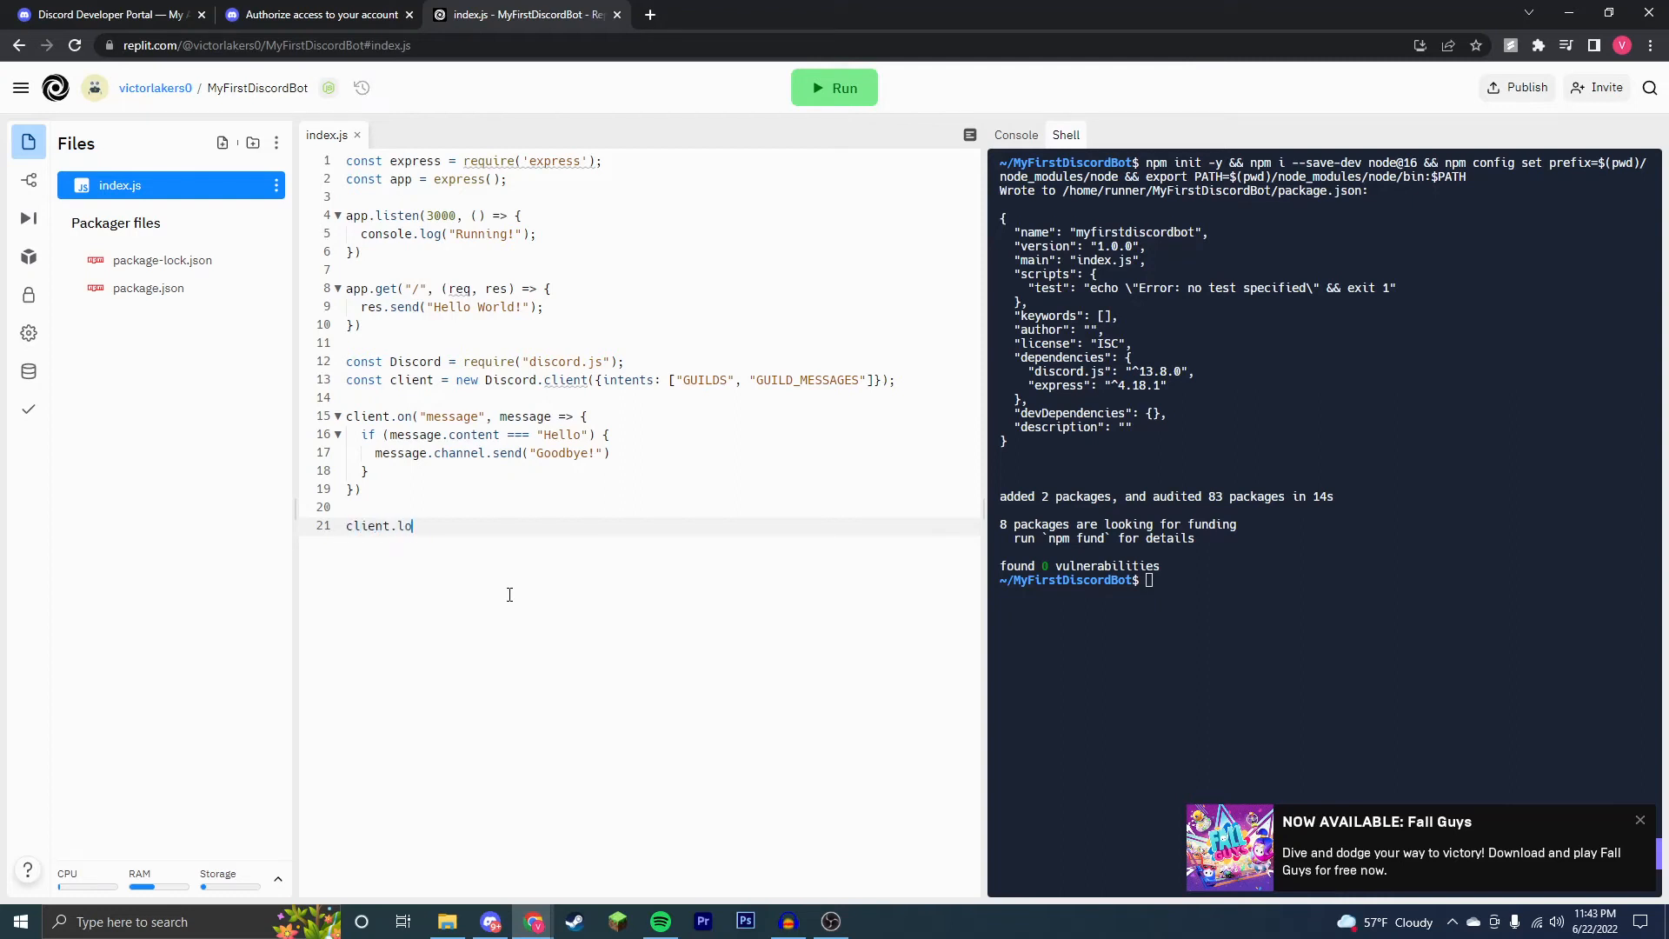
type("gin(process.")
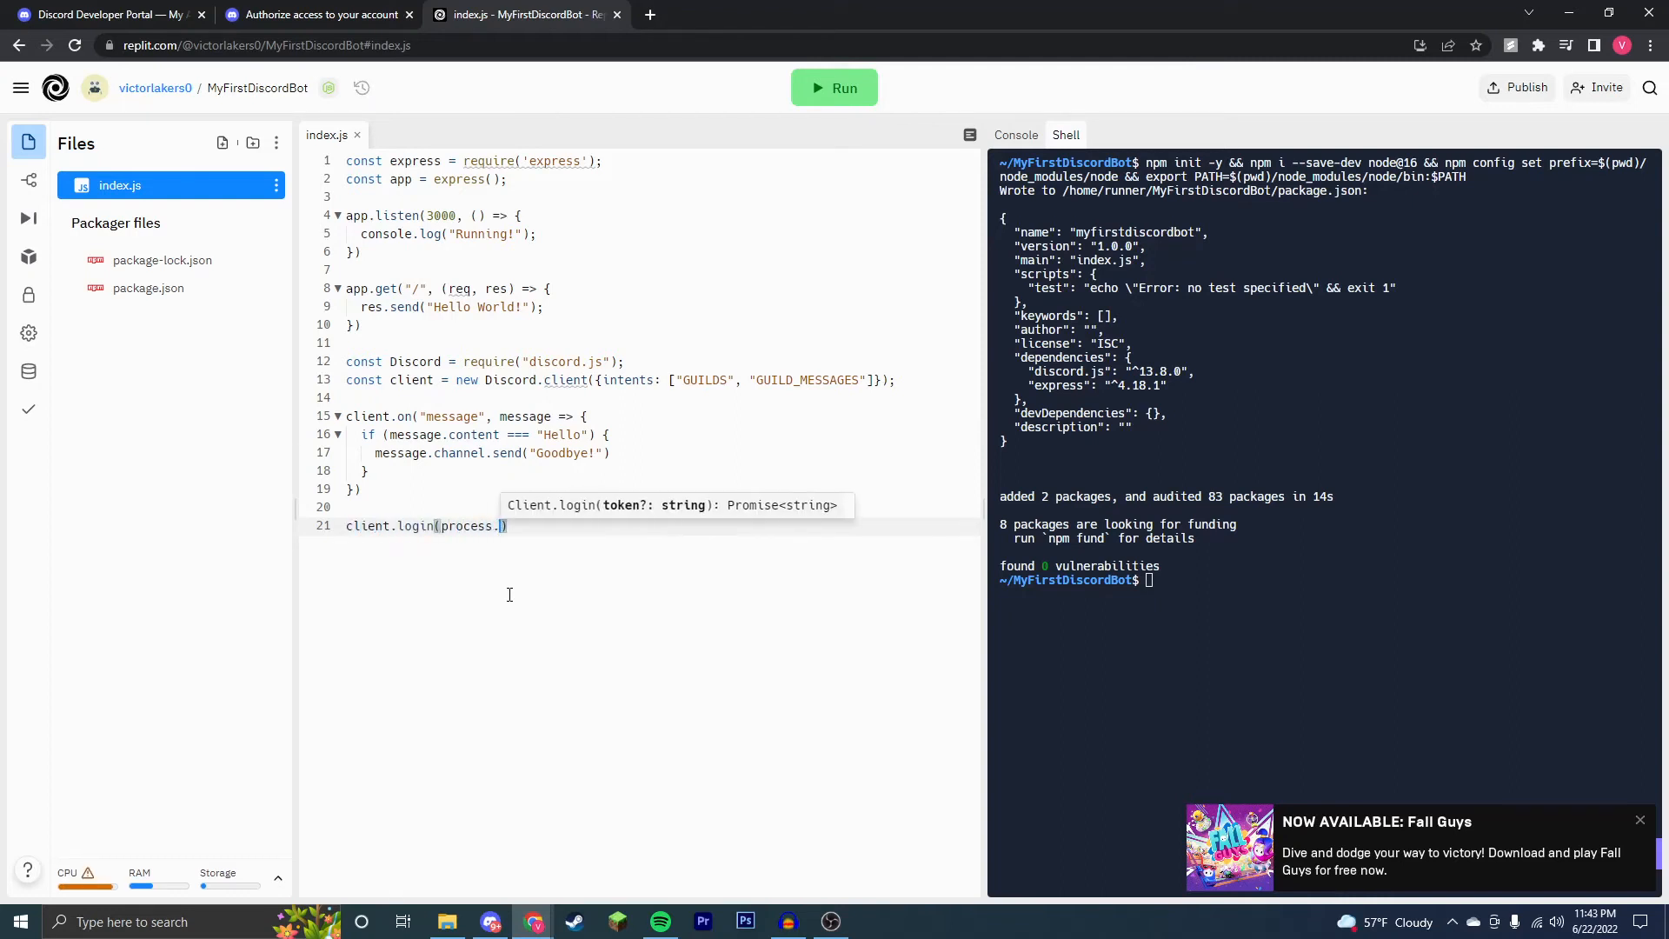
type("env.token")
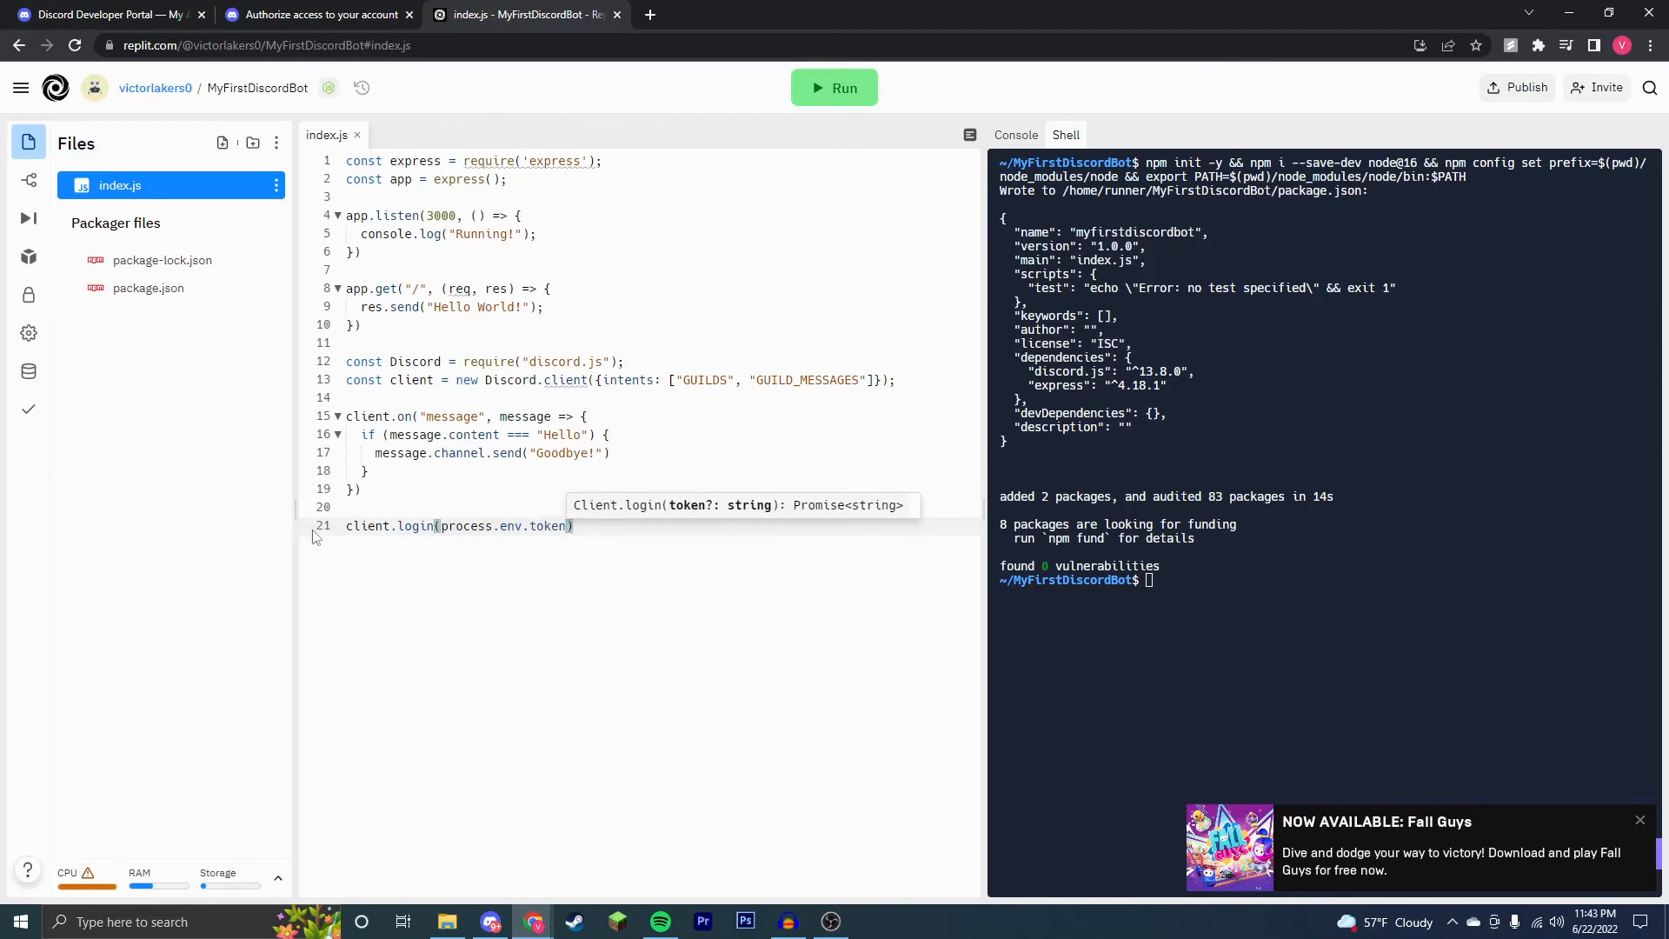
mouse_move(26, 296)
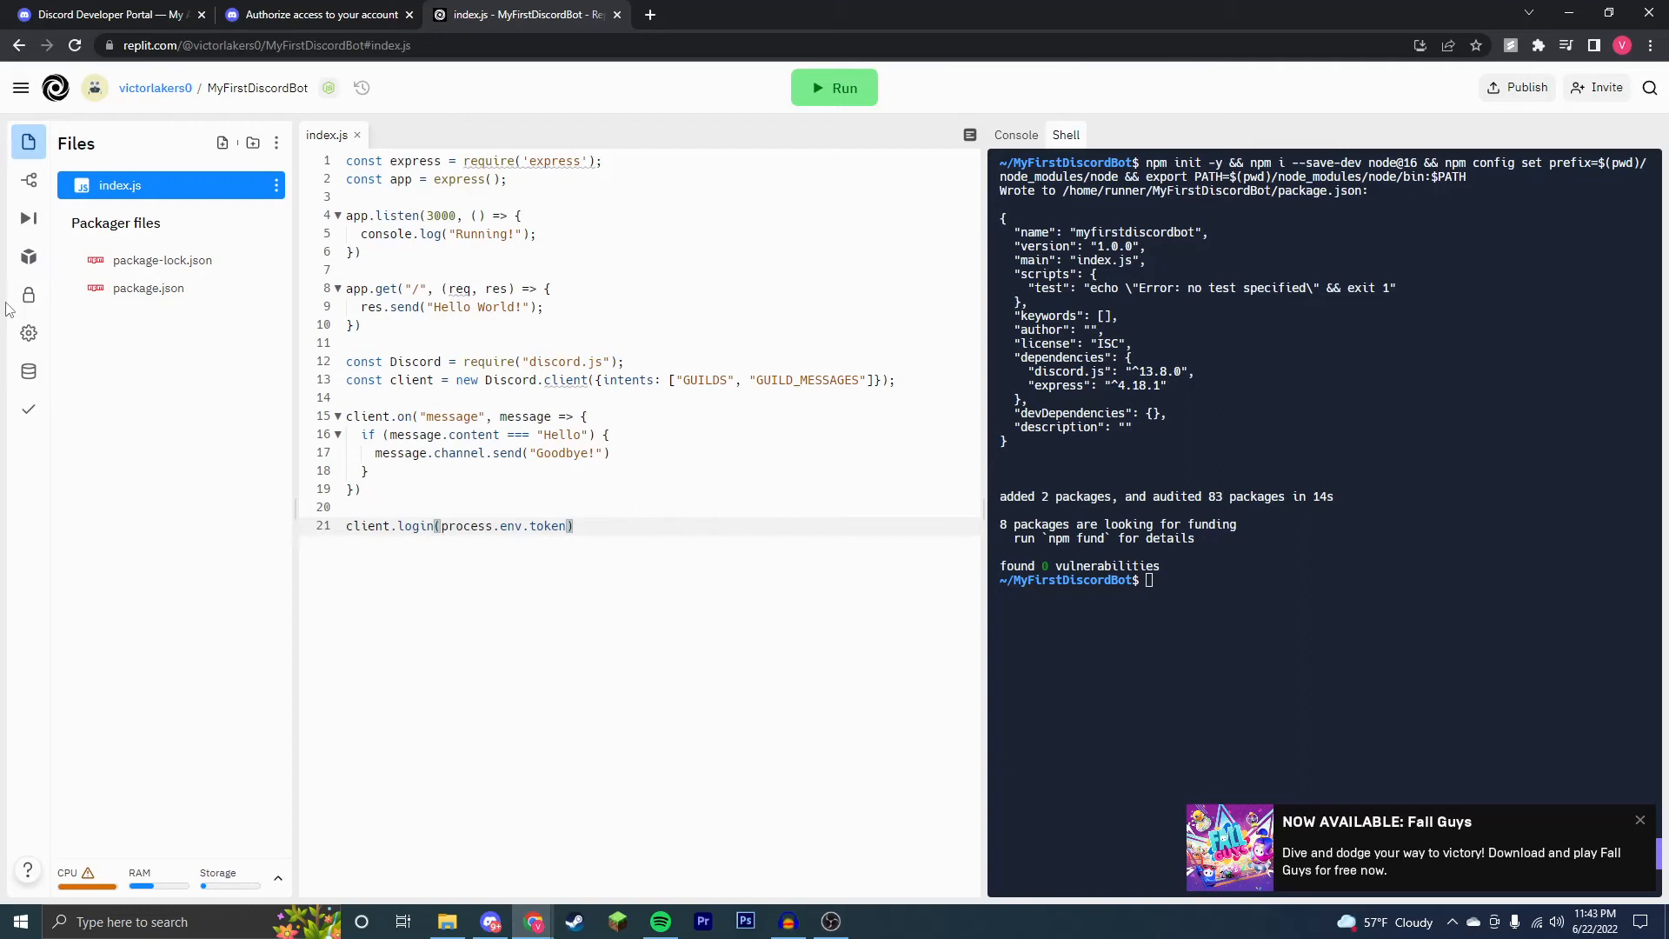
mouse_move(29, 296)
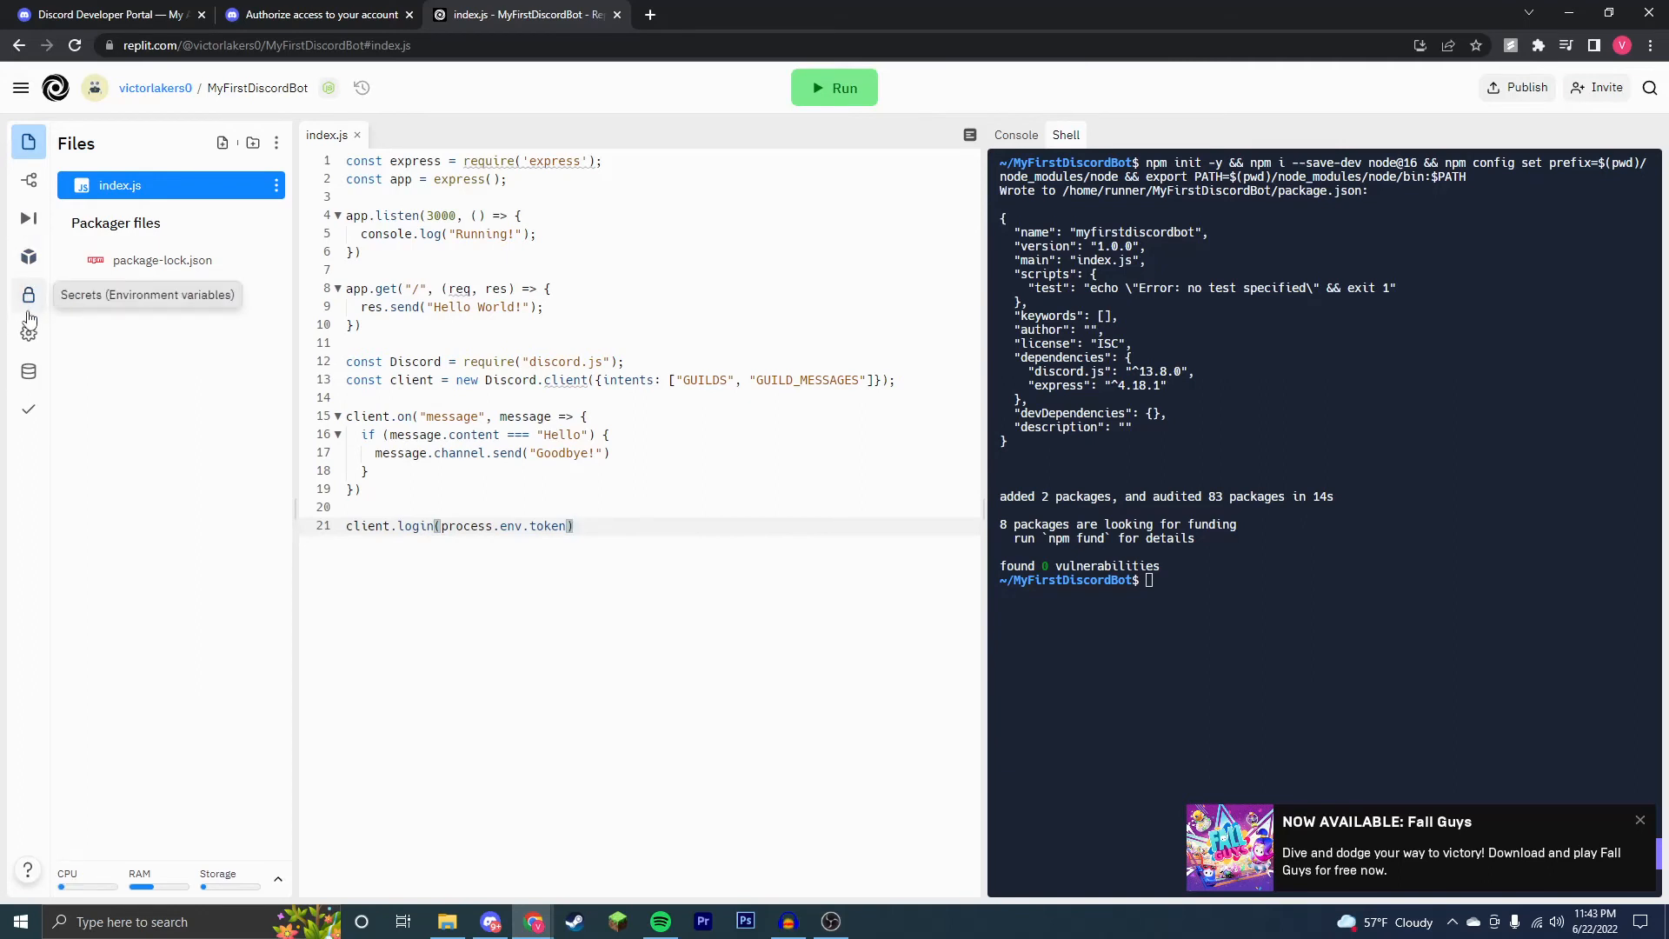
Create a secret named 'token' using the bot token copied from the Developer Portal
left_click(29, 295)
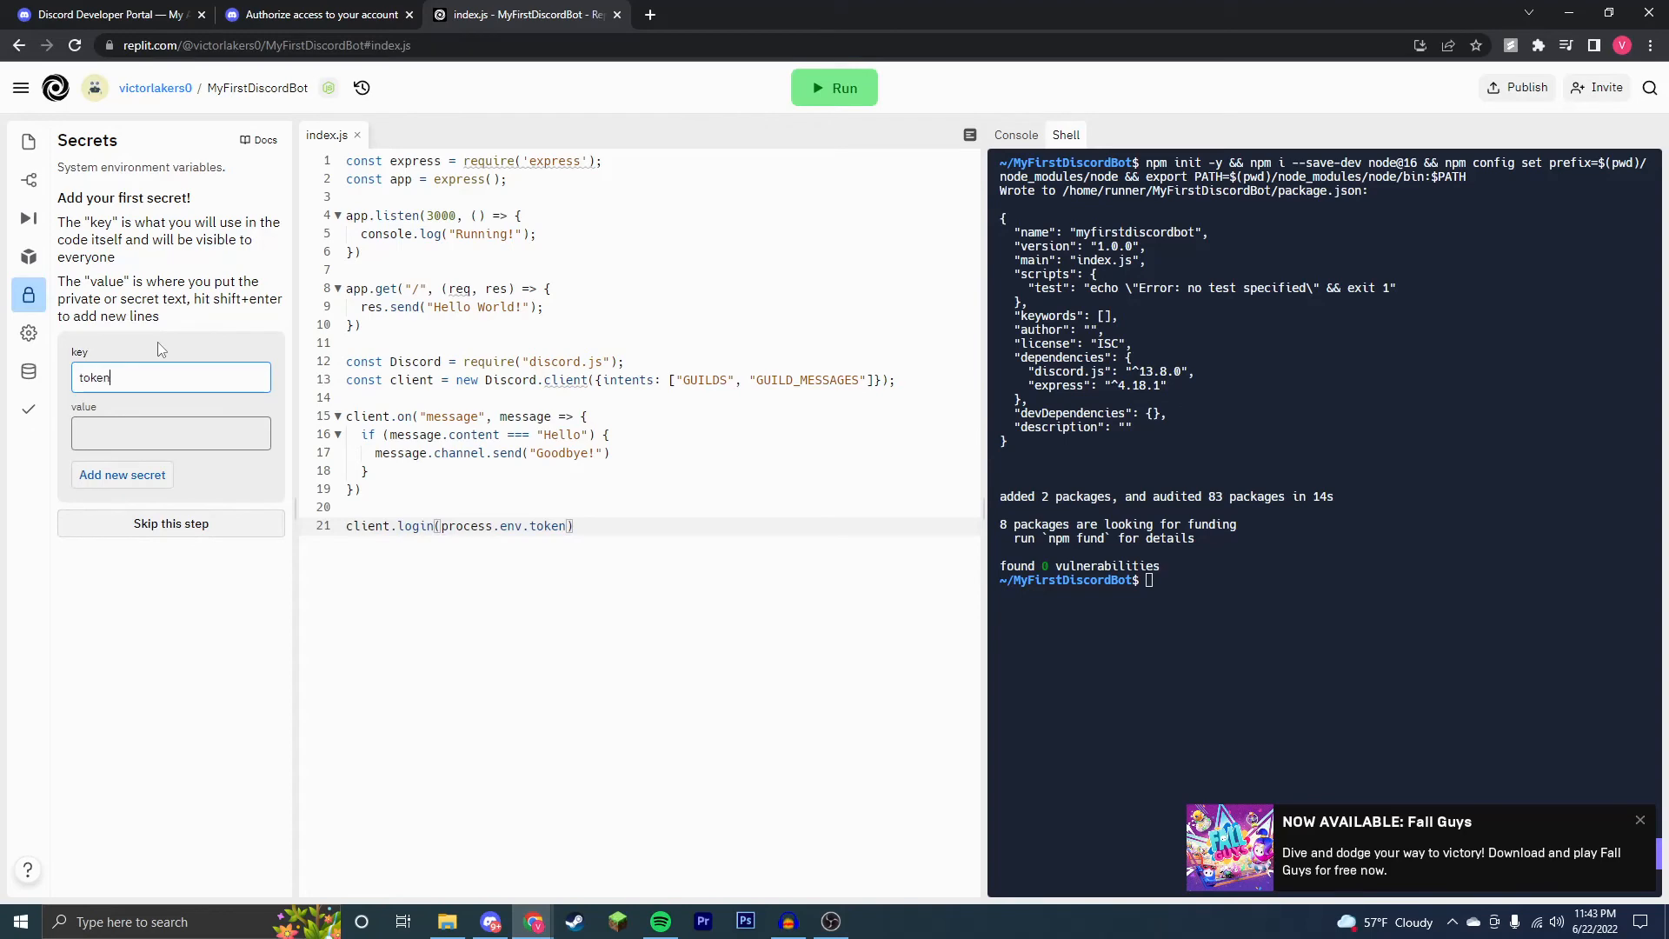
left_click(170, 433)
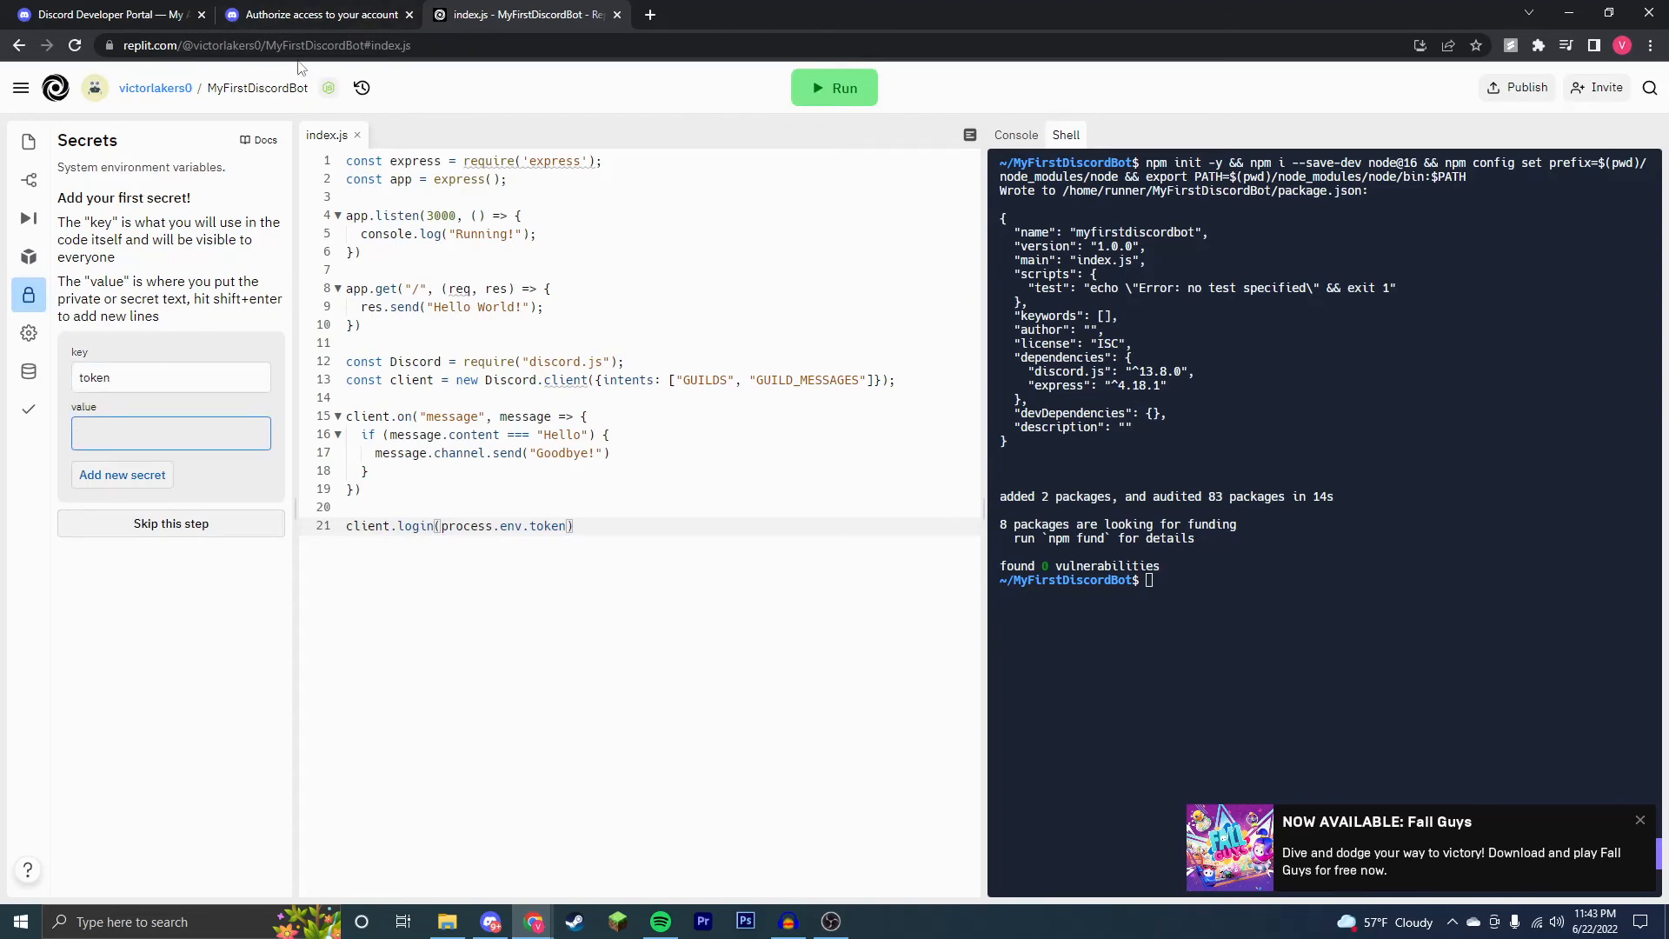
left_click(107, 14)
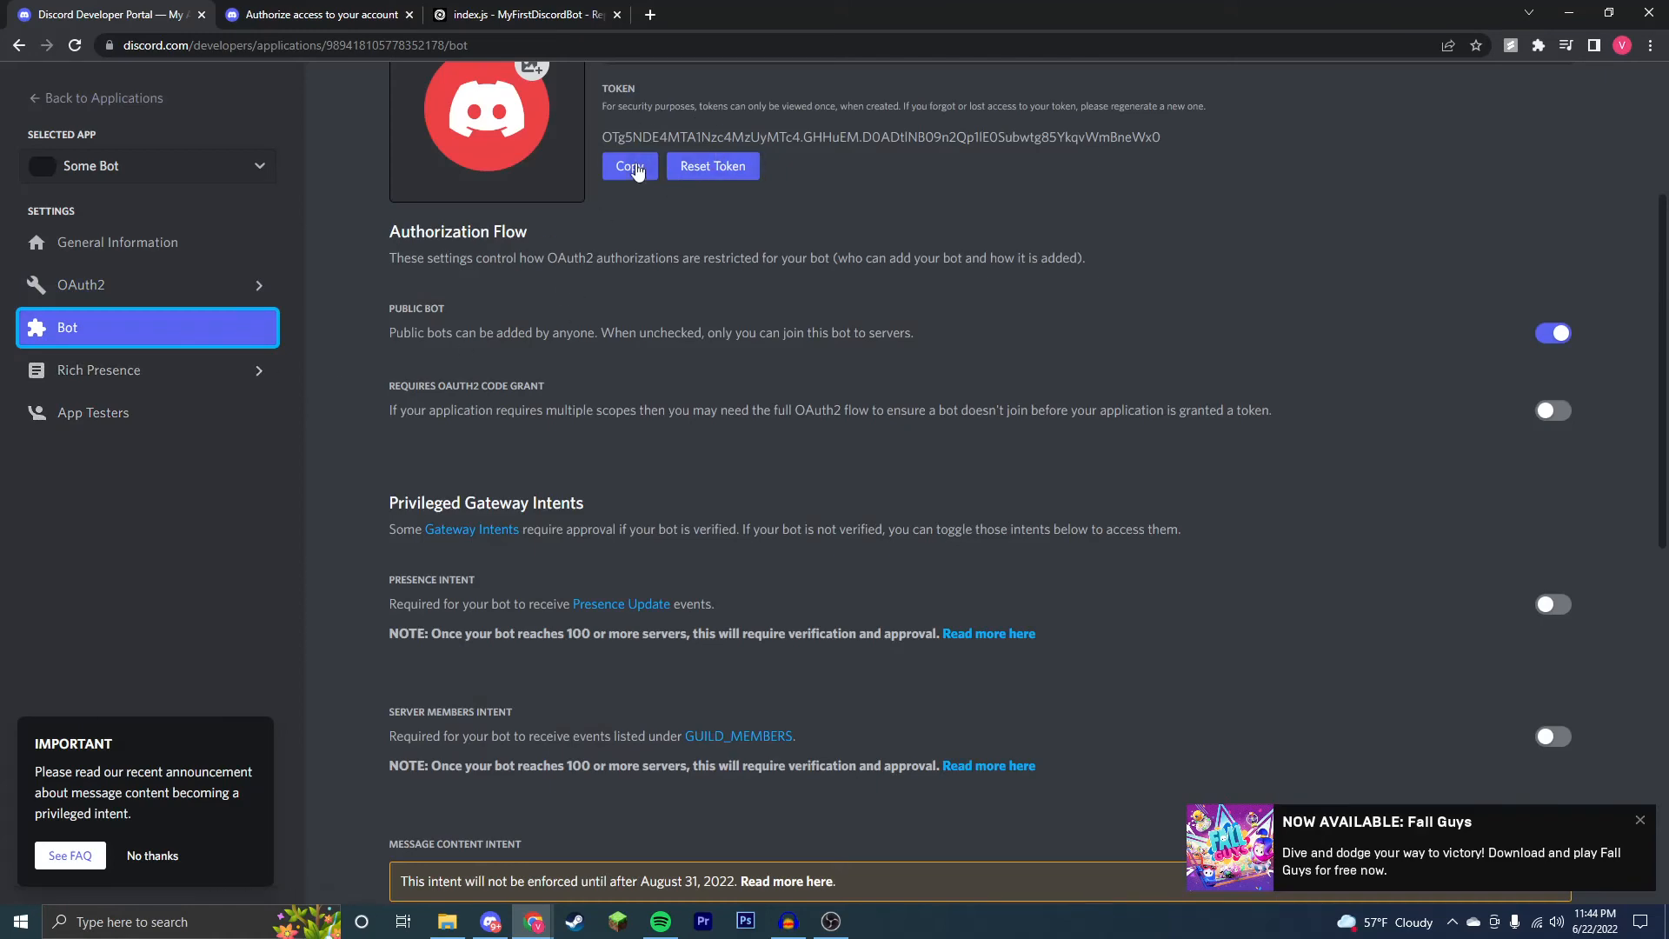
left_click(520, 14)
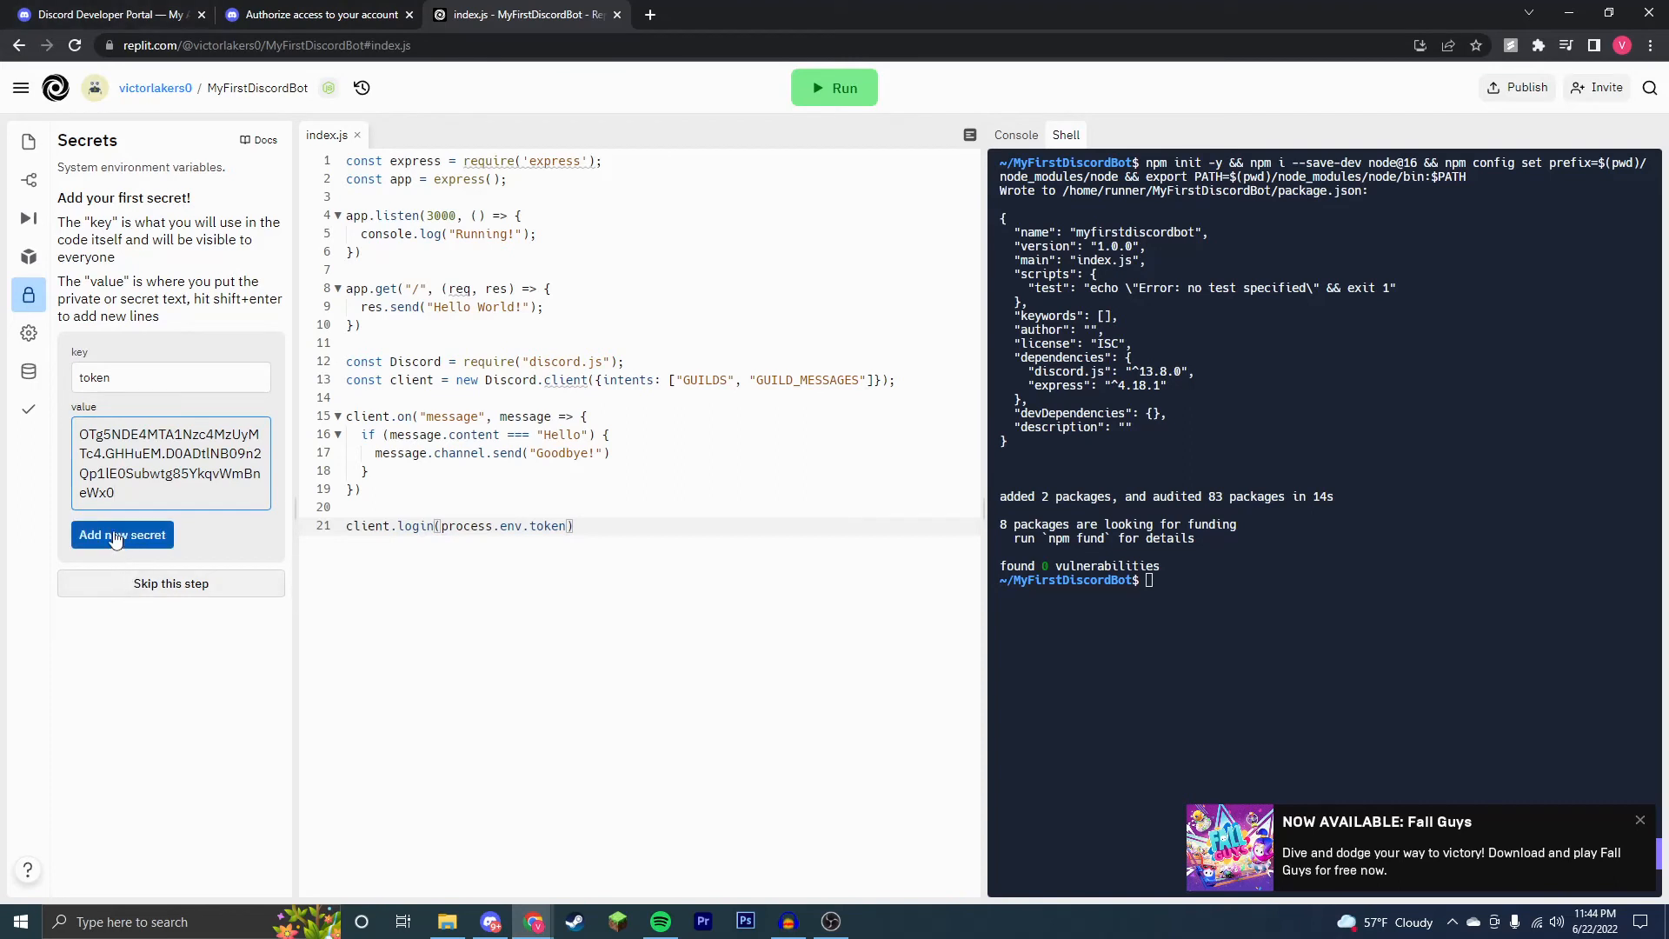
Save the new secret, skip the usage walkthrough, and run the repl
left_click(121, 533)
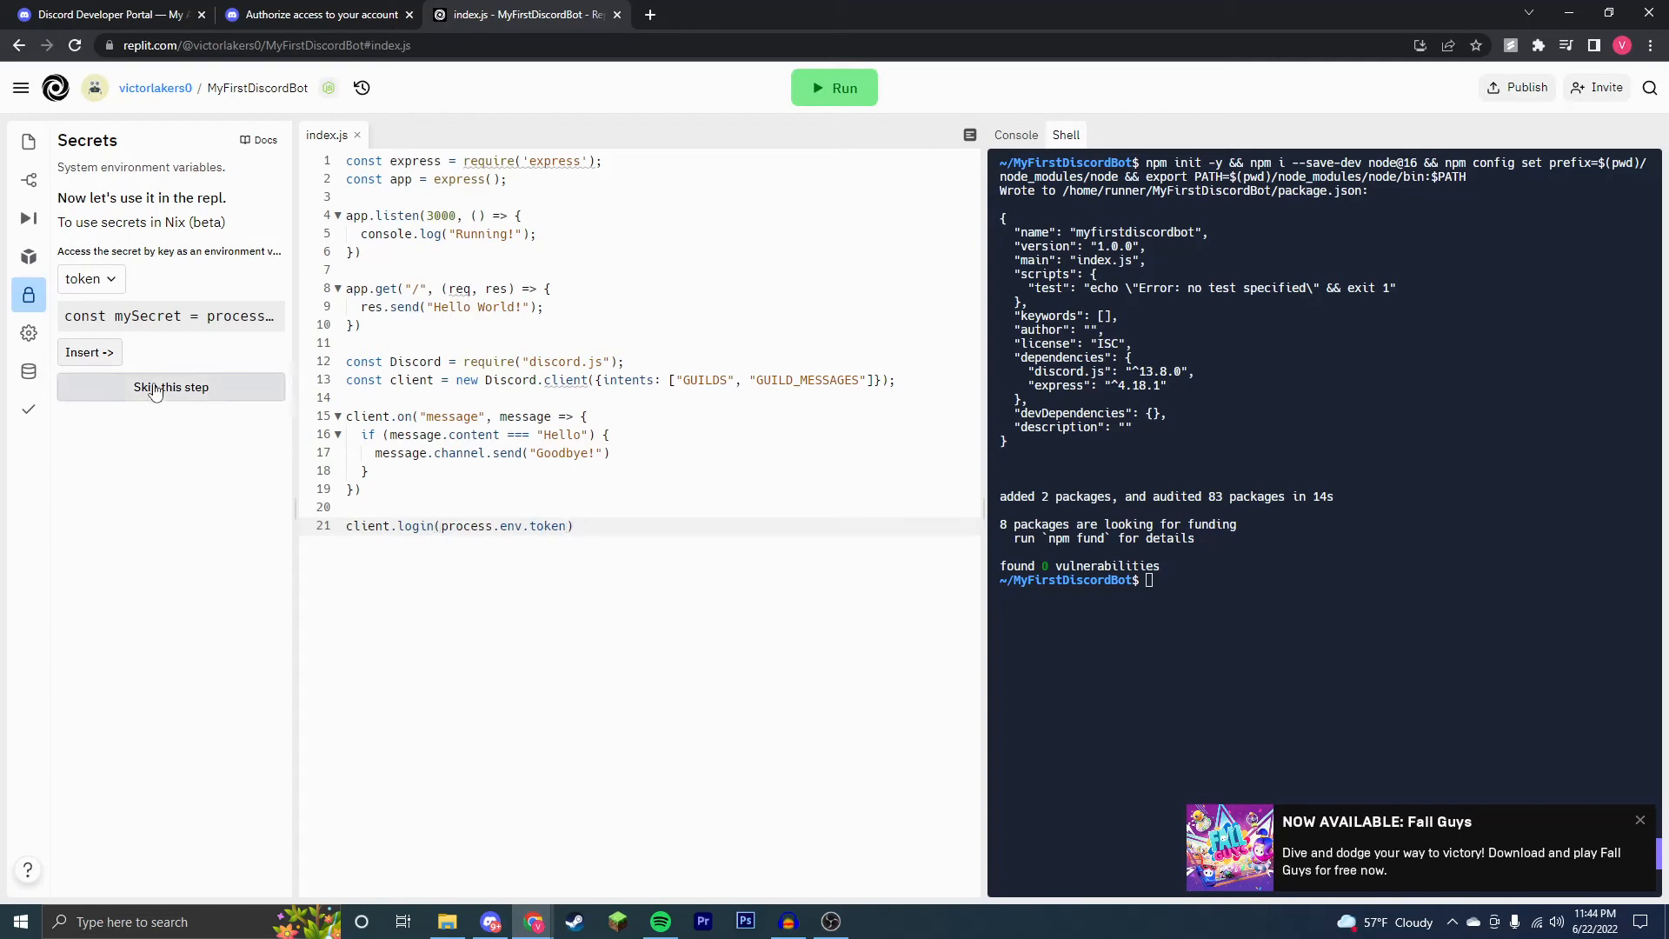
left_click(171, 386)
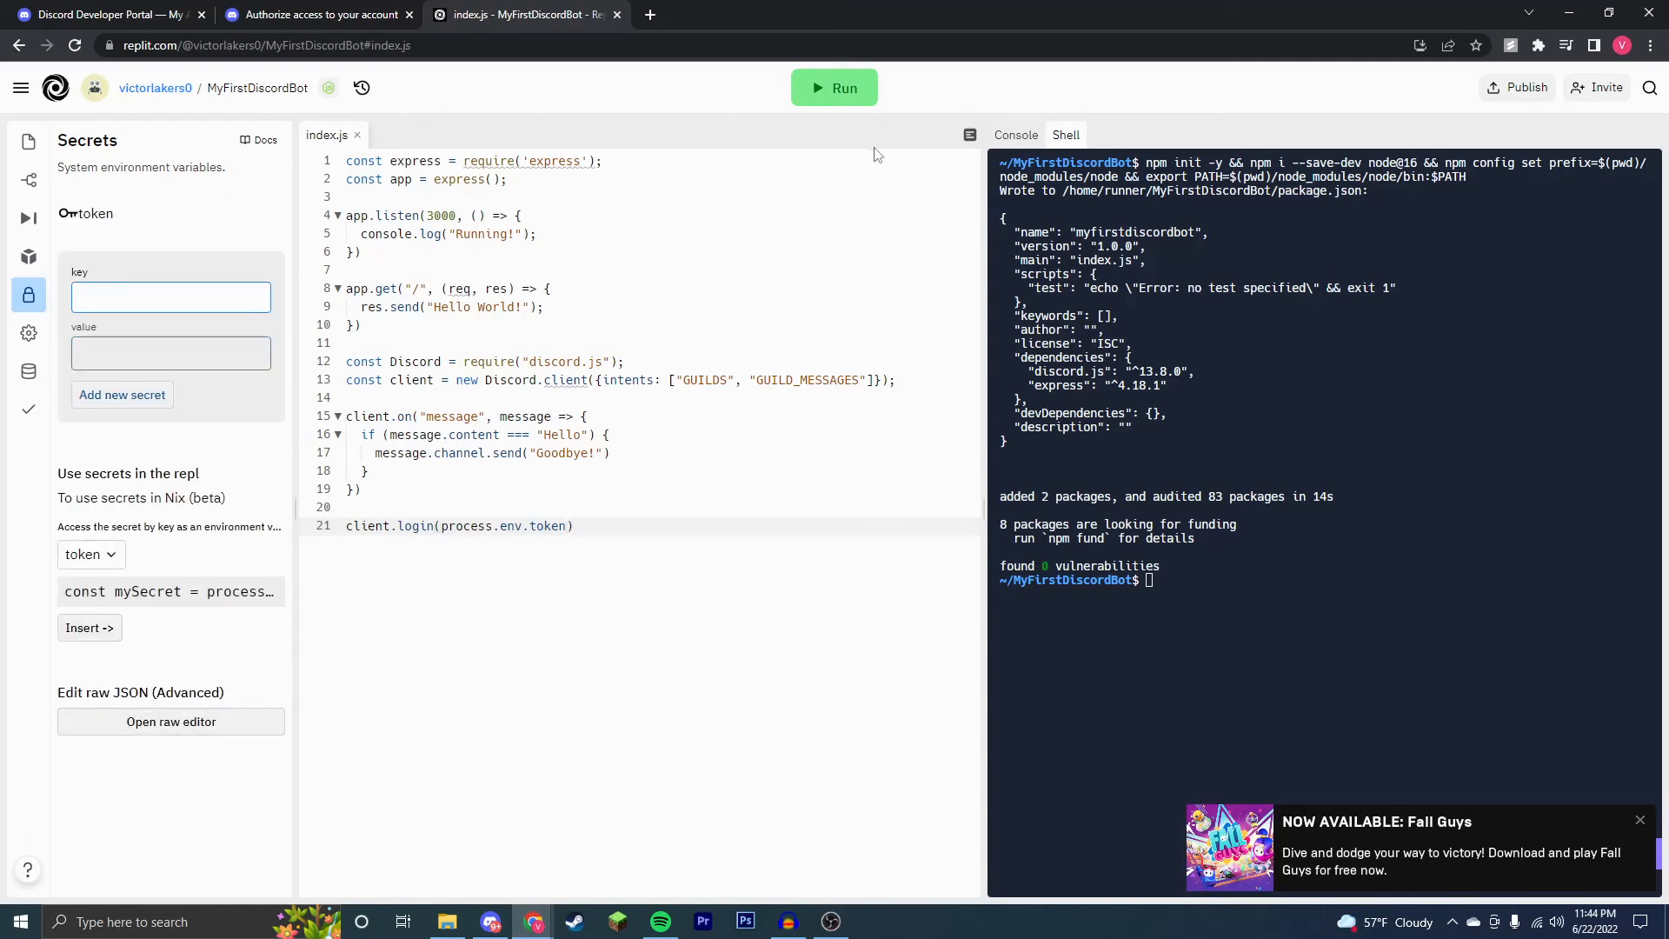
left_click(835, 87)
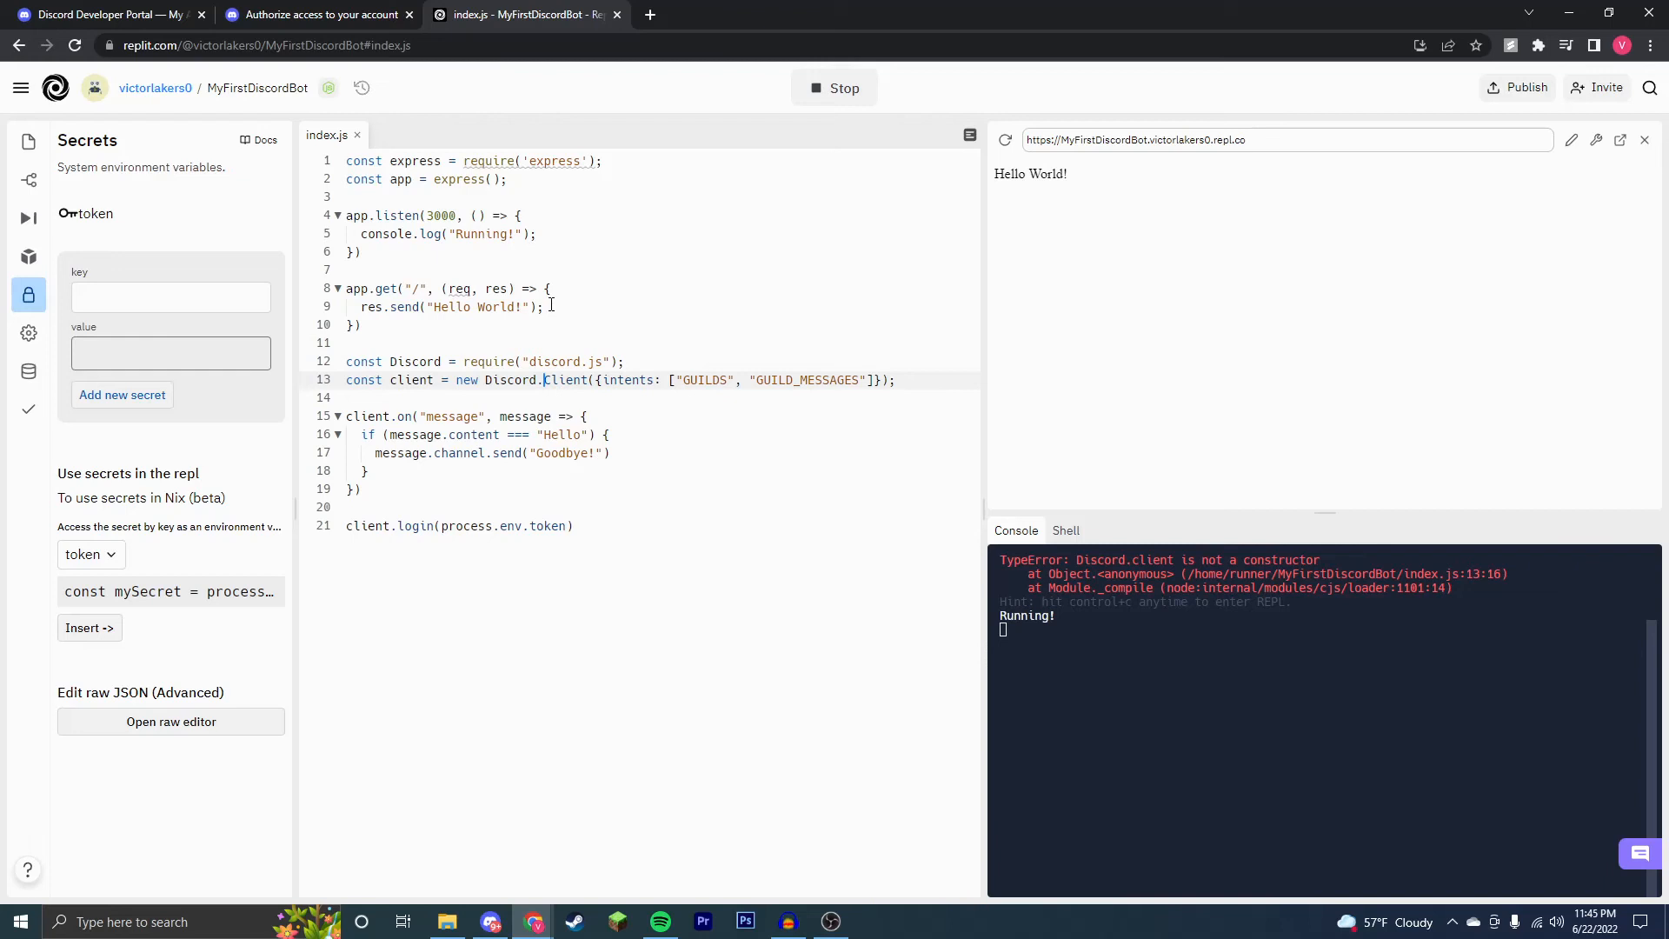
Stop the crashed run and rerun with the corrected Discord.Client constructor, printing Running!
left_click(833, 87)
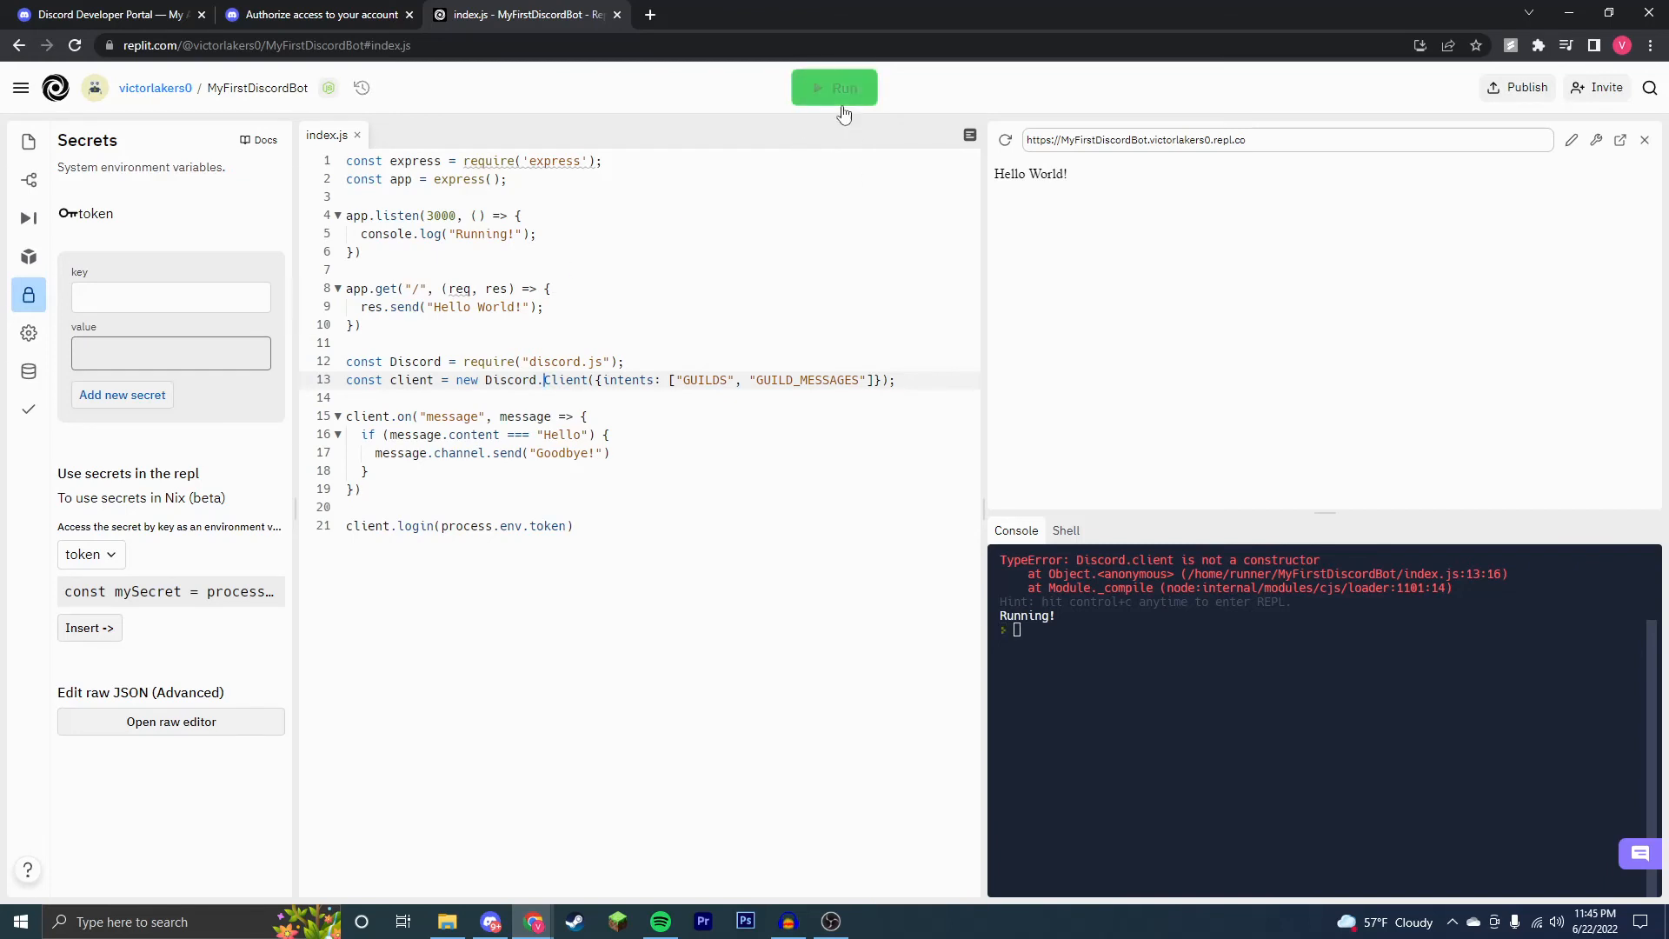
left_click(835, 87)
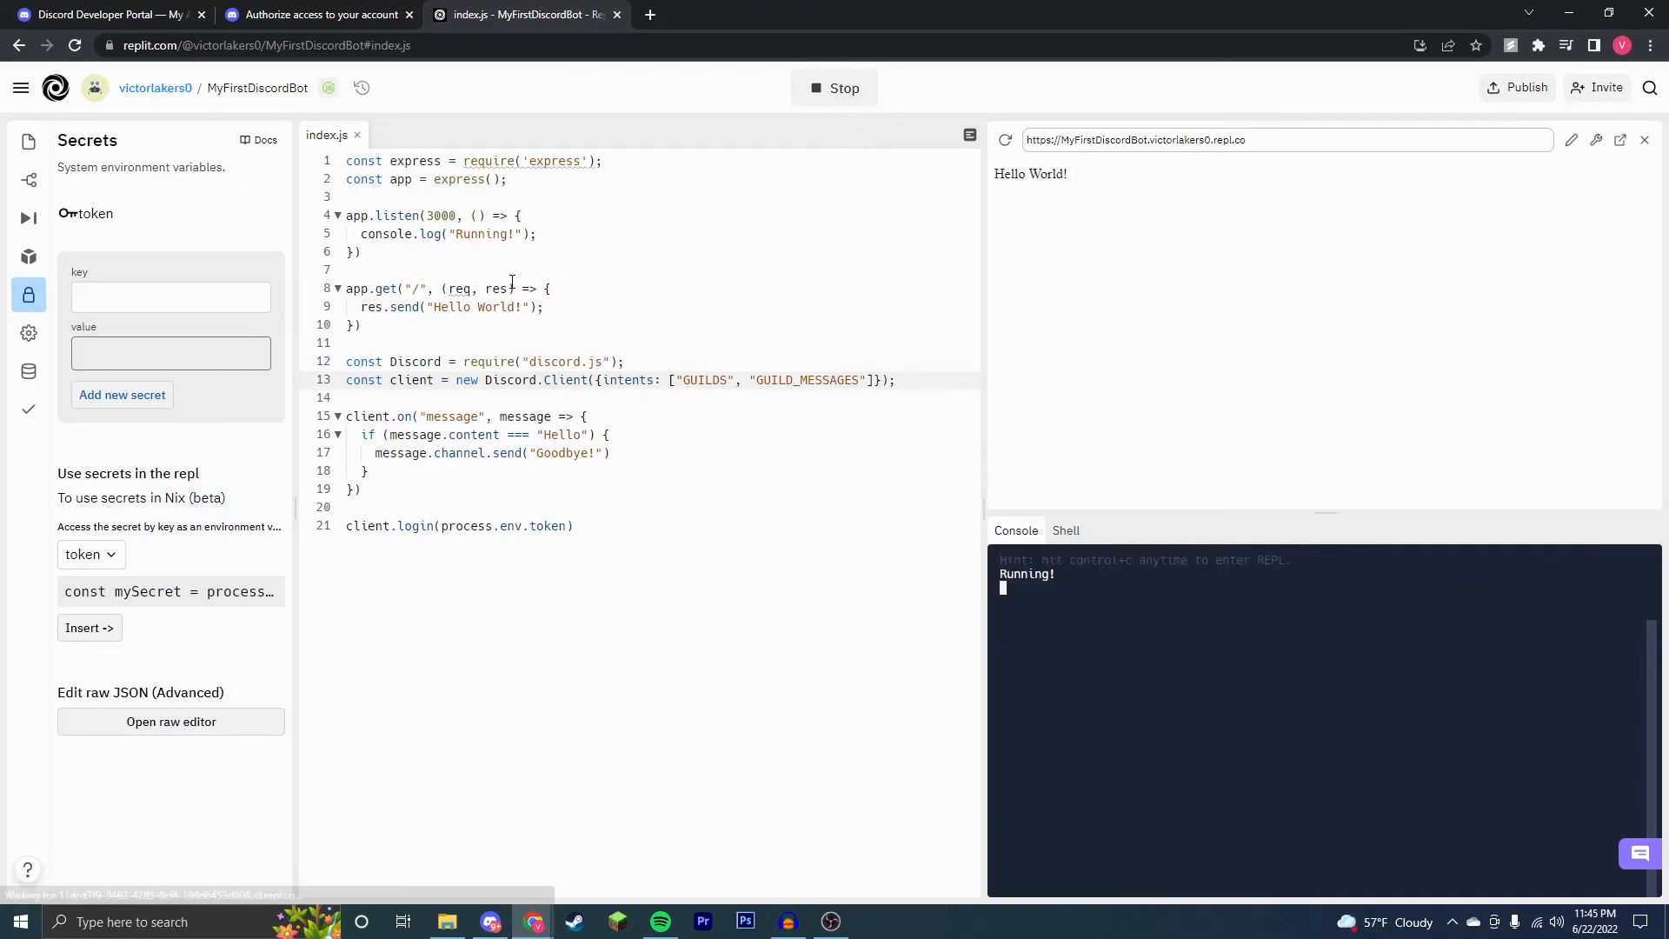
mouse_move(614, 309)
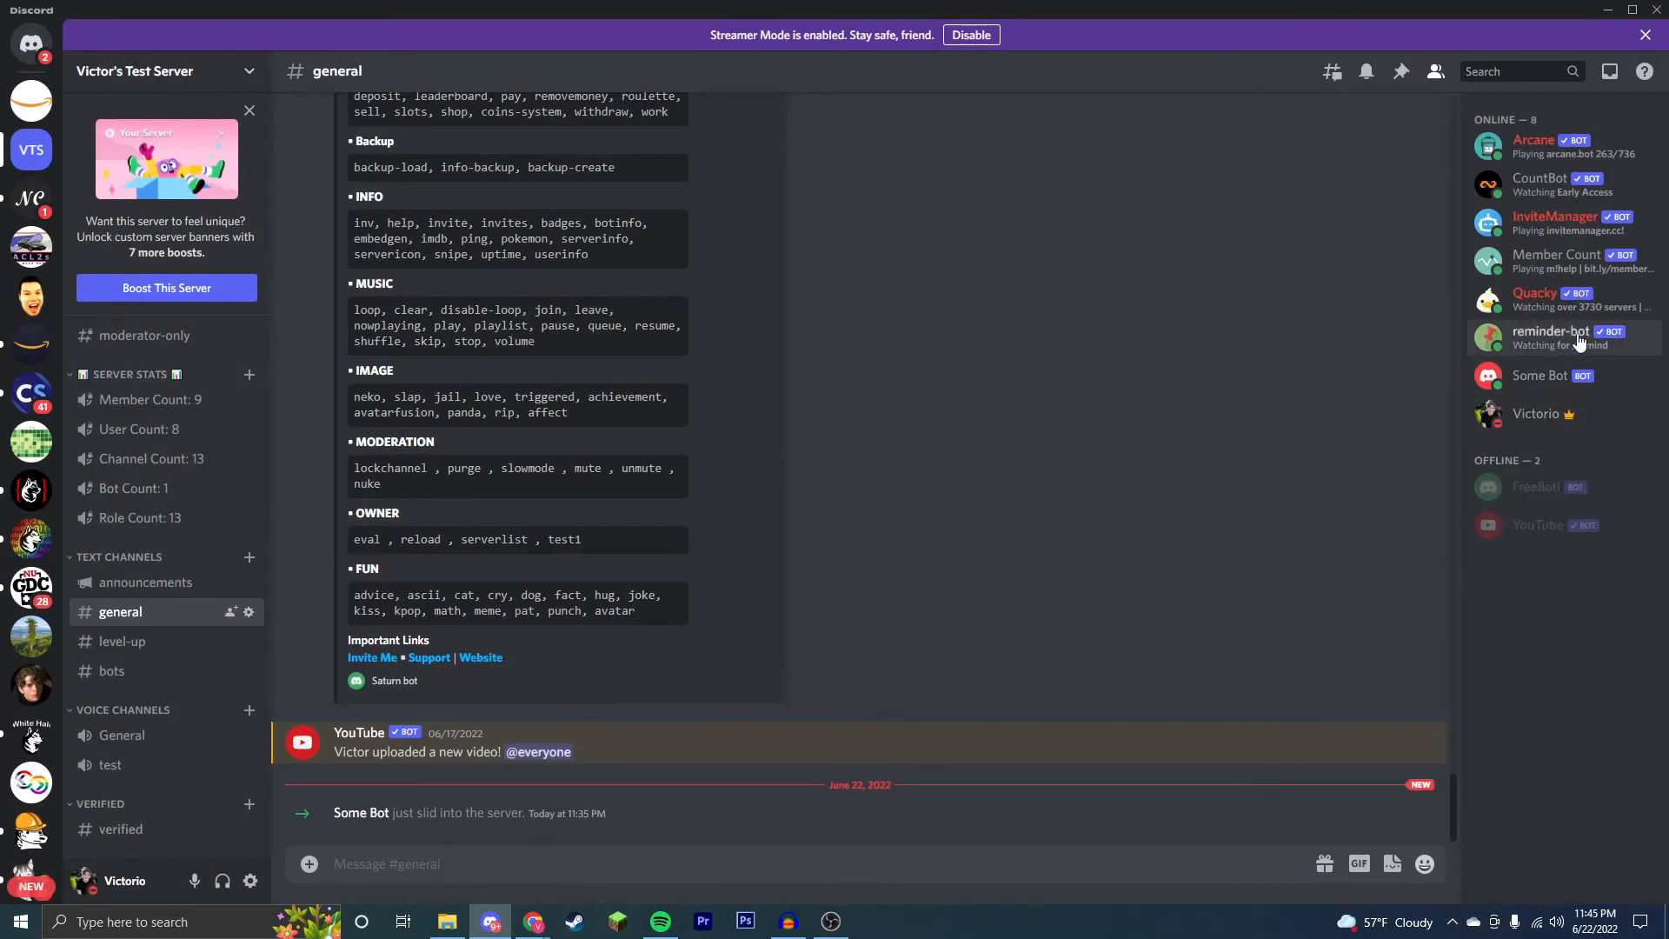
Send 'Hello' in the #level-up channel and see Some Bot reply 'Goodbye!'
left_click(1539, 376)
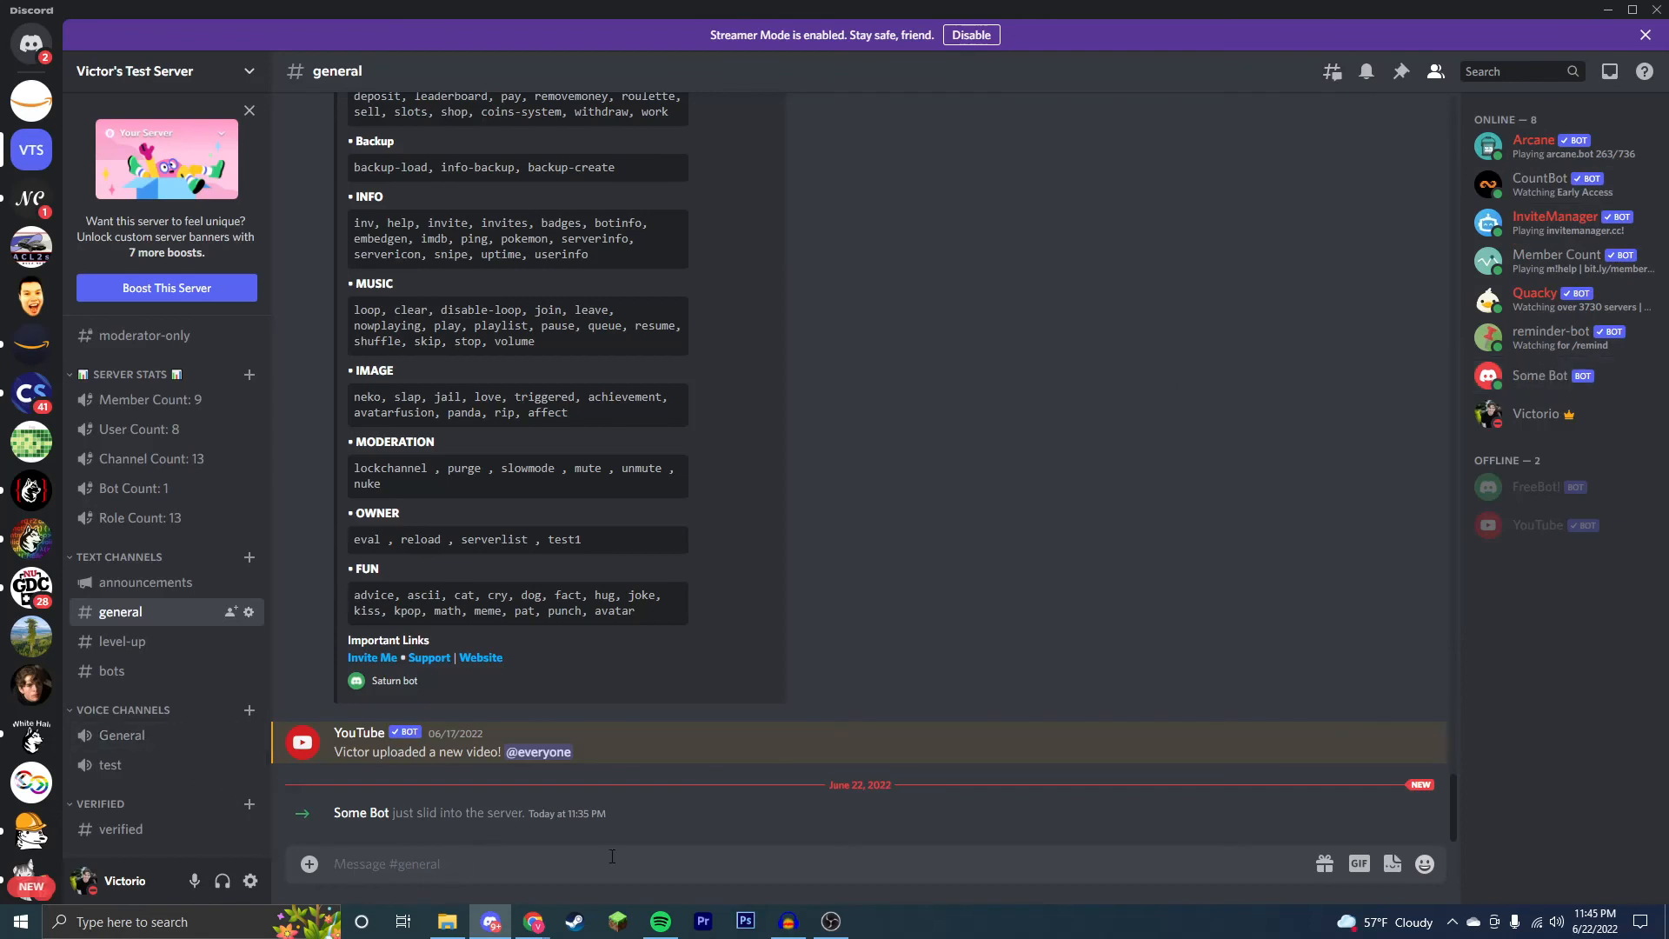
left_click(121, 642)
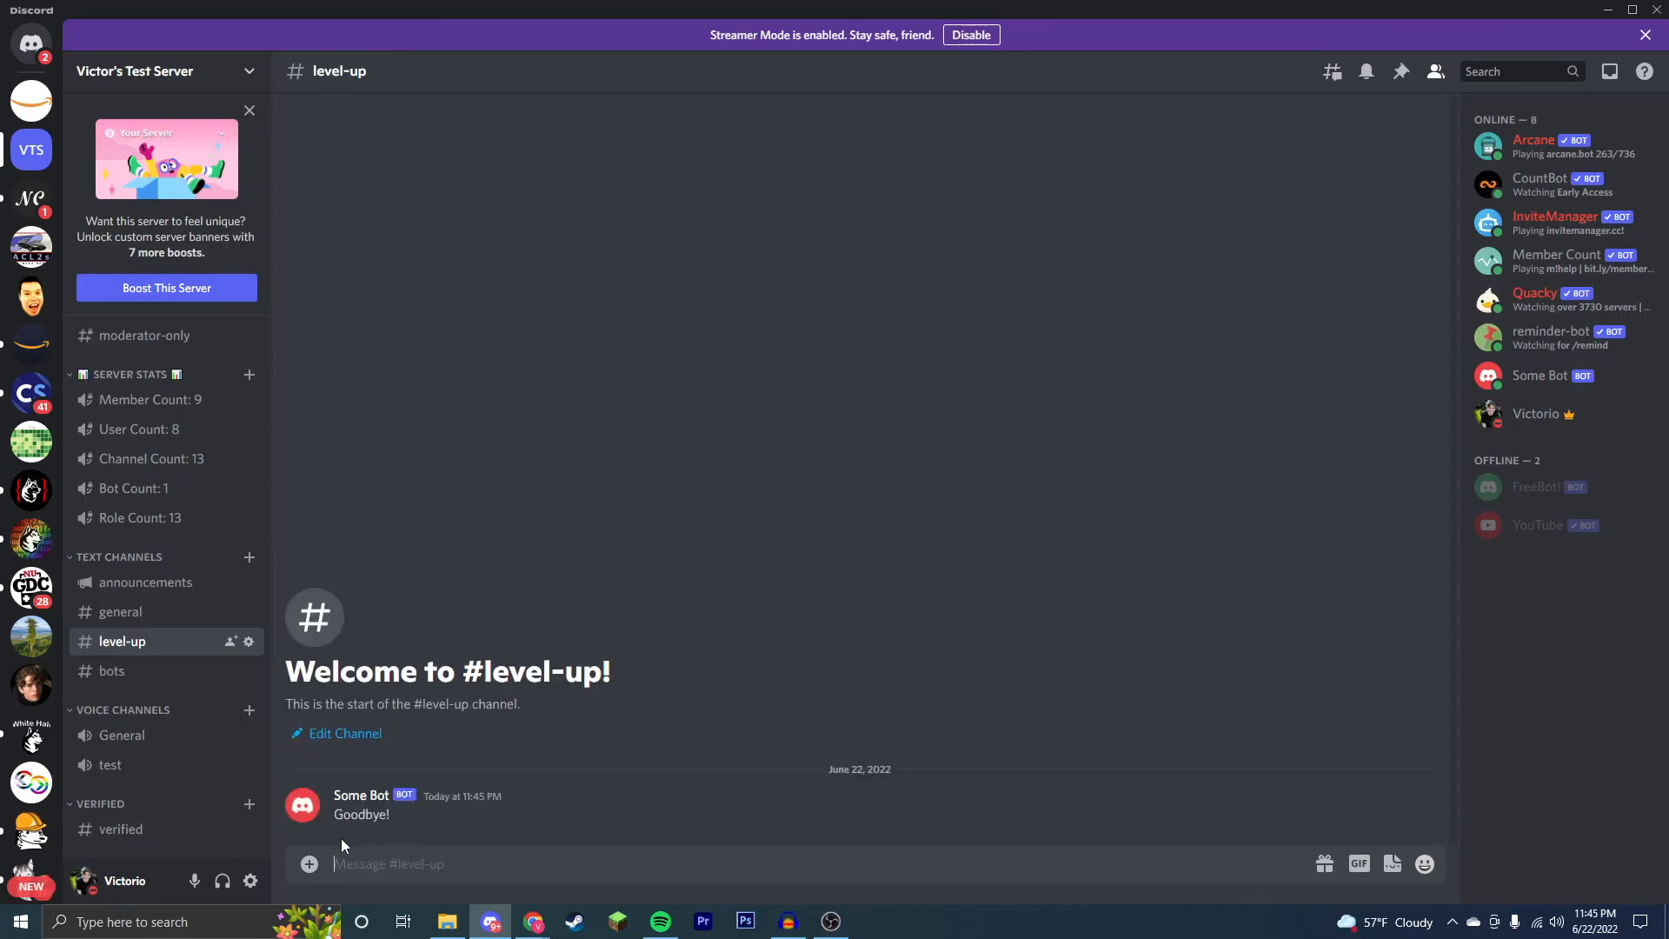
mouse_move(499, 607)
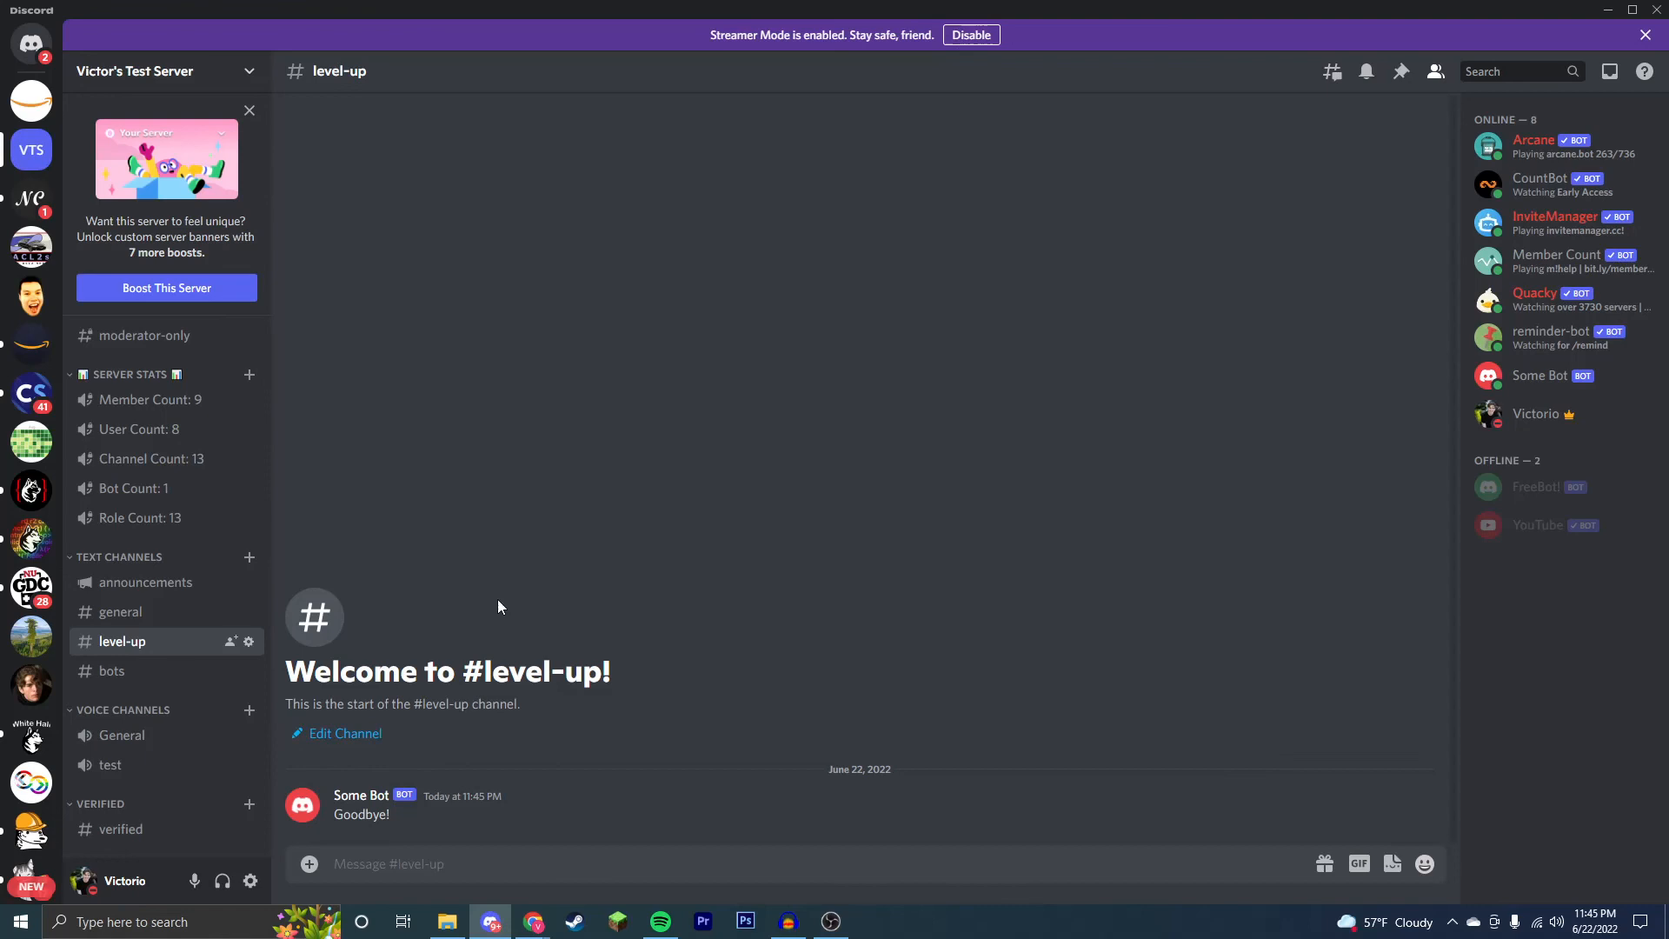
mouse_move(1128, 761)
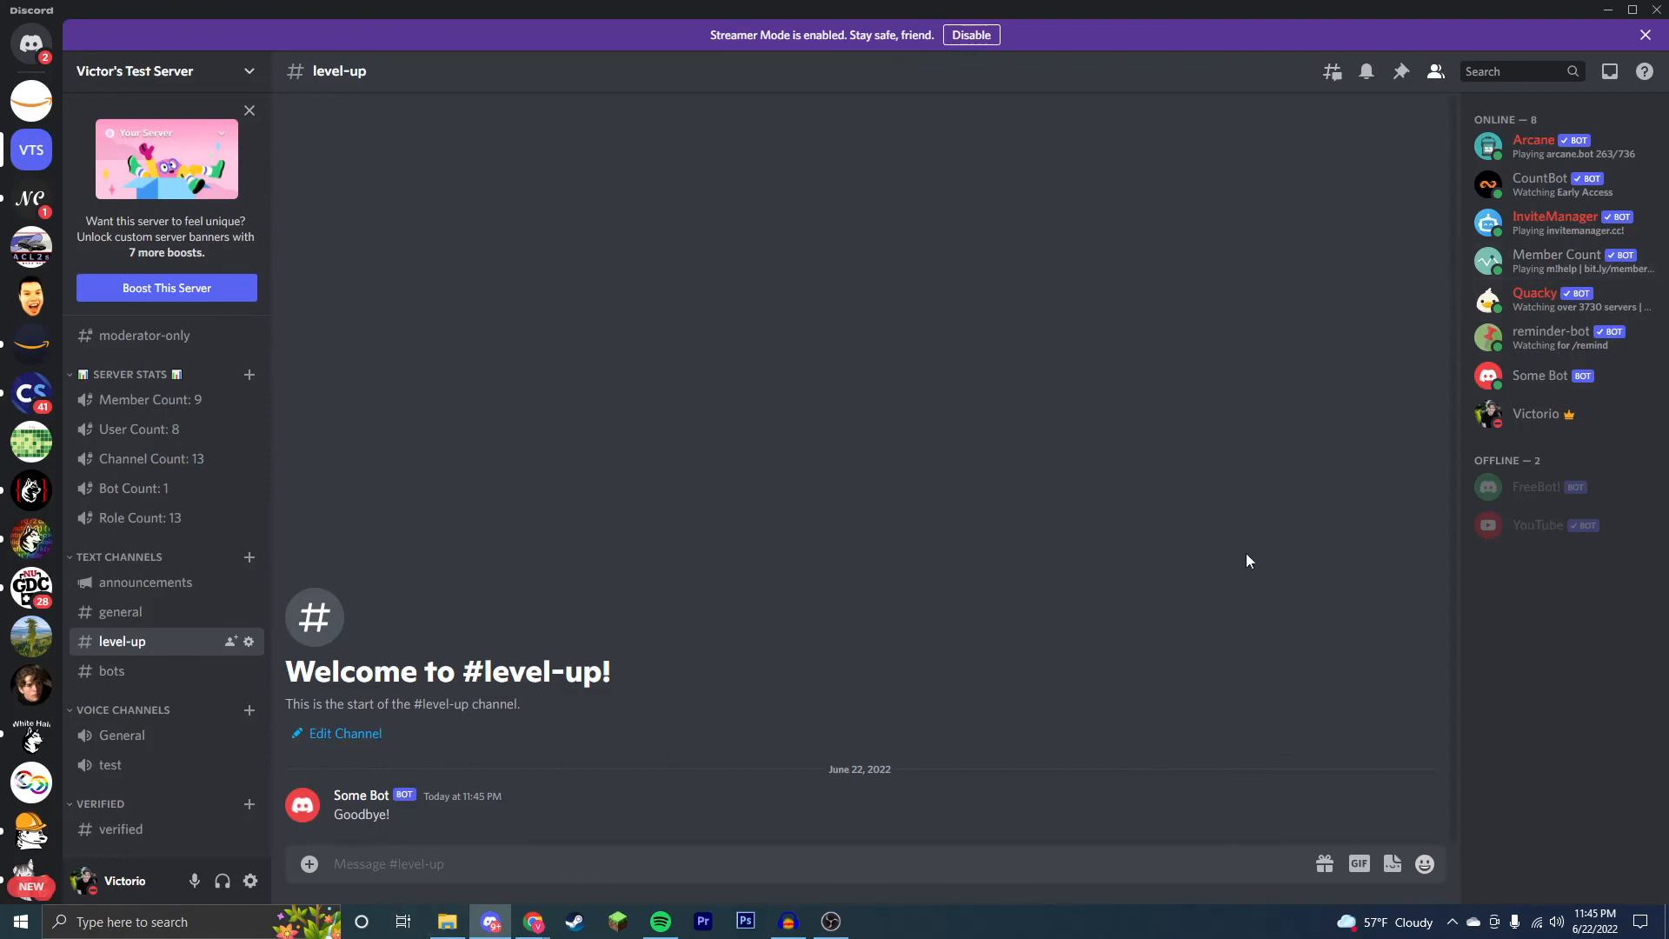
mouse_move(343, 789)
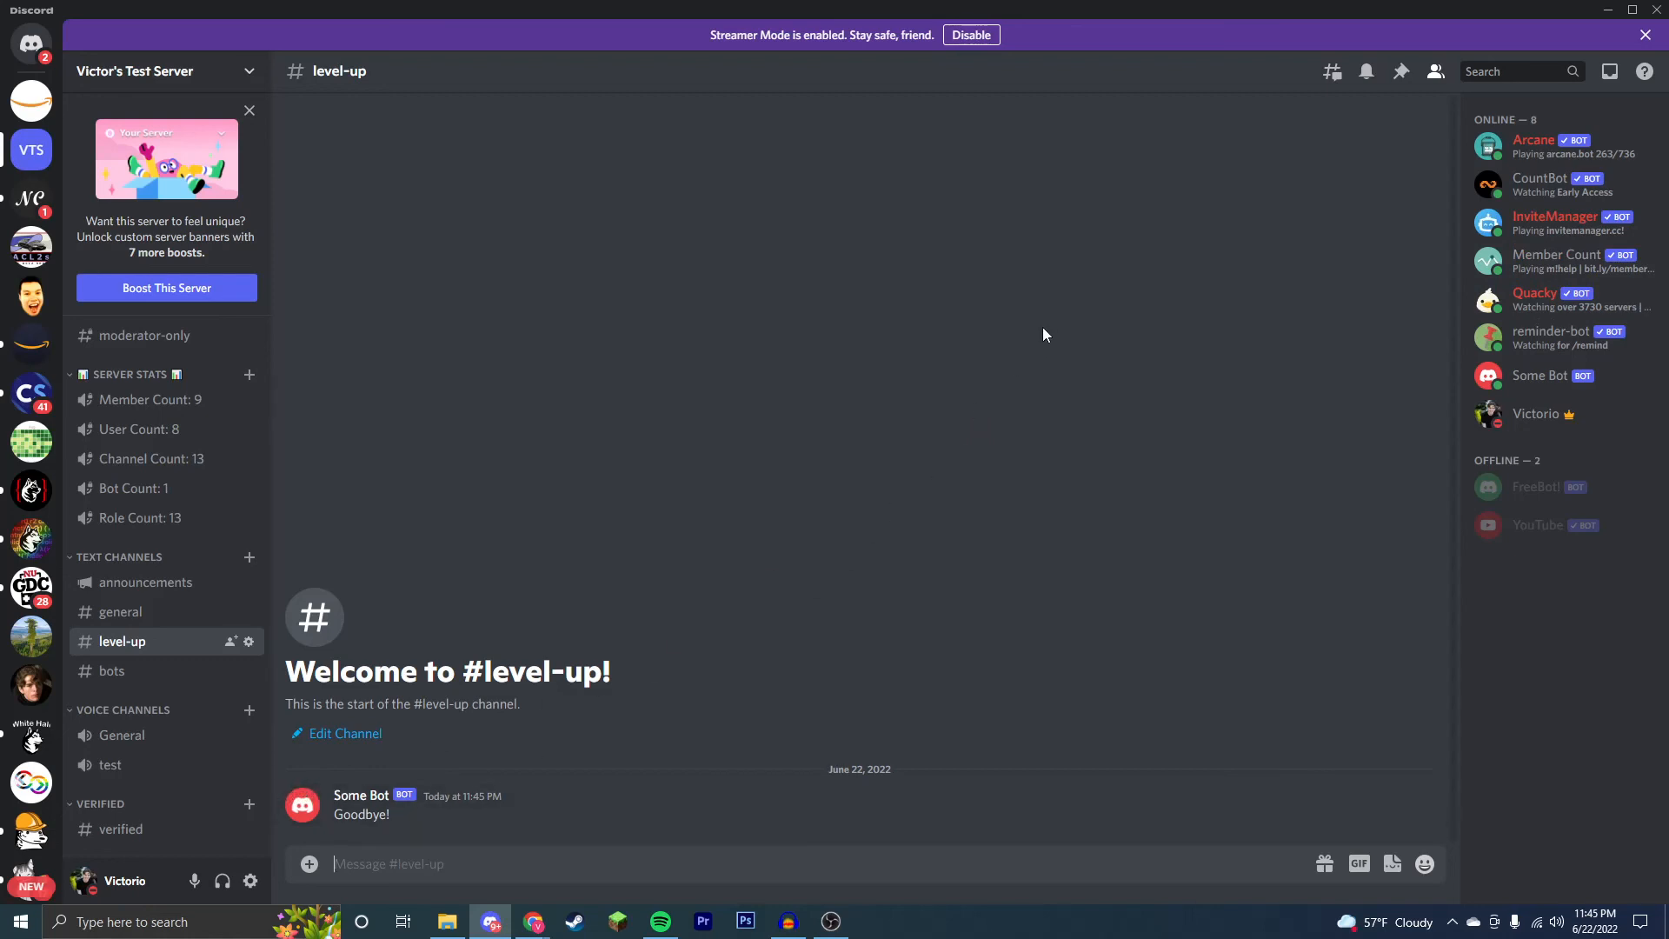
mouse_move(967, 324)
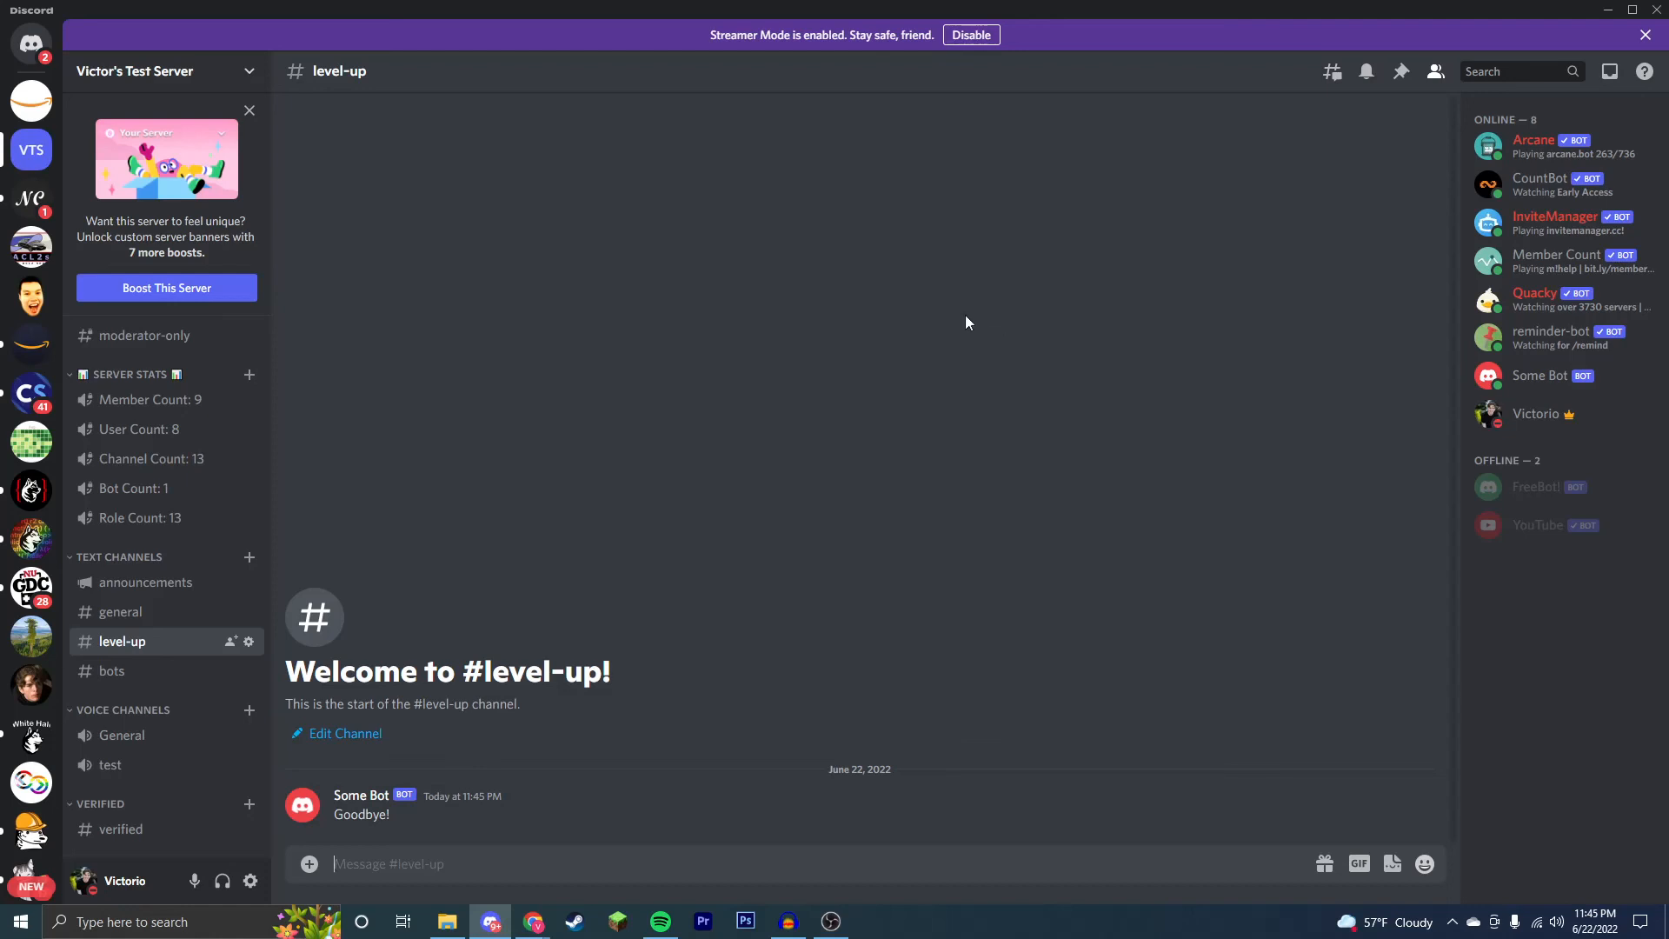
mouse_move(851, 372)
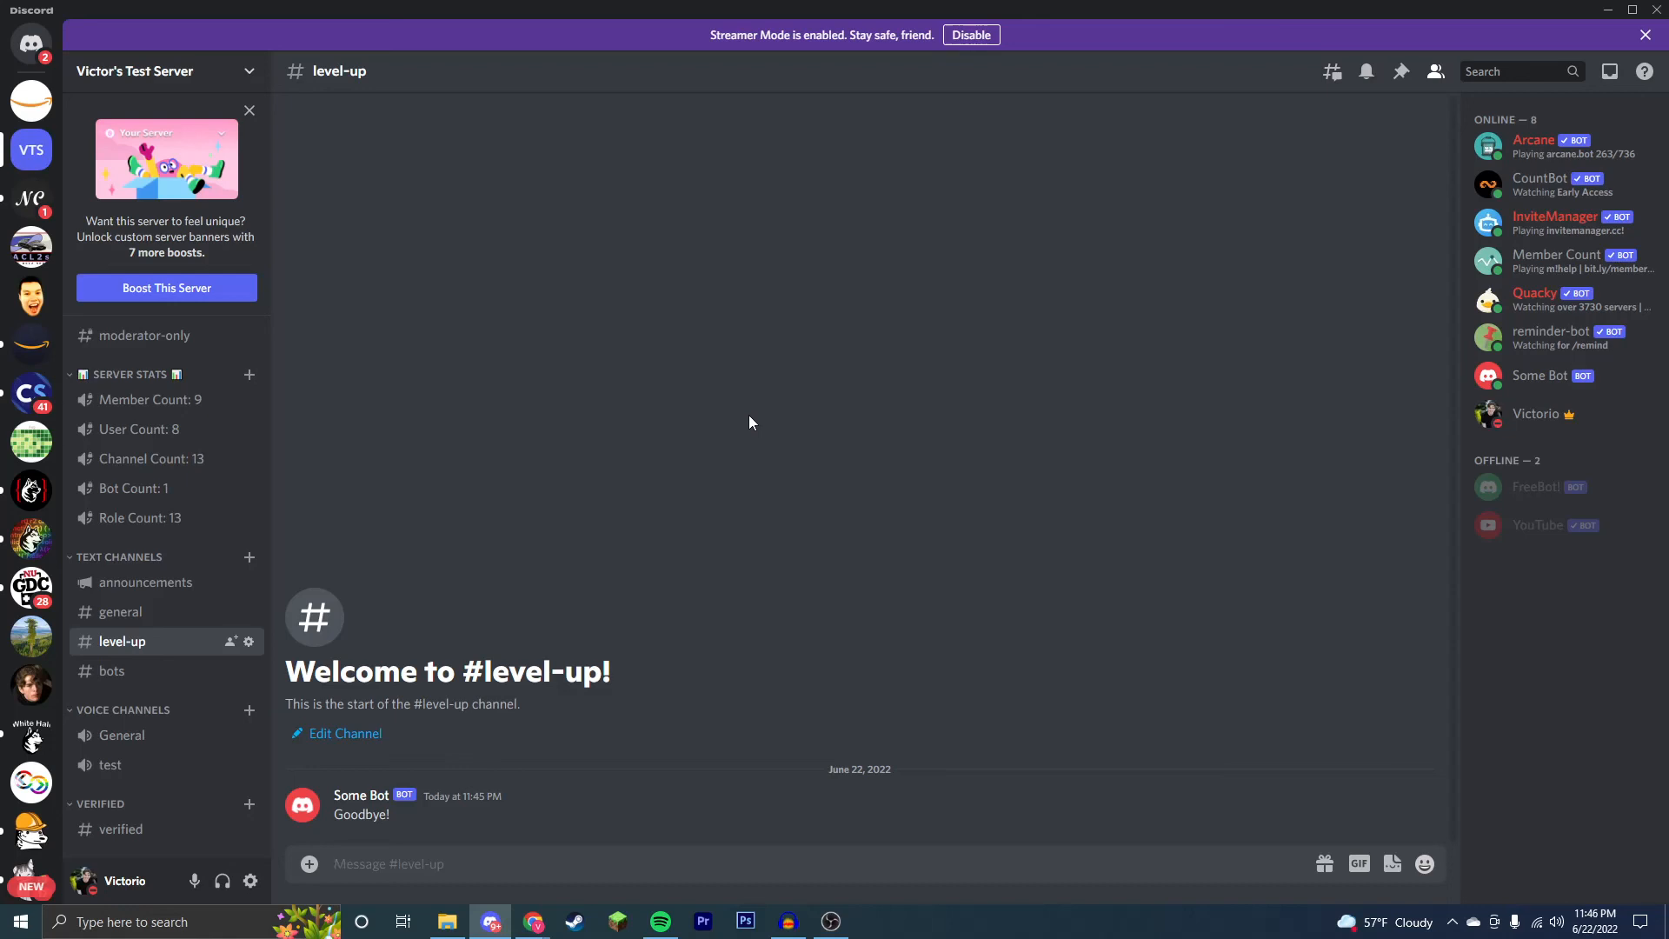
mouse_move(671, 490)
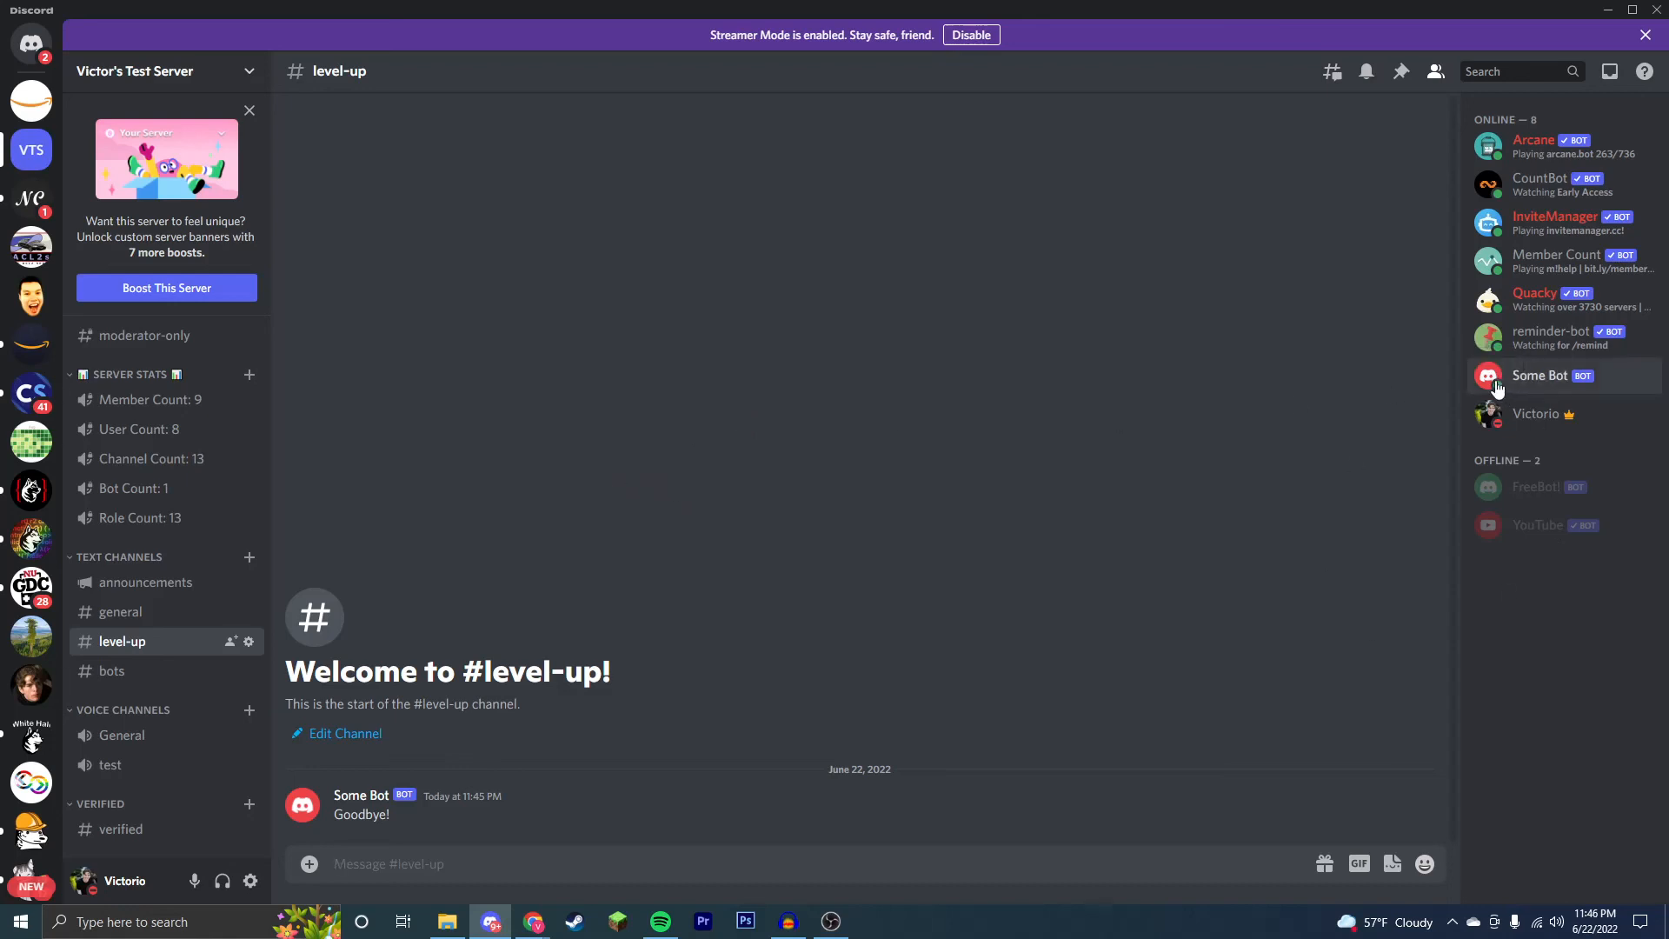
mouse_move(1207, 266)
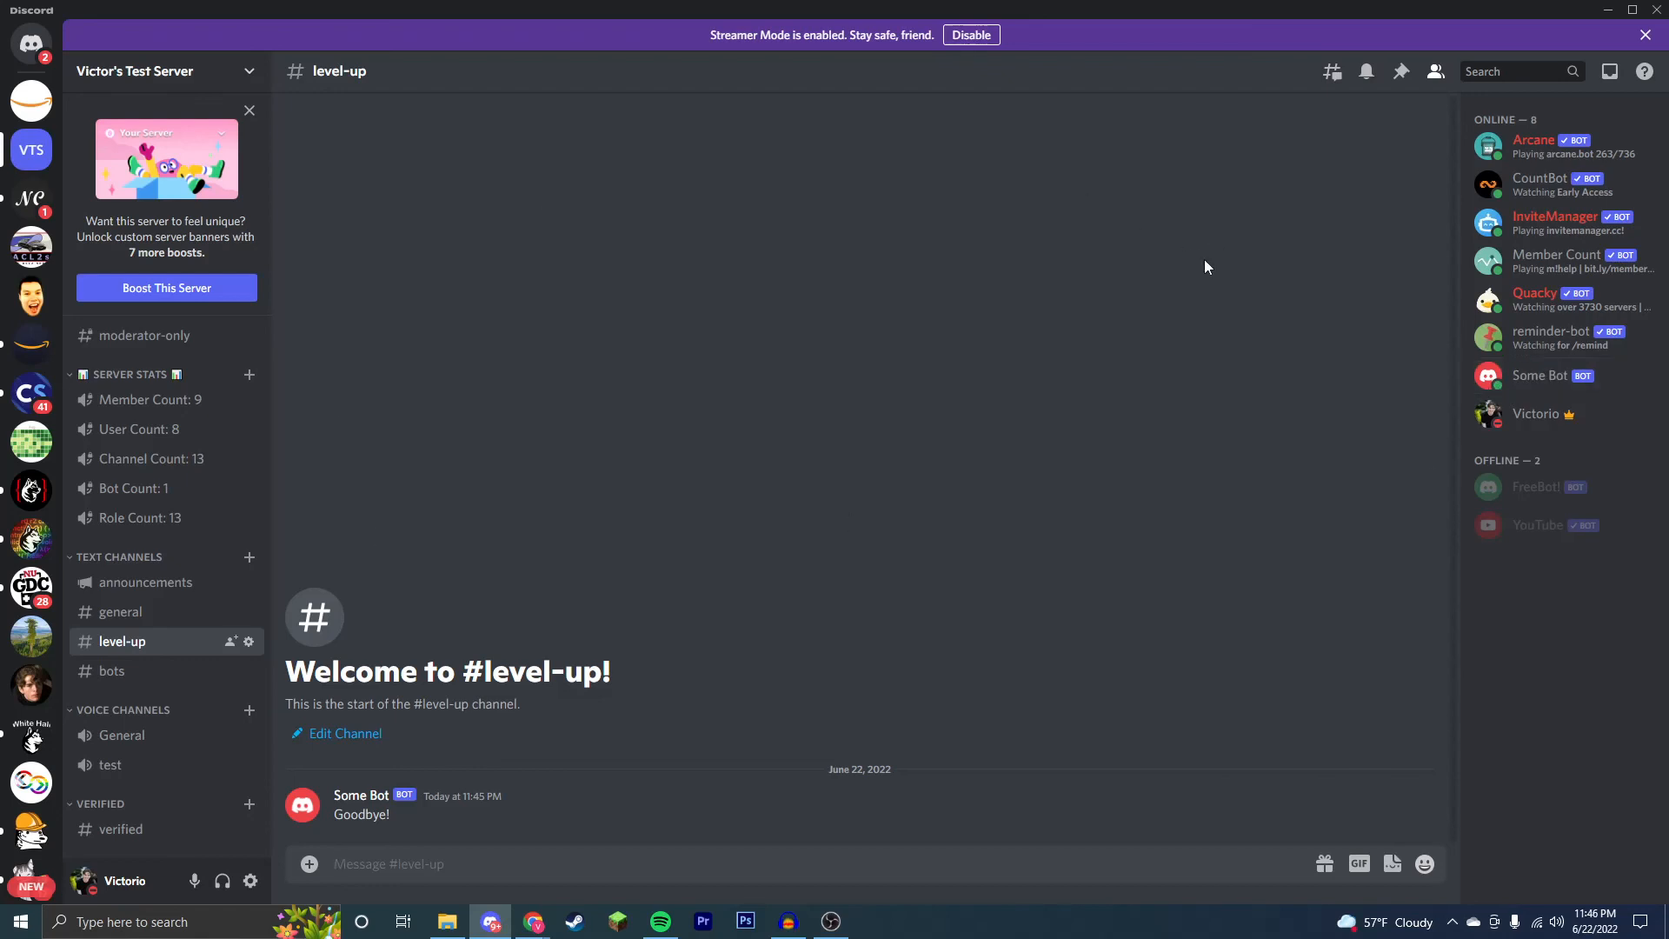
mouse_move(1437, 430)
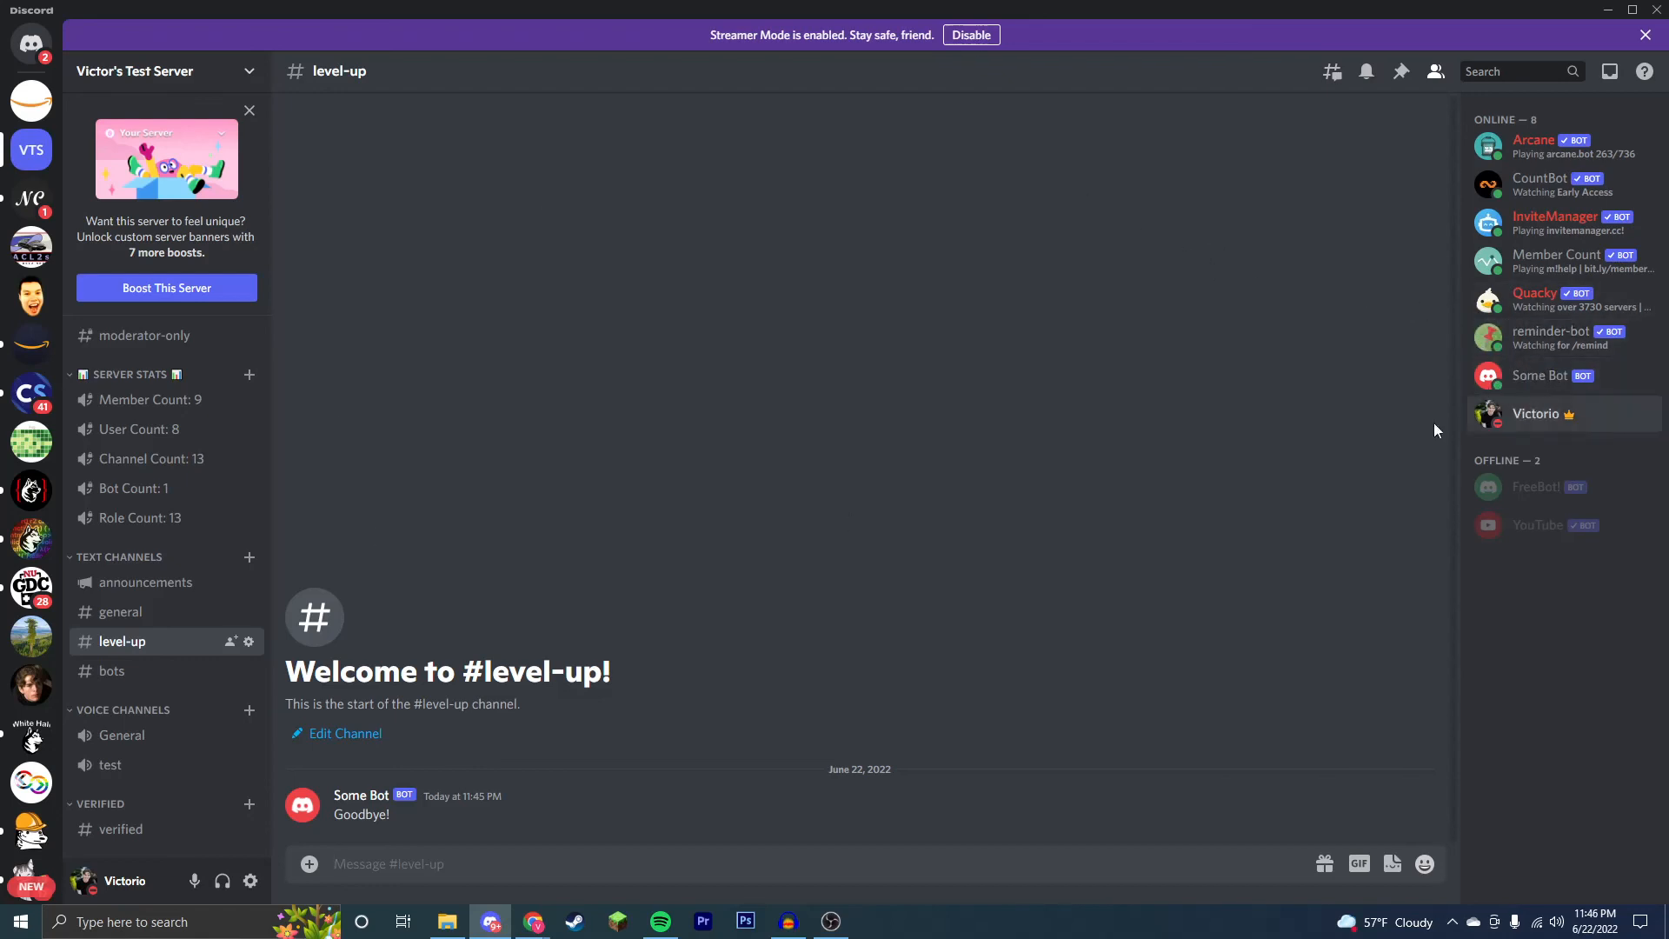